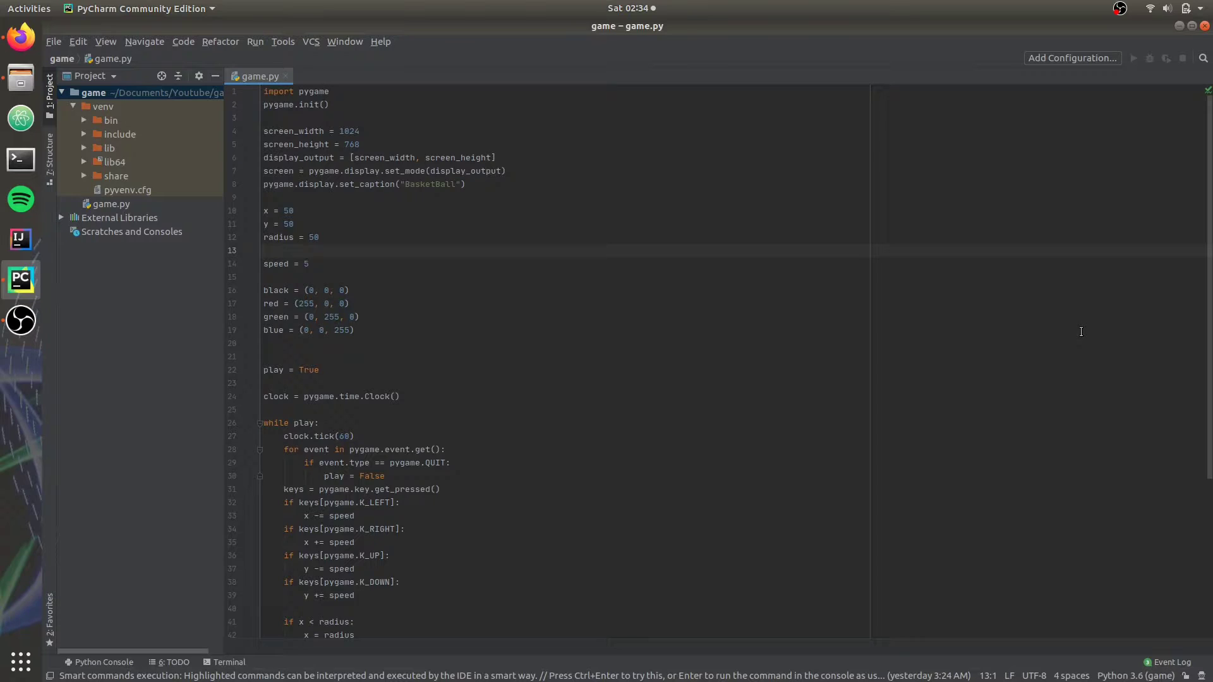
Insert blank lines after the clock line, just before the while play loop.
{"action": "left_click", "coordinate": [266, 250]}
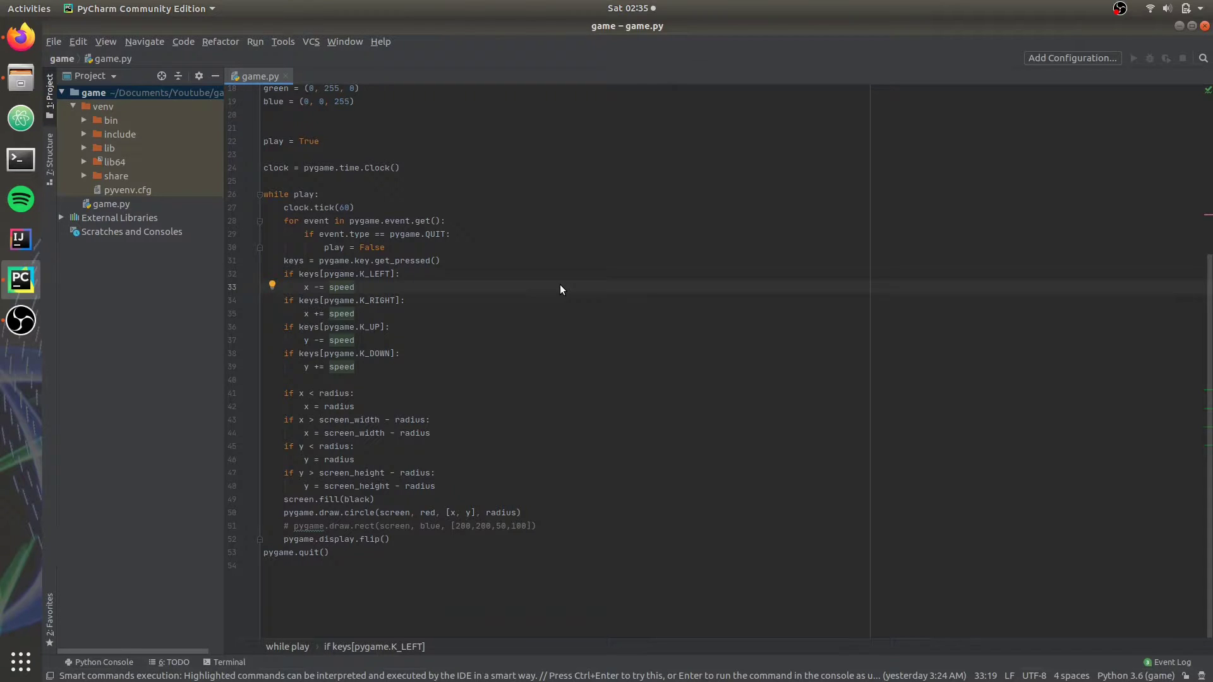
{"action": "left_click", "coordinate": [355, 287]}
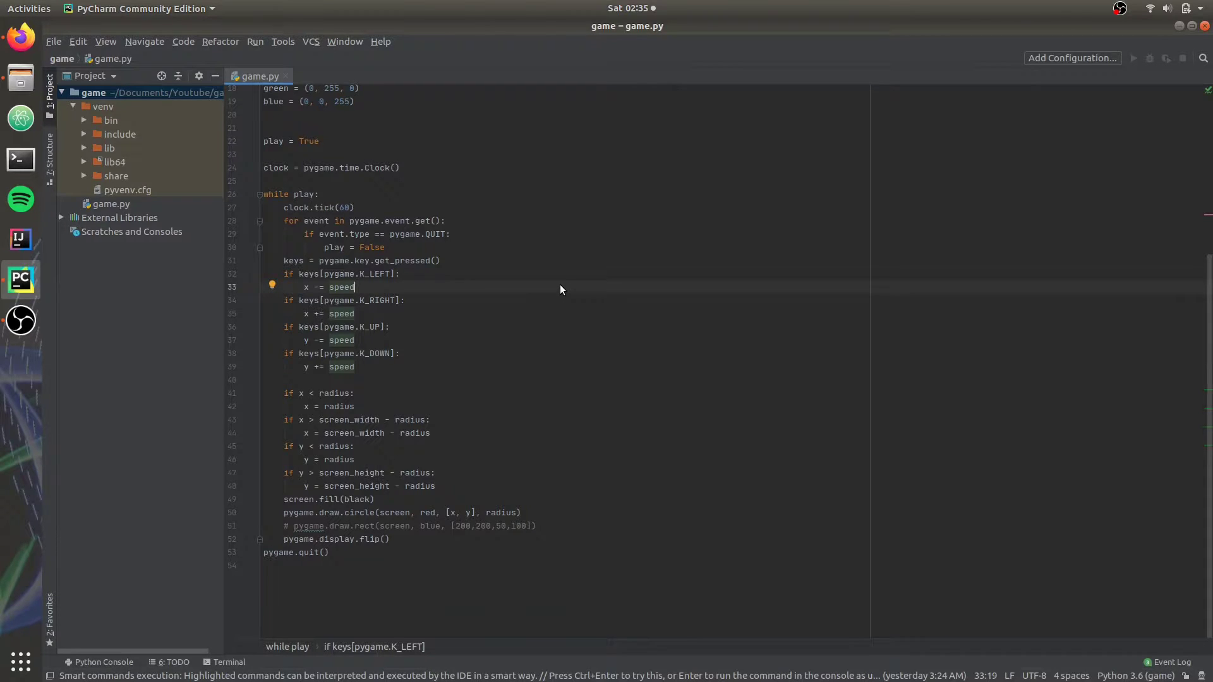
{"action": "scroll", "scroll_direction": "up", "scroll_amount": 3}
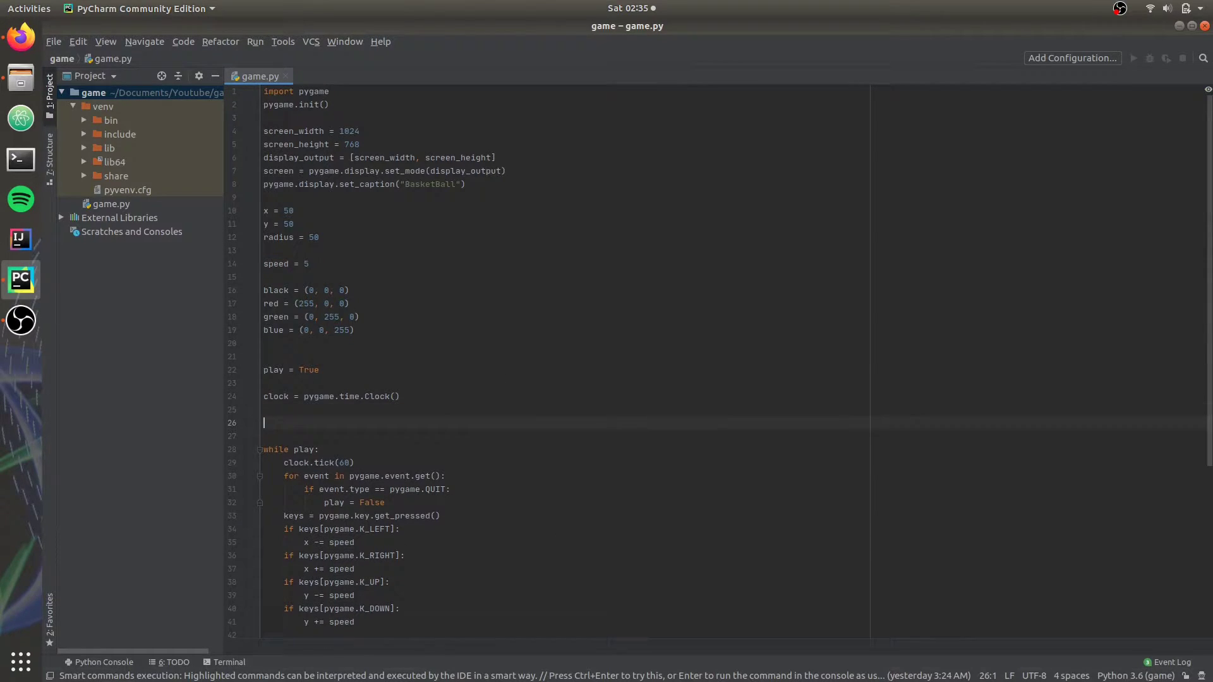
Define check_for_event() with the quit and arrow-key handling, declaring global x, y, play.
{"action": "type", "text": "def check_for_event():"}
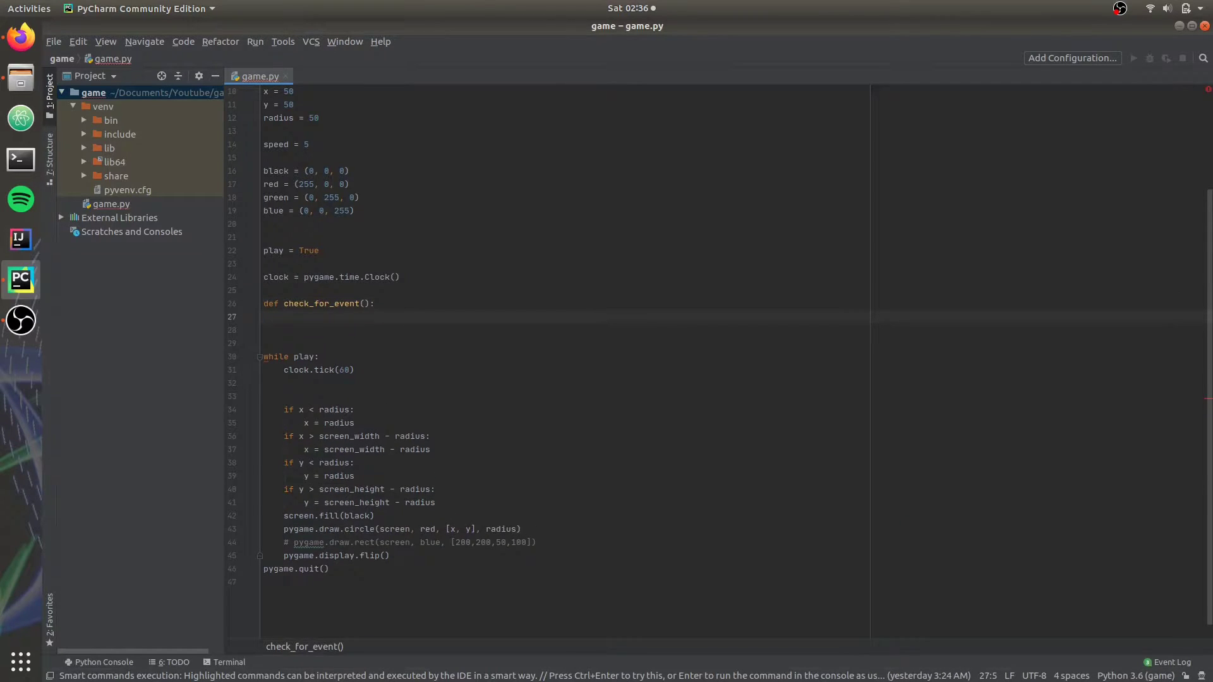
{"action": "type", "text": "for event in pygame.event.get():"}
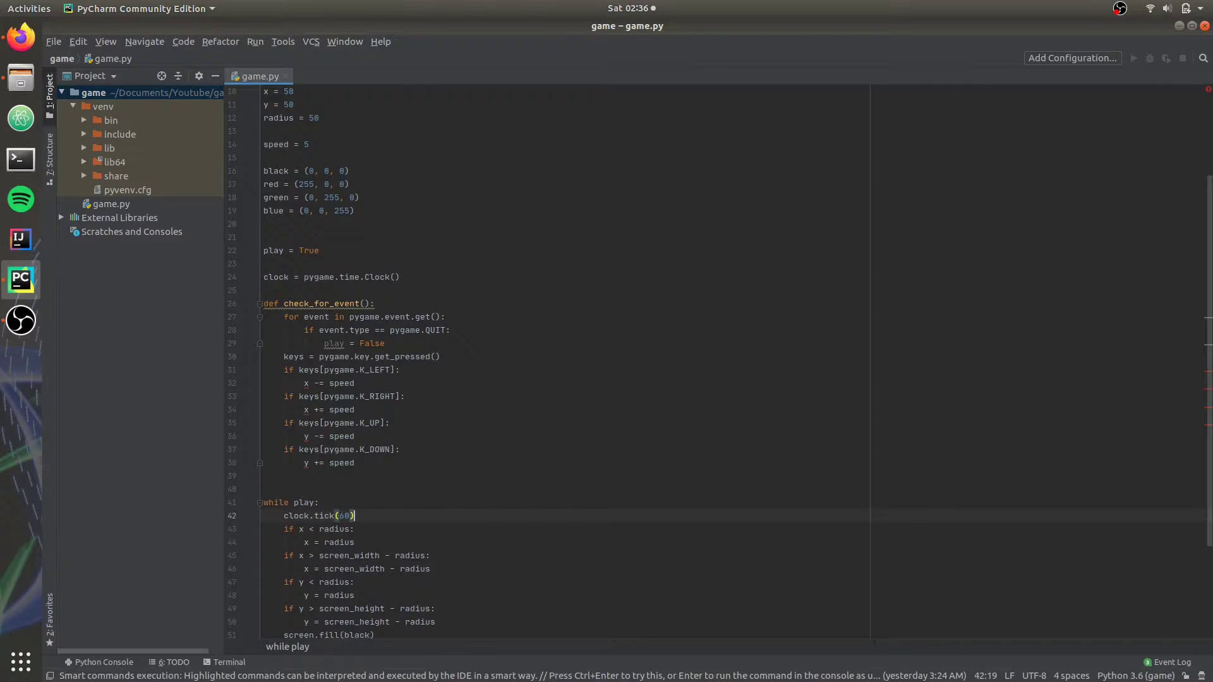
{"action": "left_click", "coordinate": [389, 384]}
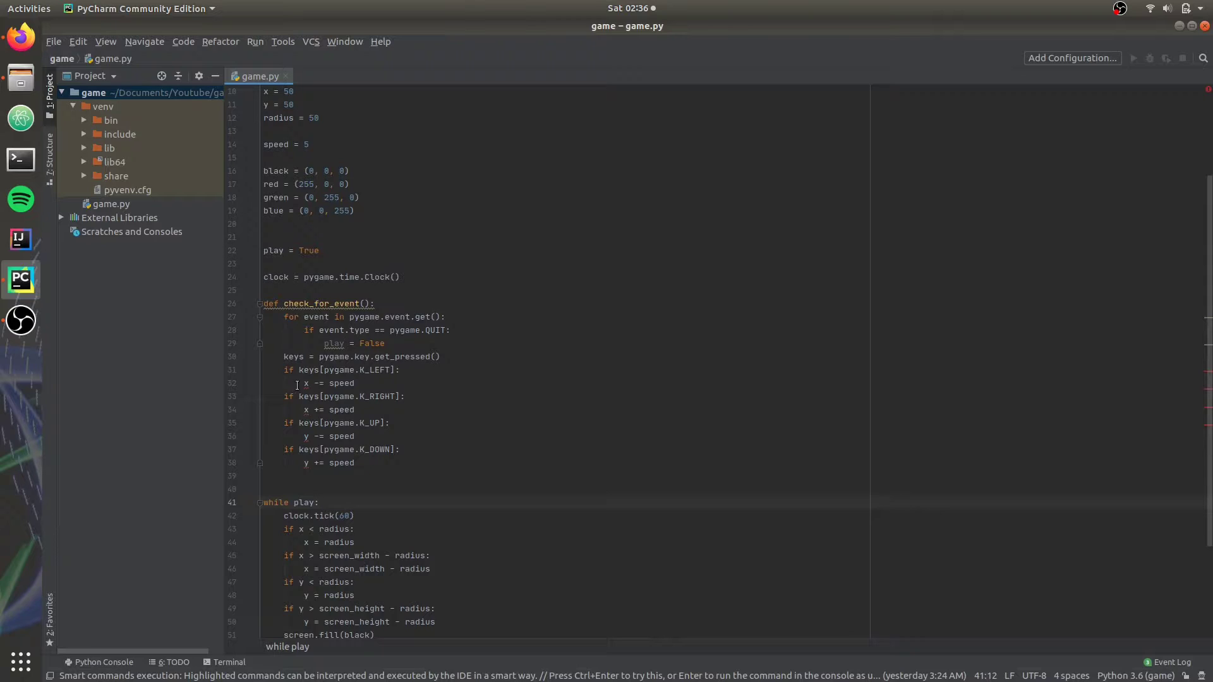
{"action": "left_click", "coordinate": [304, 382]}
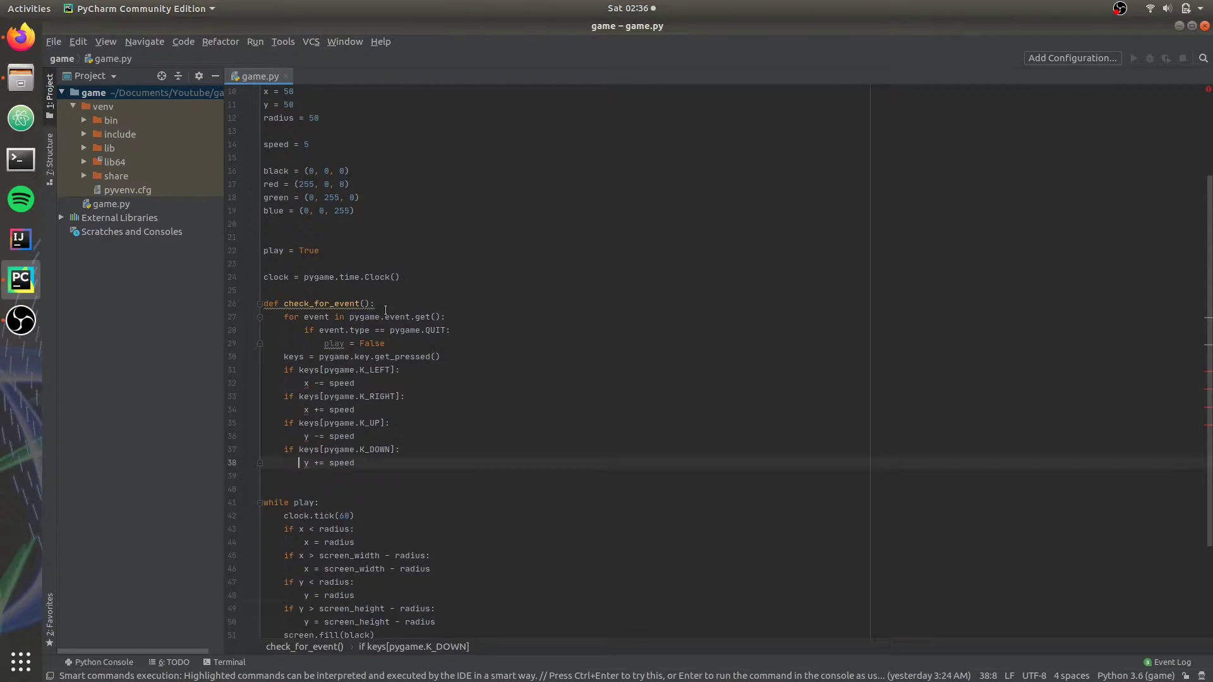
{"action": "mouse_move", "coordinate": [303, 390]}
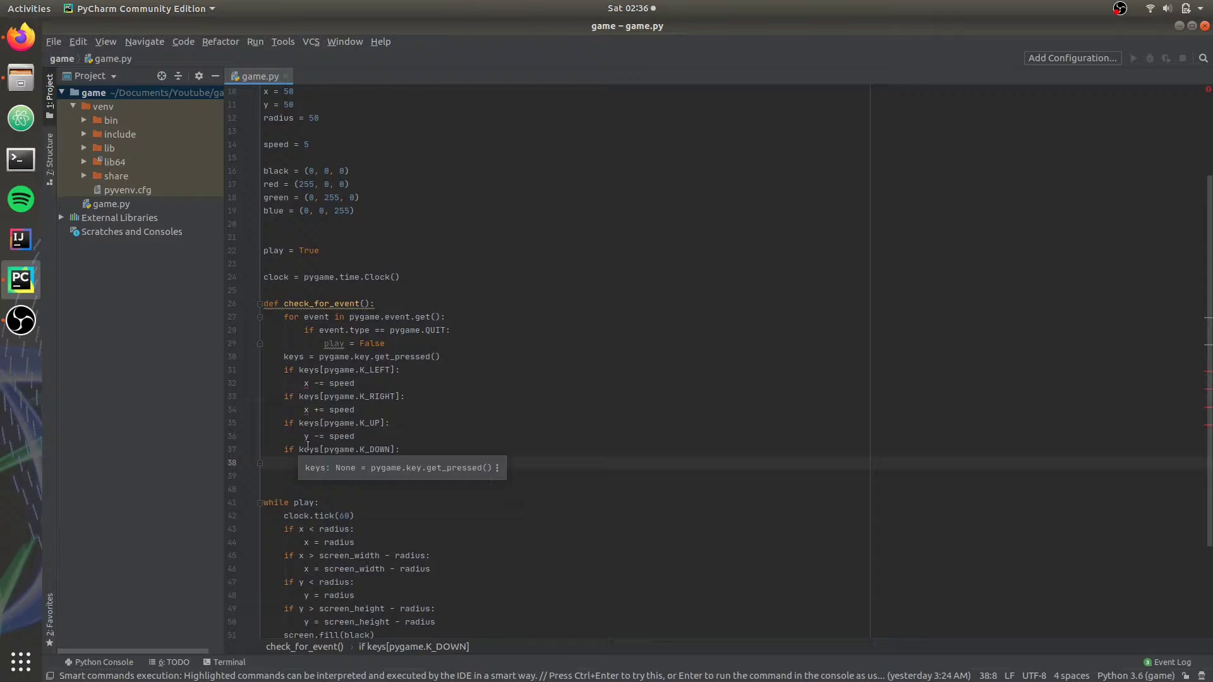
{"action": "left_click", "coordinate": [418, 303]}
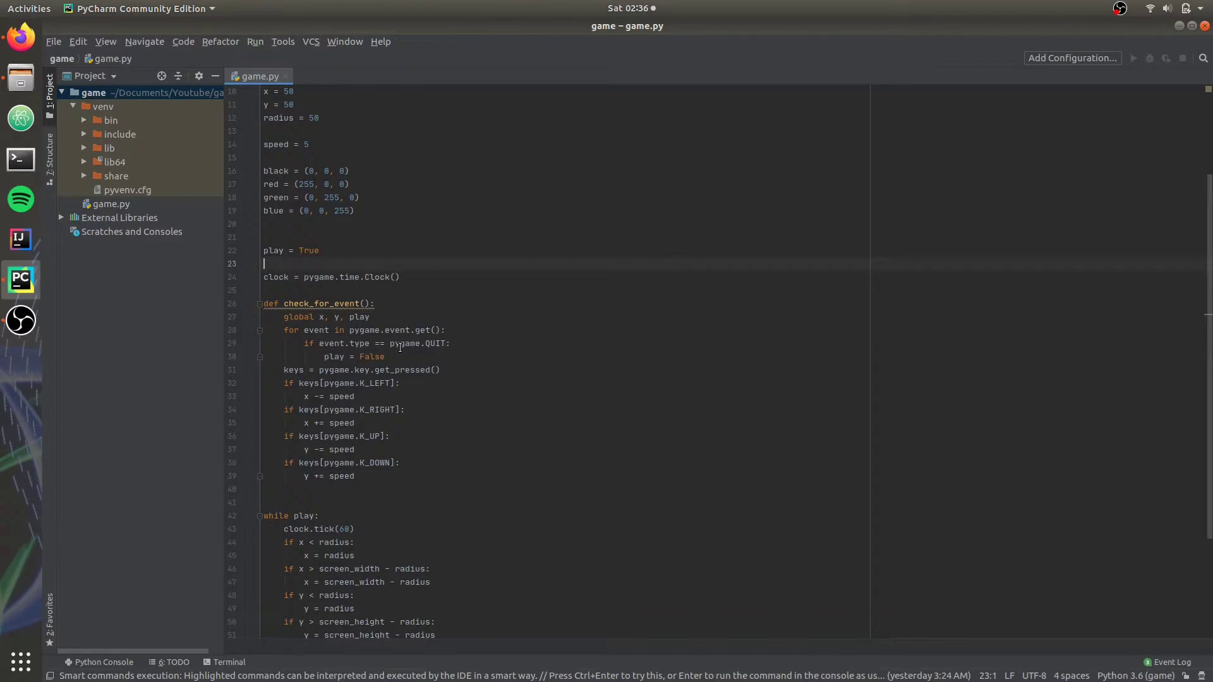
{"action": "scroll", "scroll_direction": "down", "scroll_amount": 3}
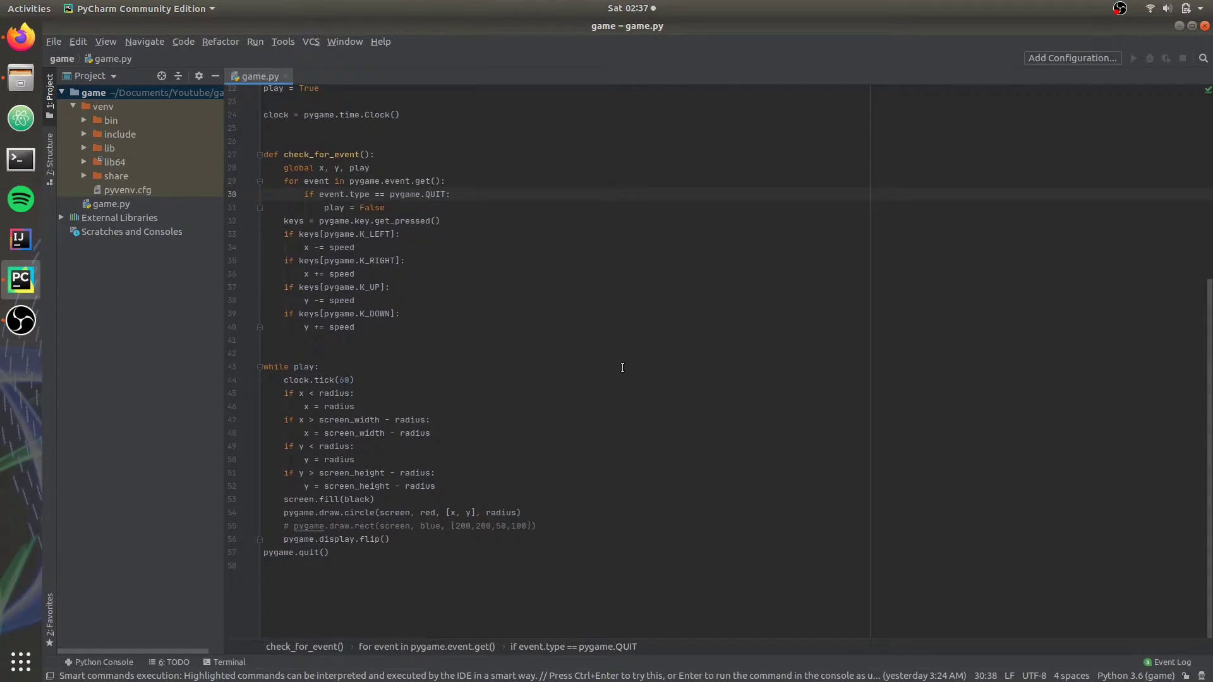
{"action": "left_click", "coordinate": [451, 194]}
{"action": "type", "text": "def"}
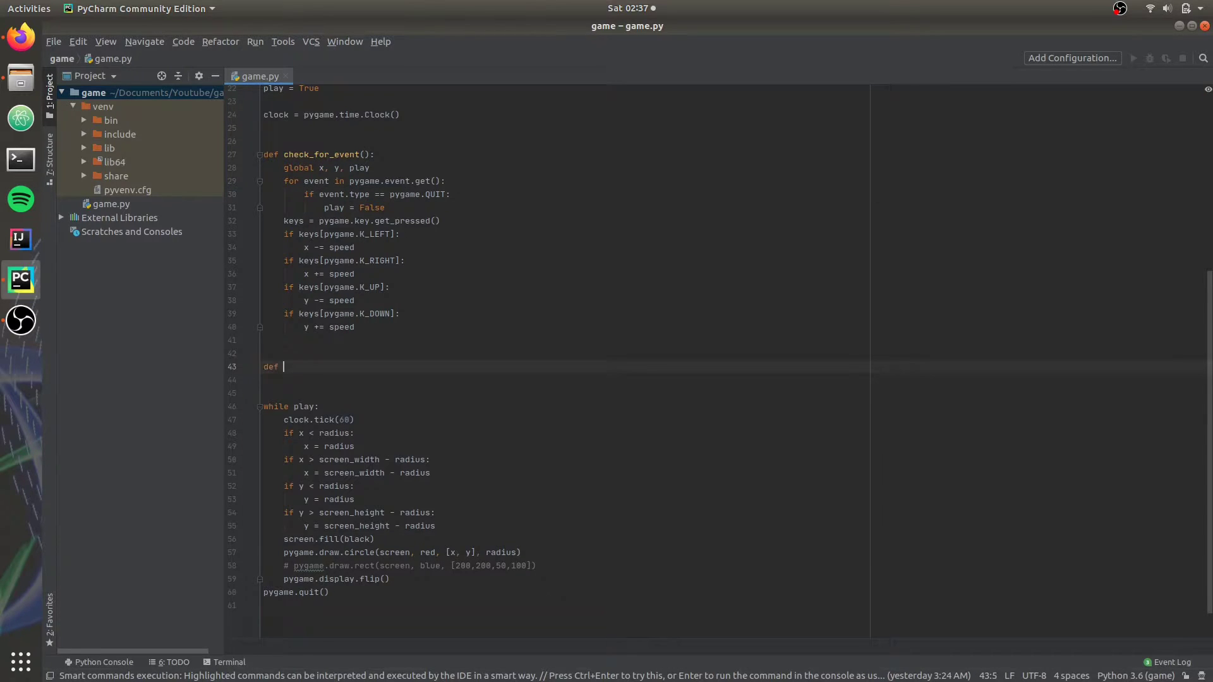
Define enforce_border() holding the four radius edge checks, declaring global x, y.
{"action": "type", "text": "enforce_border():"}
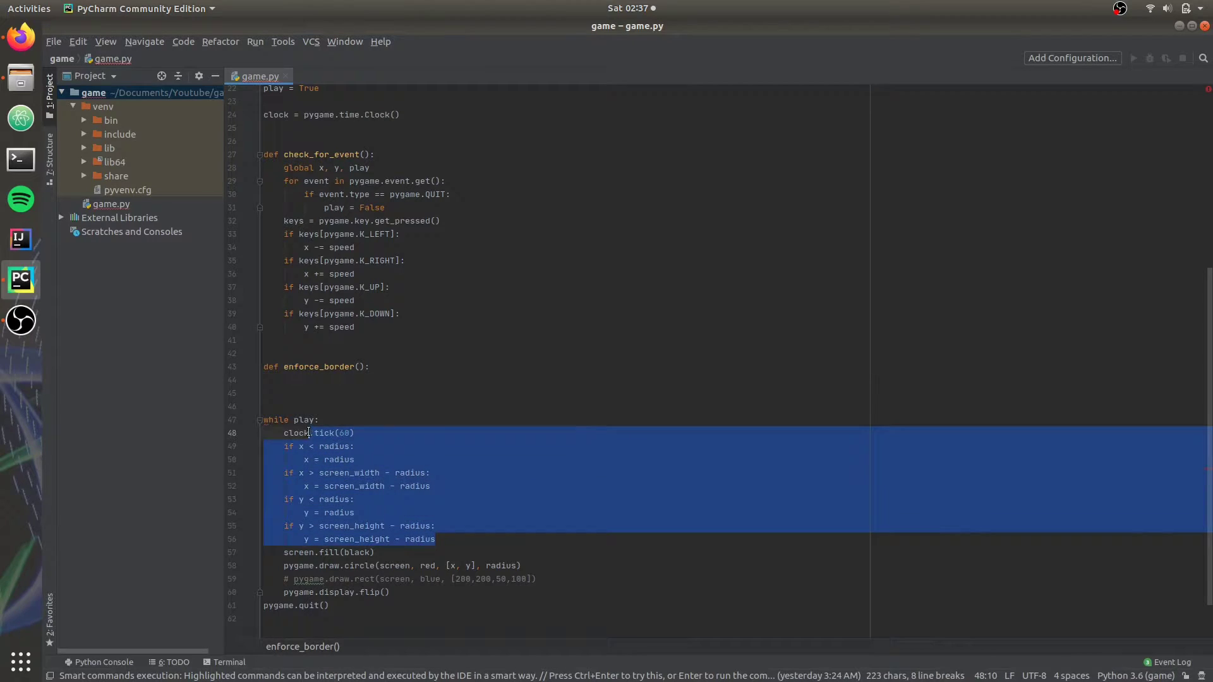
{"action": "key", "text": "Delete"}
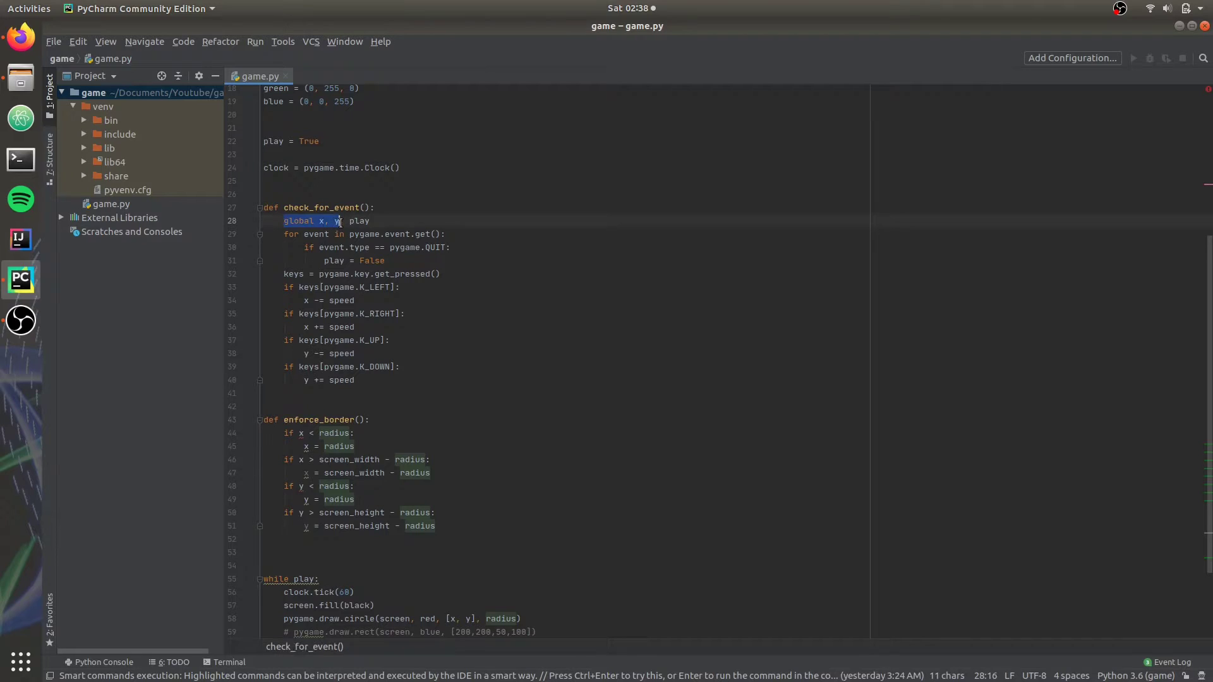
{"action": "type", "text": "global x, y"}
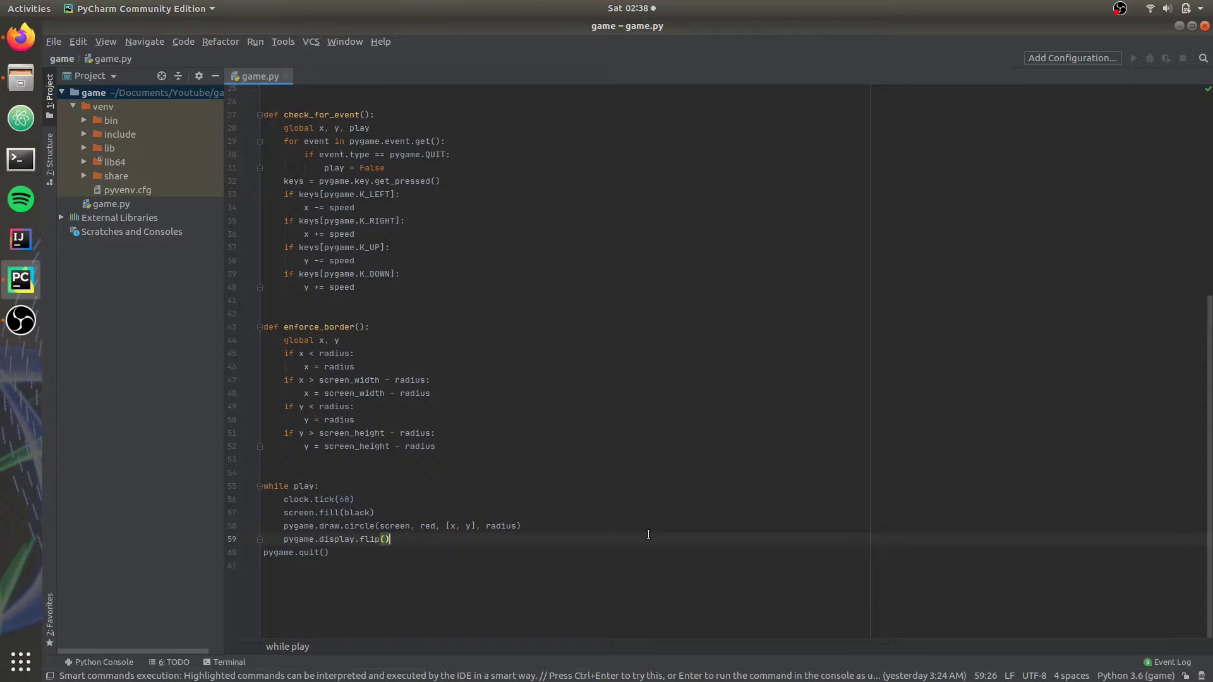
{"action": "scroll", "scroll_direction": "up", "scroll_amount": 3}
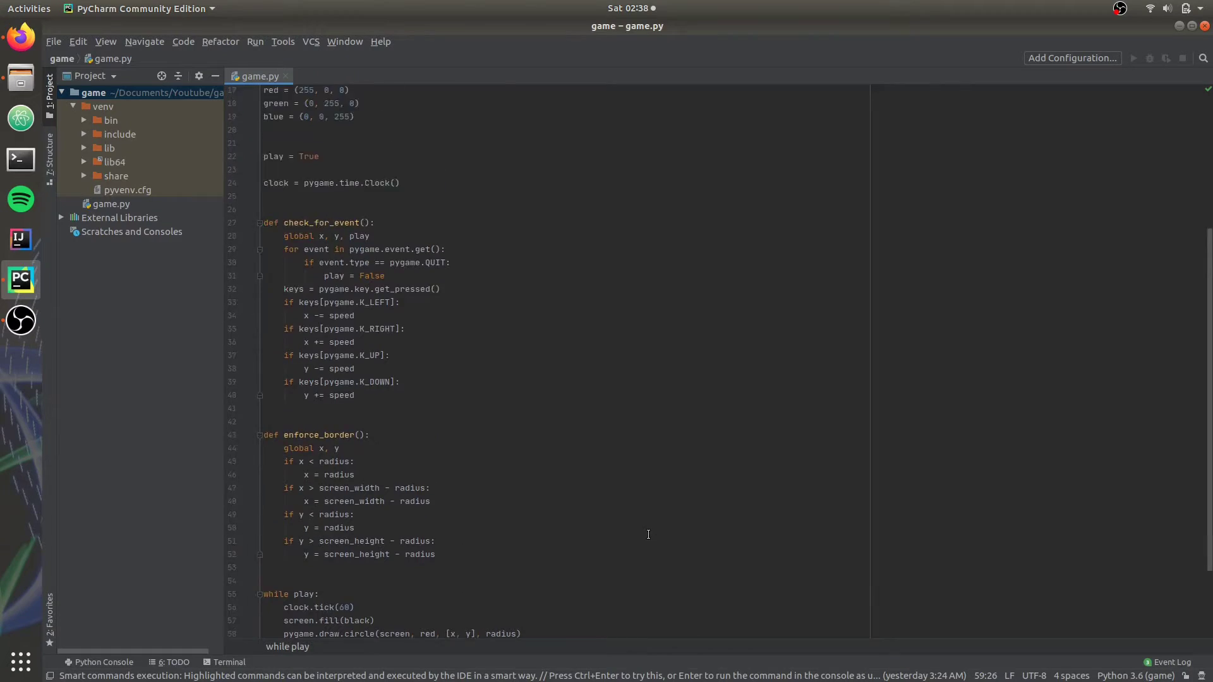
{"action": "scroll", "scroll_direction": "up", "scroll_amount": 3}
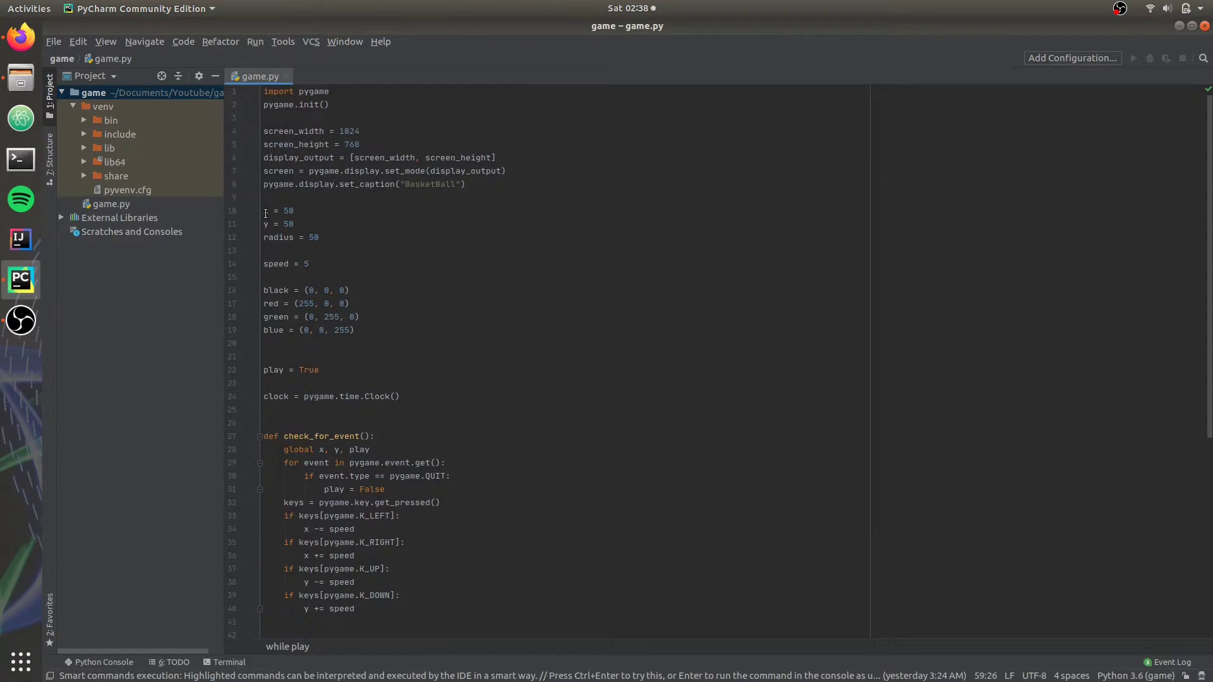
Remove the starting x value 50 and add 'from random import randint' below import pygame.
{"action": "left_click", "coordinate": [294, 224]}
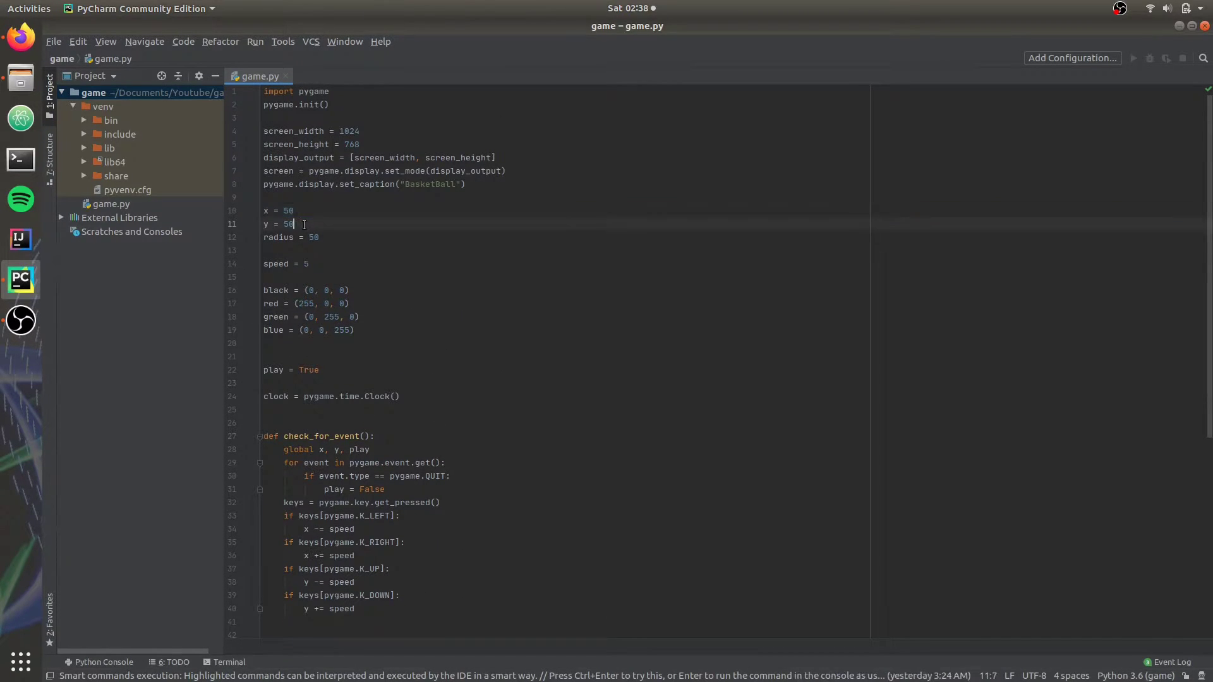
{"action": "left_click_drag", "start_coordinate": [292, 224], "coordinate": [292, 203]}
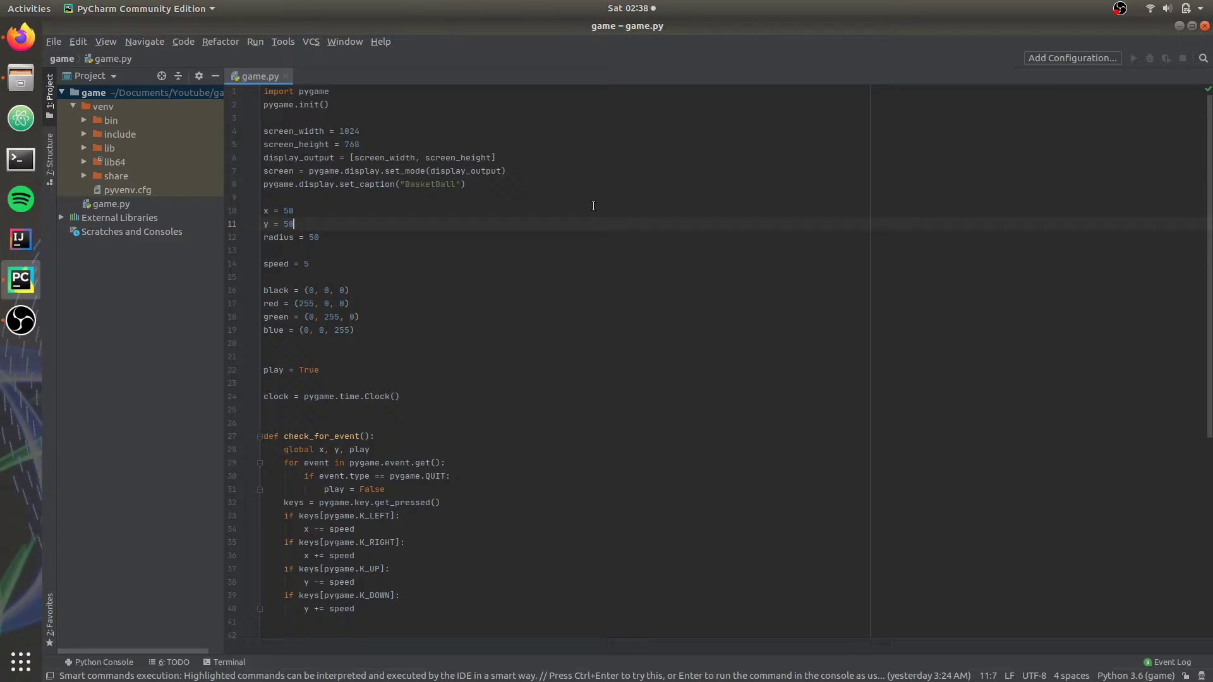
{"action": "left_click", "coordinate": [293, 210]}
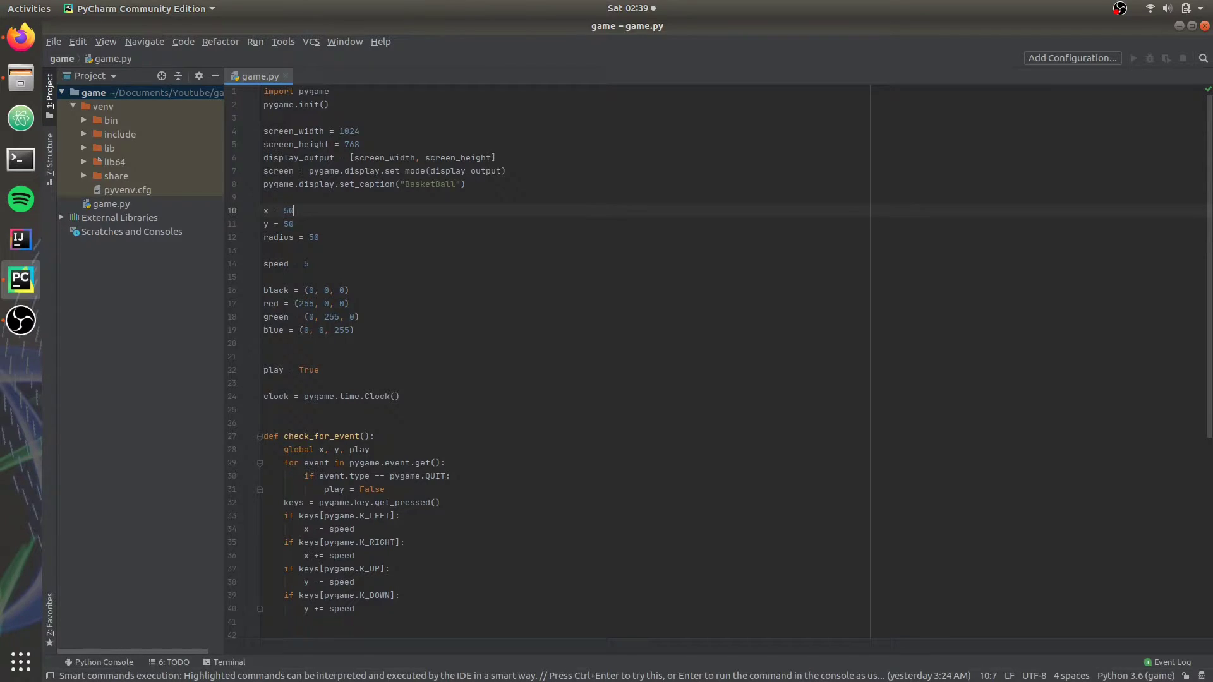
{"action": "key", "text": "BackSpace"}
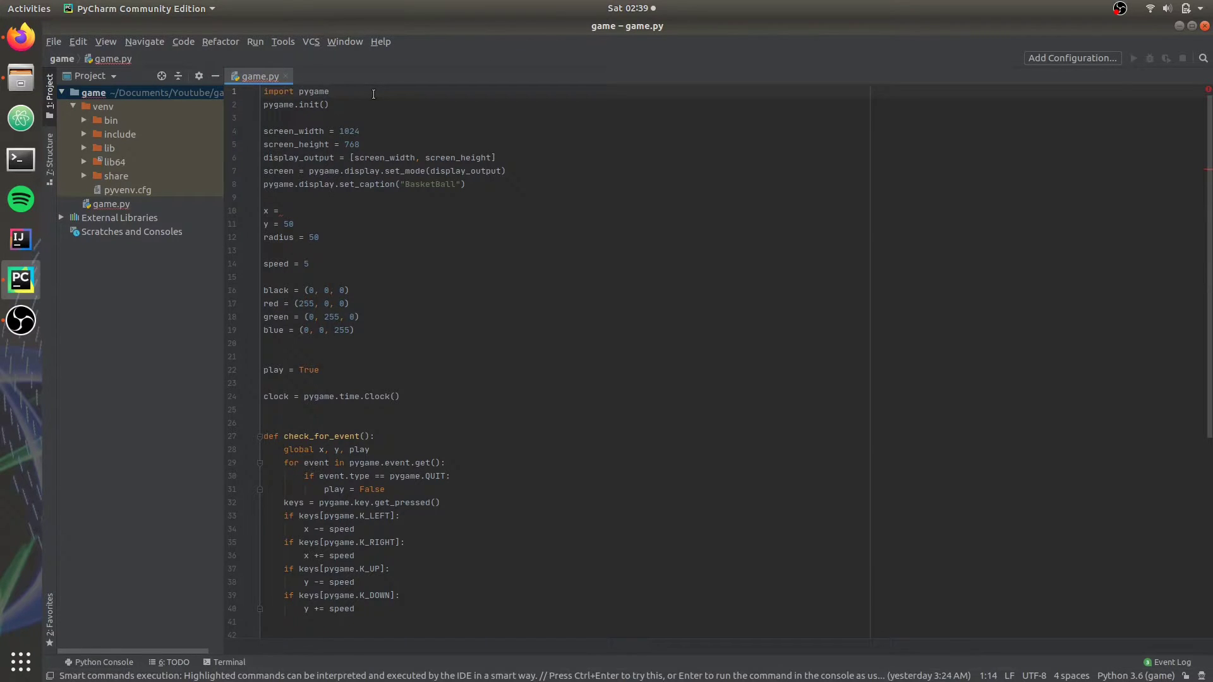
{"action": "left_click", "coordinate": [330, 91]}
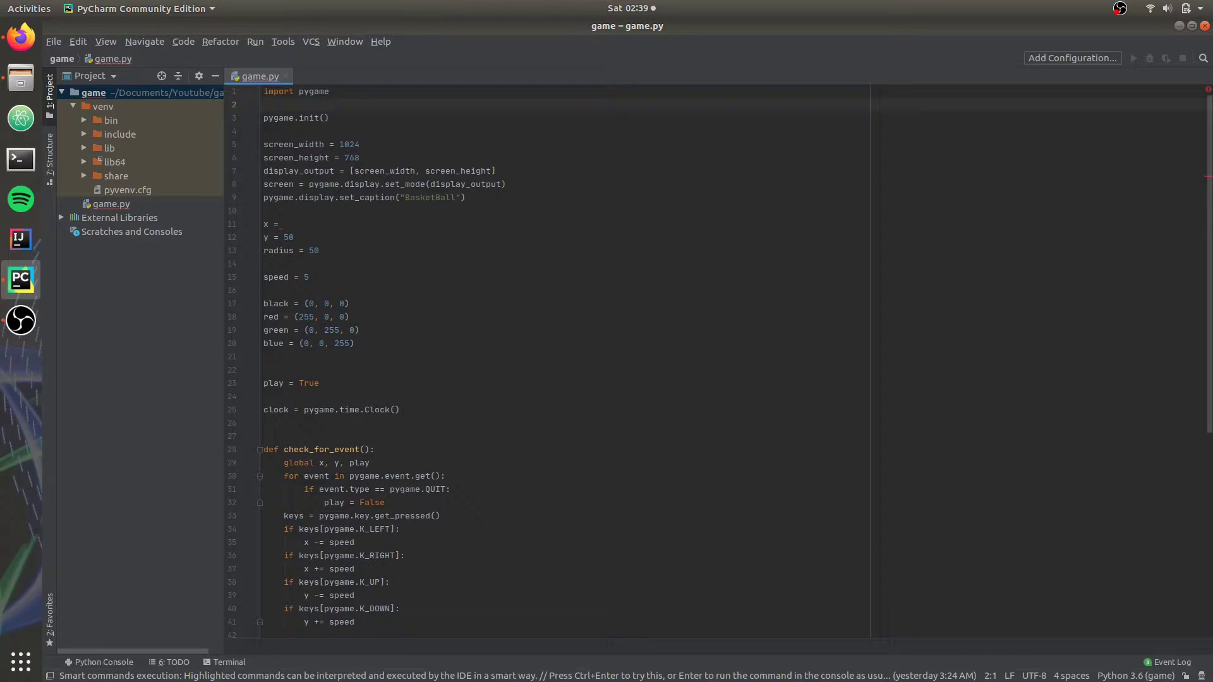
{"action": "type", "text": "from random import randint"}
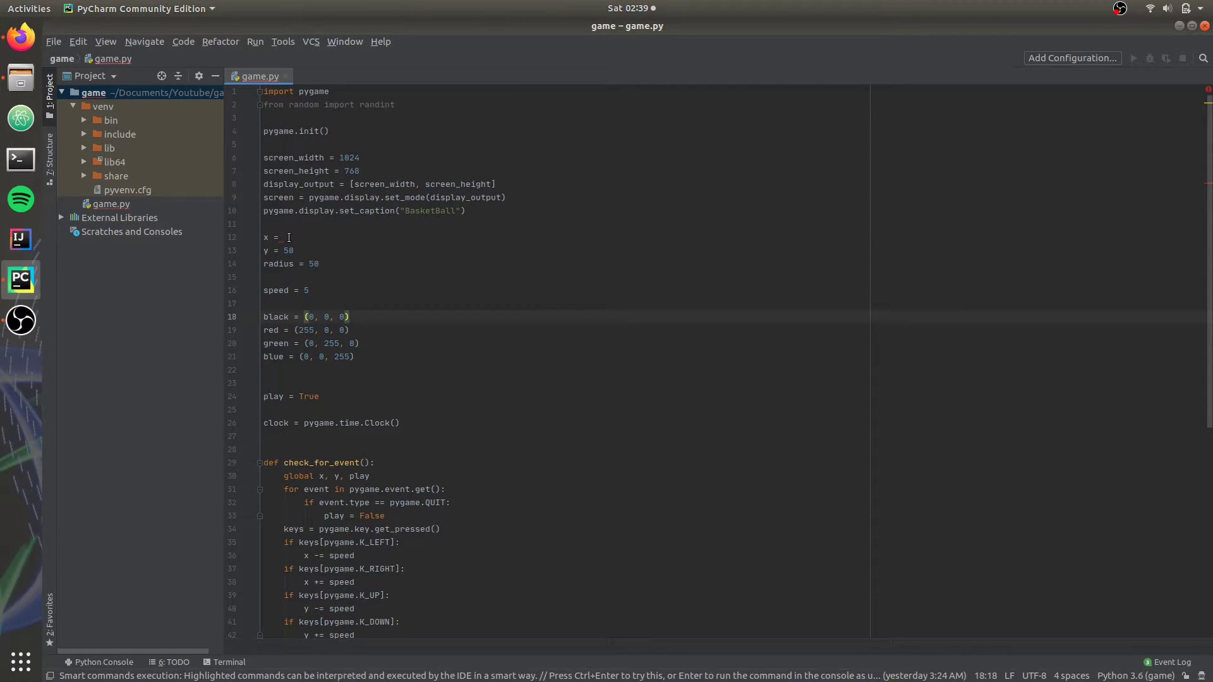
Set x to randint(0, screen_width) and run the script to test.
{"action": "key", "text": "BackSpace"}
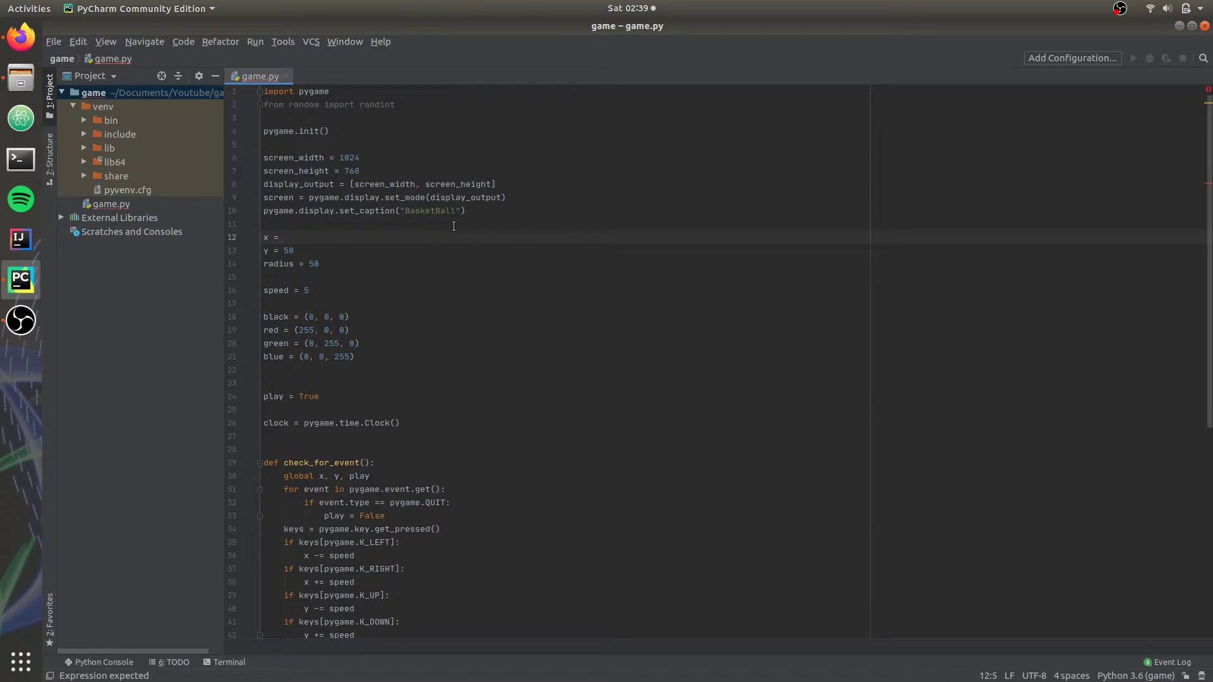
{"action": "type", "text": "randint()"}
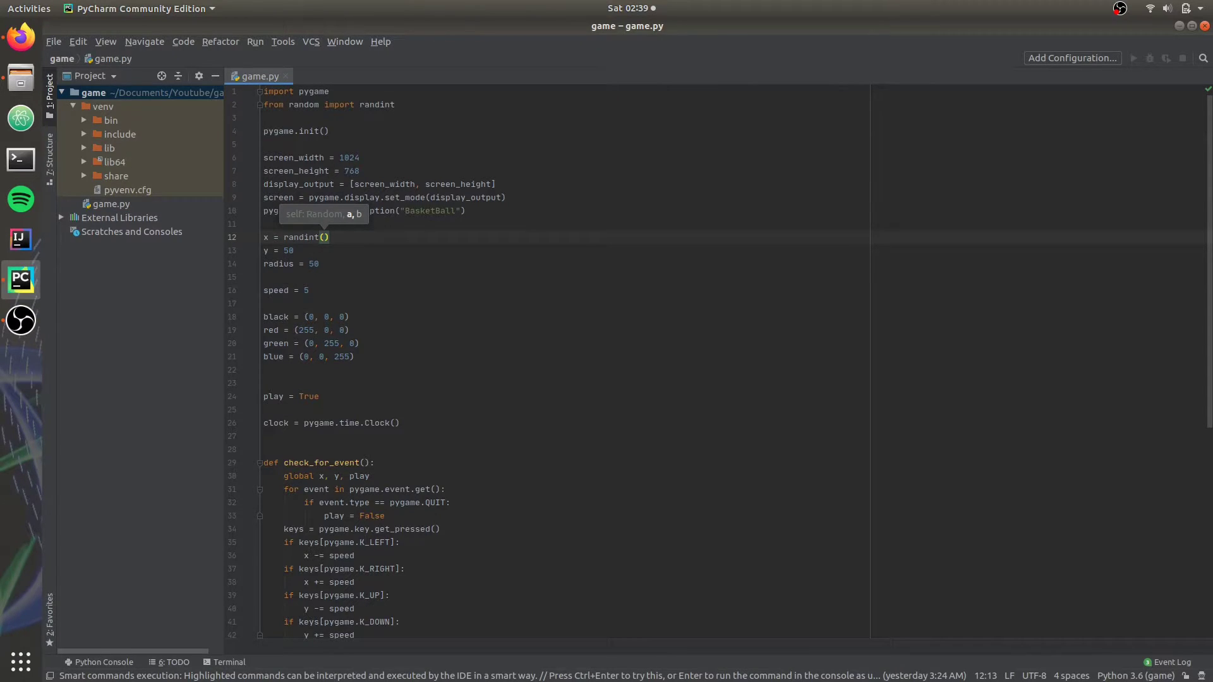
{"action": "type", "text": "0,"}
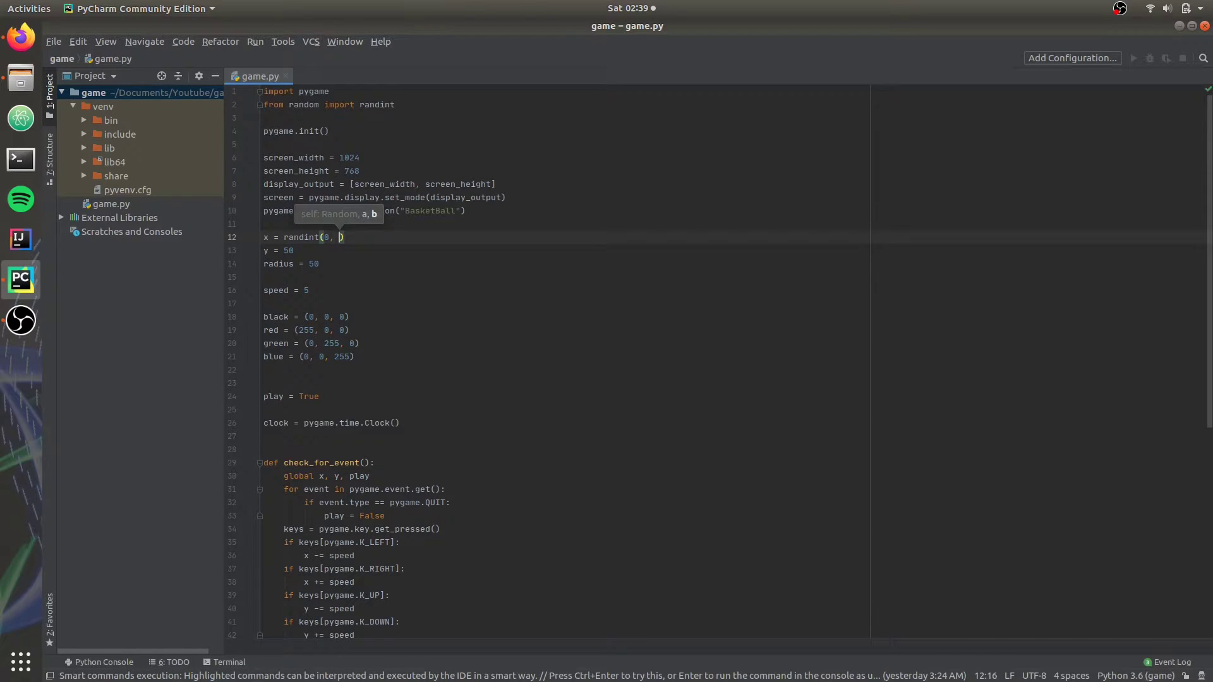
{"action": "type", "text": "screen_width"}
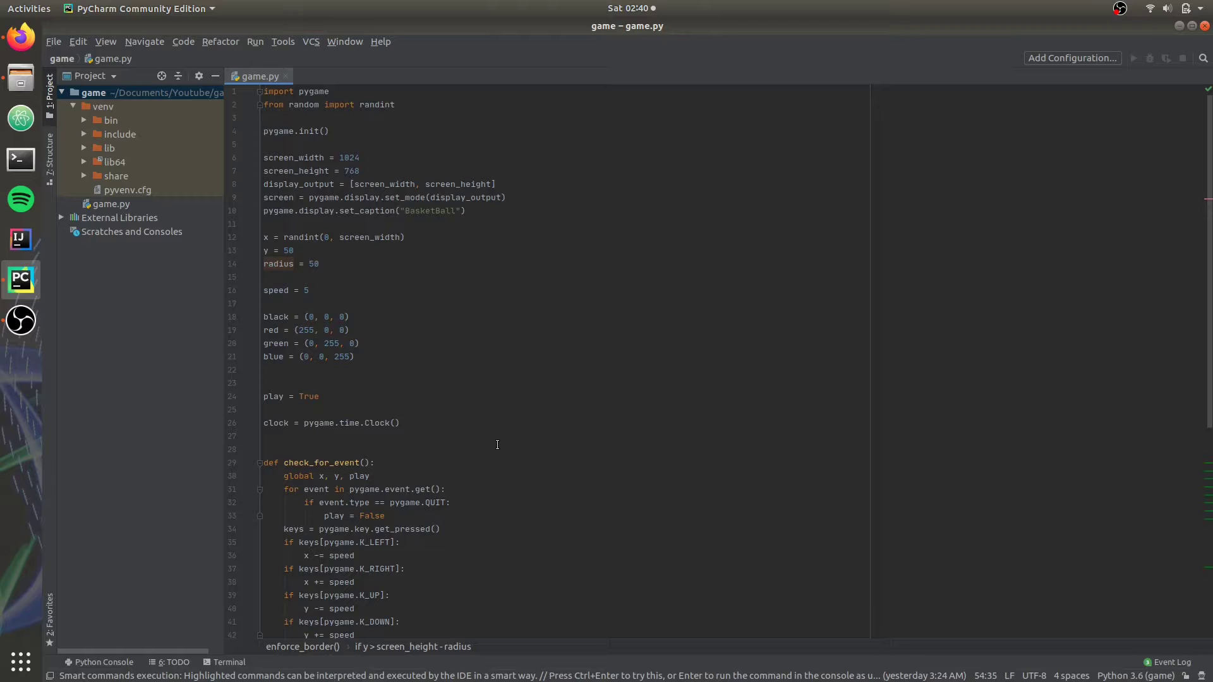
{"action": "double_click", "coordinate": [369, 236]}
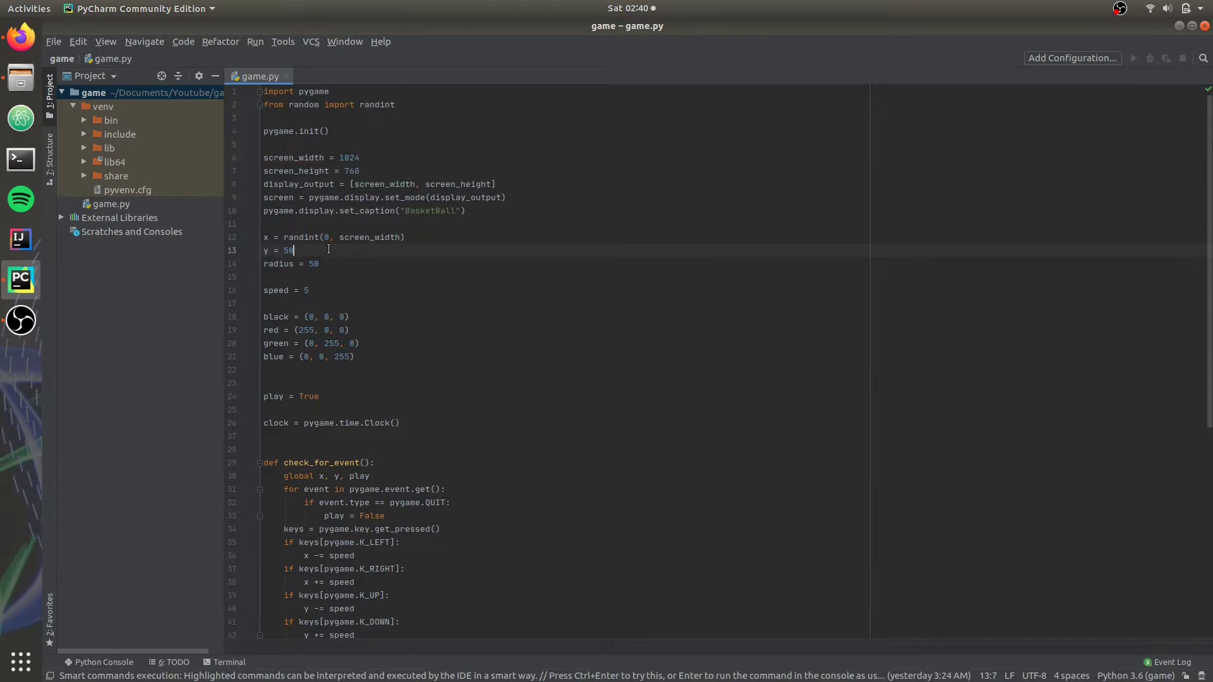
{"action": "key", "text": "BackSpace"}
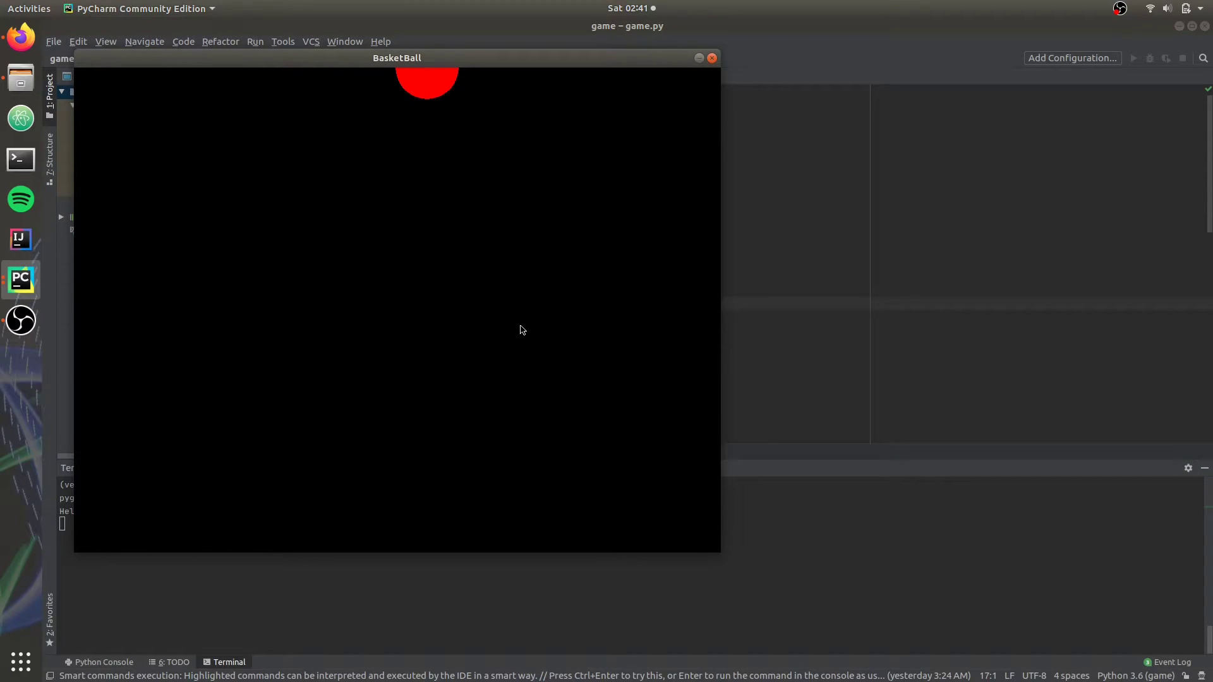
{"action": "mouse_move", "coordinate": [679, 81]}
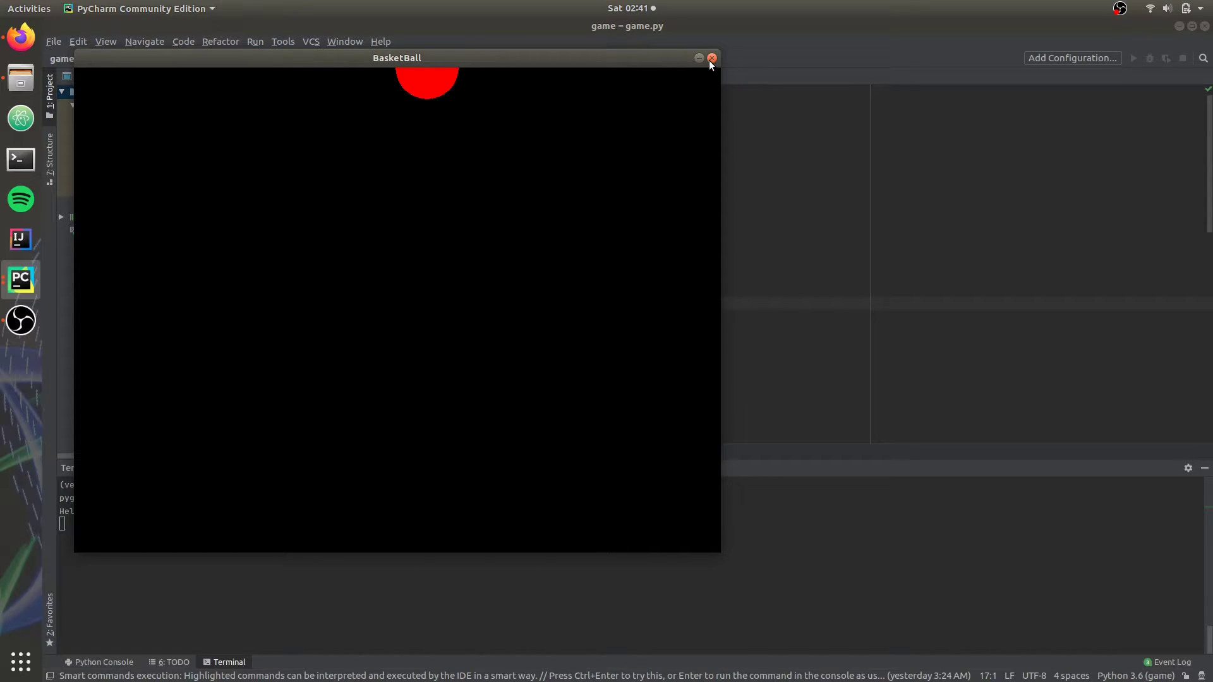
{"action": "mouse_move", "coordinate": [770, 585]}
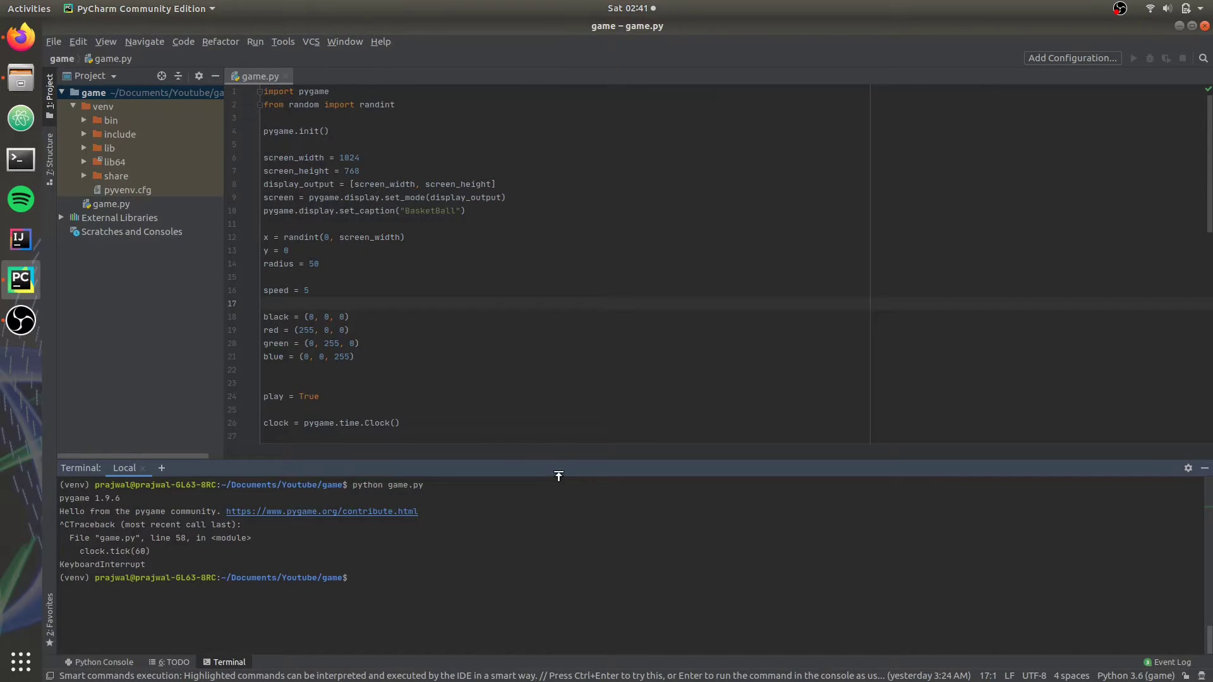
Call check_for_event() and enforce_border() after screen.fill(black), then rerun the game.
{"action": "scroll", "scroll_direction": "down", "scroll_amount": 3}
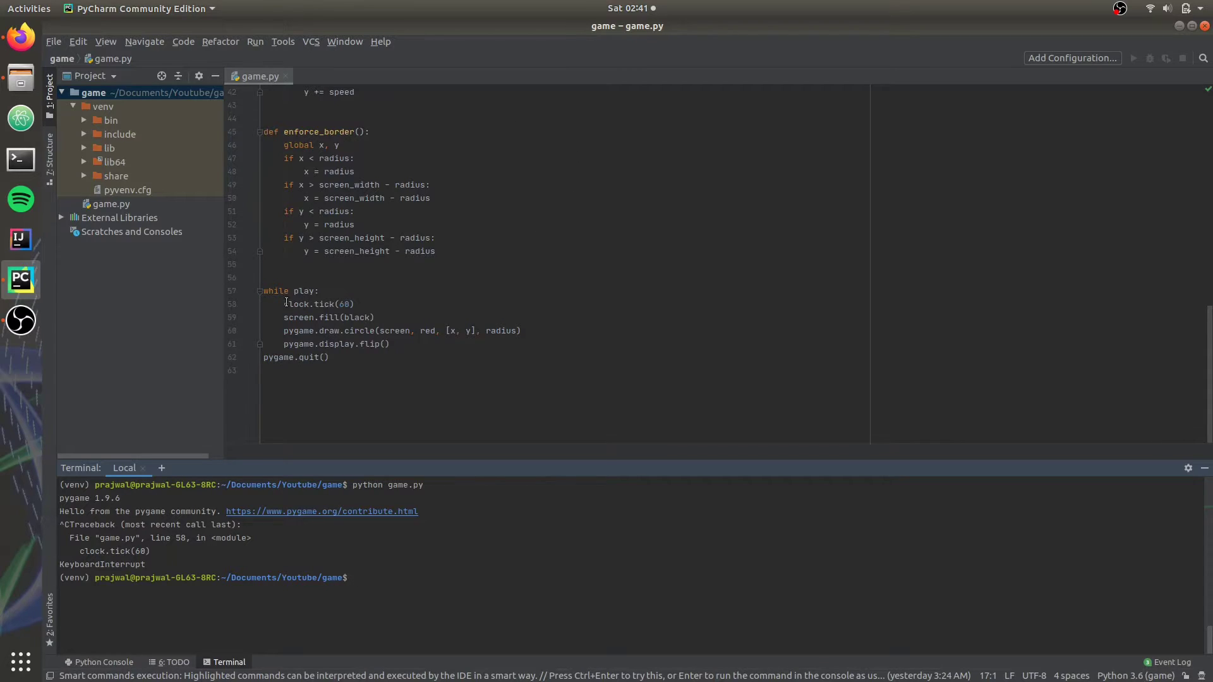
{"action": "scroll", "scroll_direction": "up", "scroll_amount": 3}
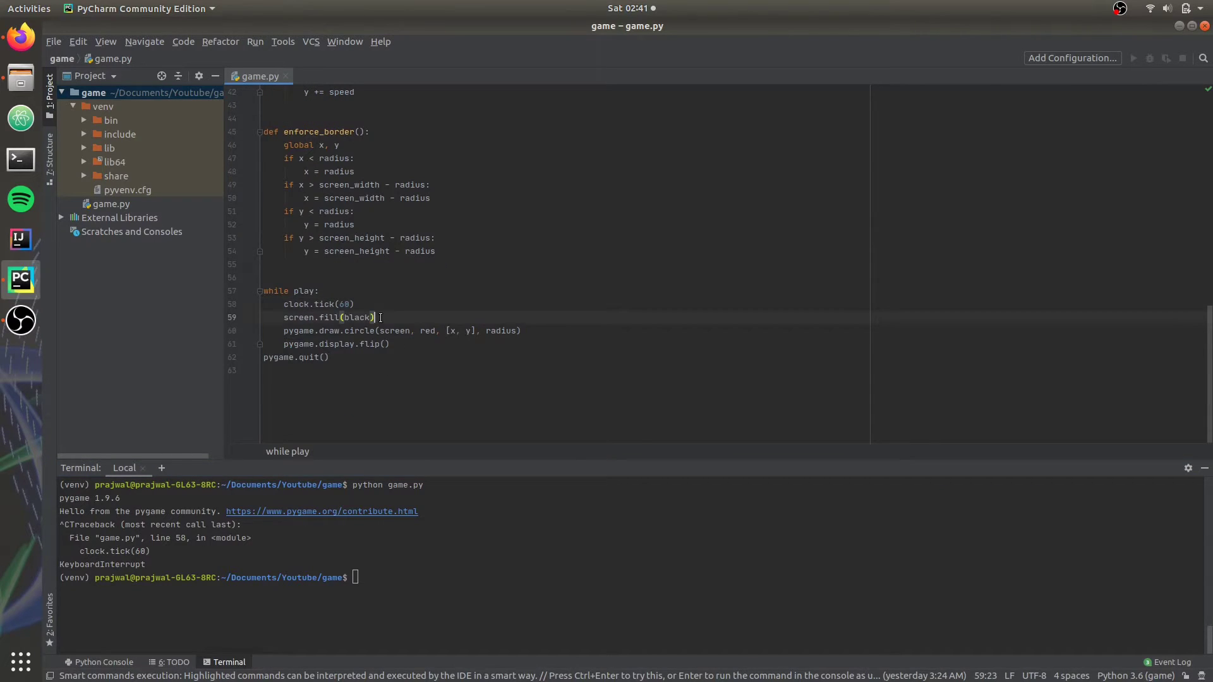
{"action": "scroll", "scroll_direction": "up", "scroll_amount": 3}
{"action": "type", "text": "enforce_border()"}
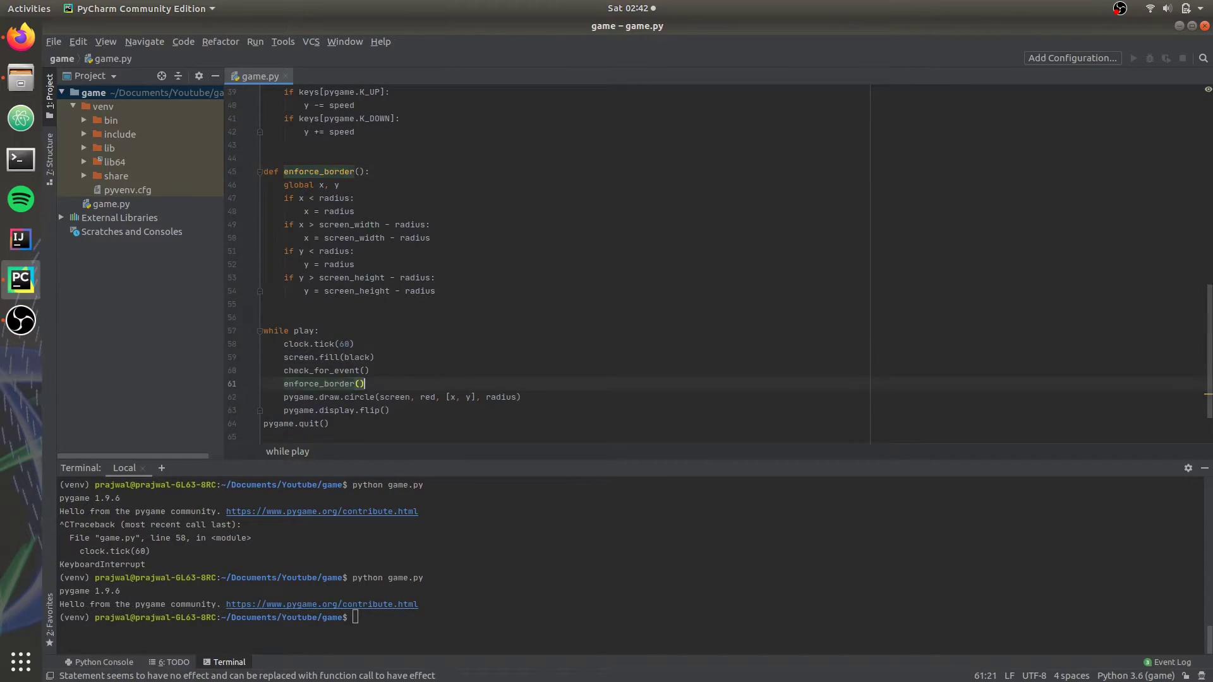
{"action": "key", "text": "Return"}
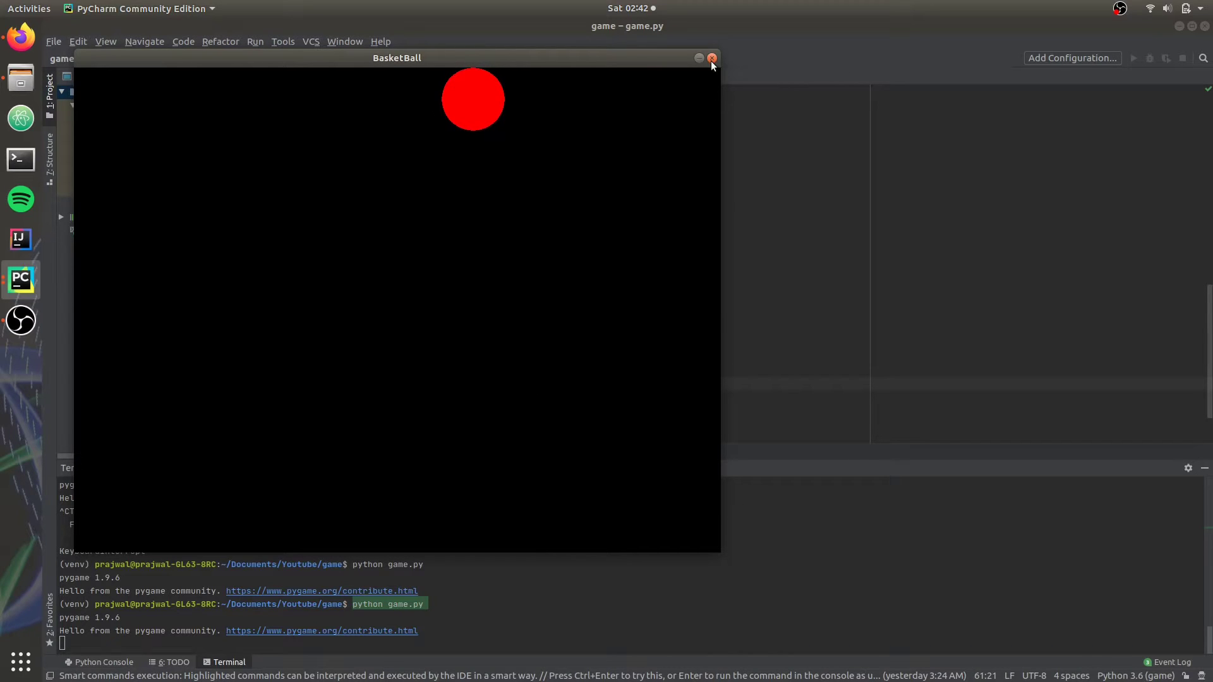
Run game.py twice, closing the BasketBall window after each test.
{"action": "left_click", "coordinate": [711, 59]}
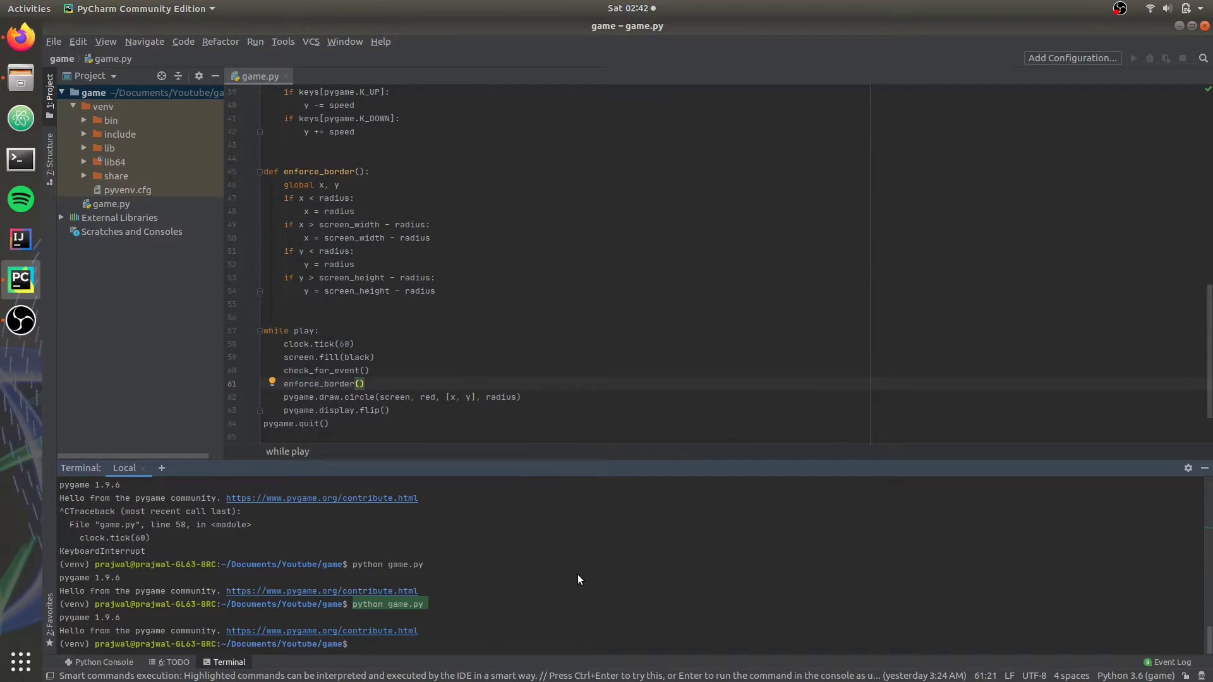
{"action": "key", "text": "Return"}
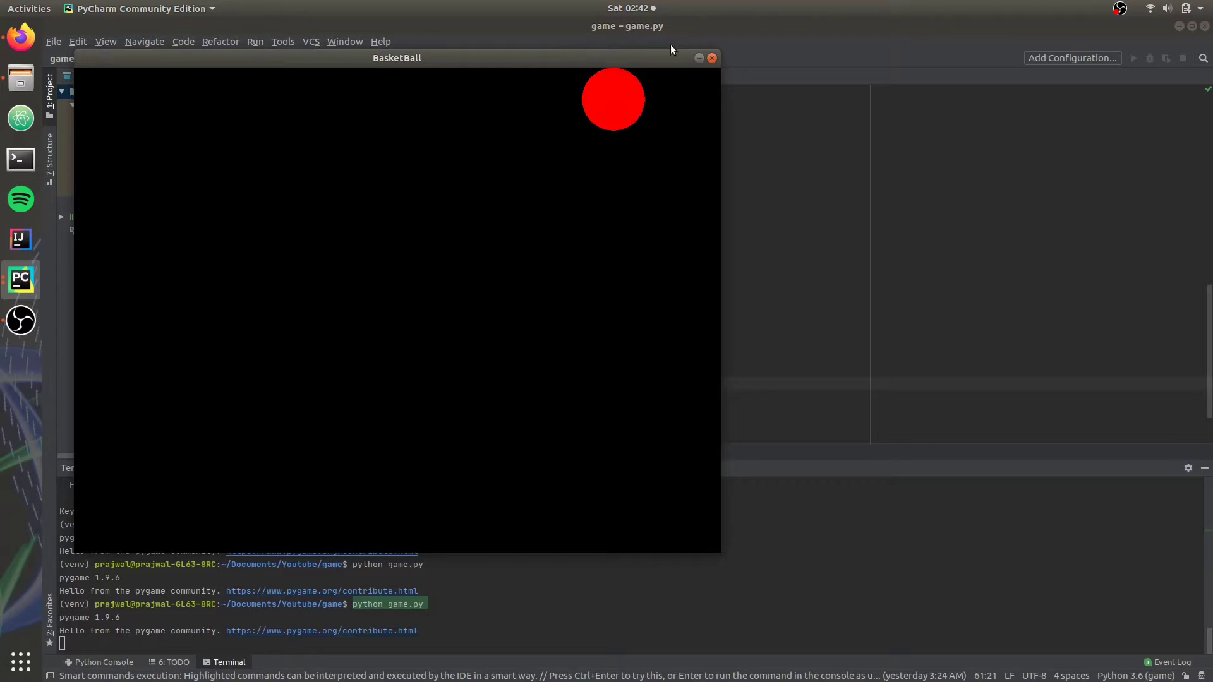
{"action": "left_click", "coordinate": [711, 58]}
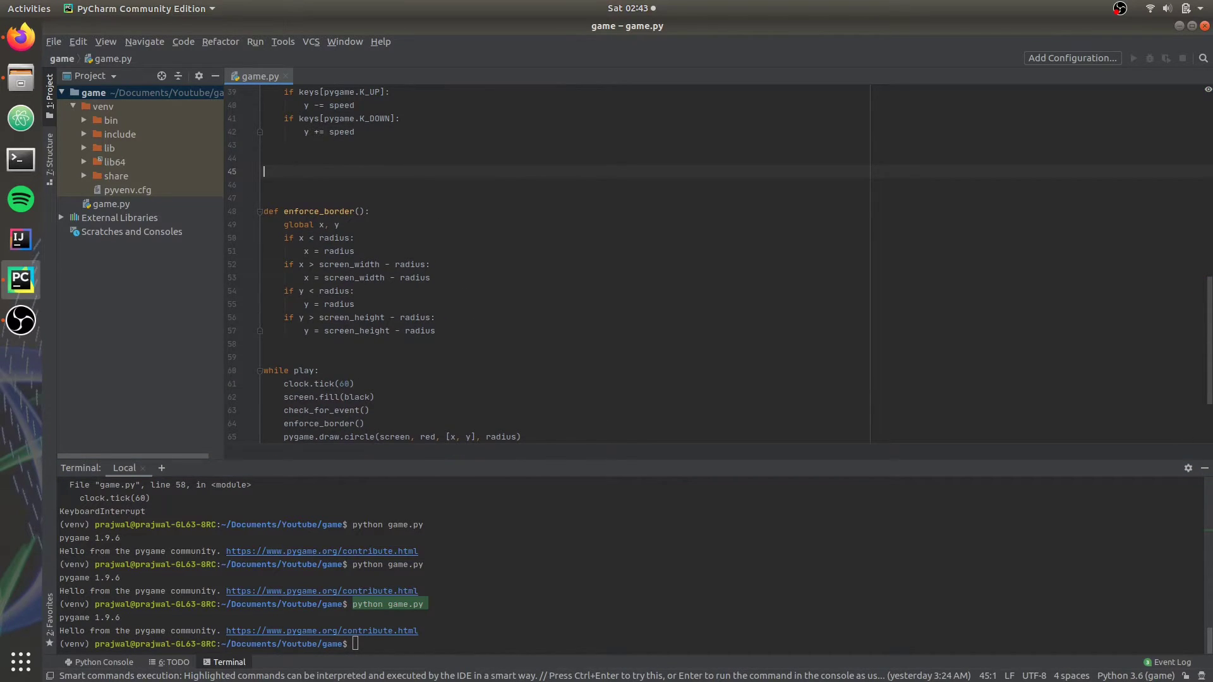
Write update_ball_pos() declaring global y and adding y += speed.
{"action": "type", "text": "def update_ball_pos():"}
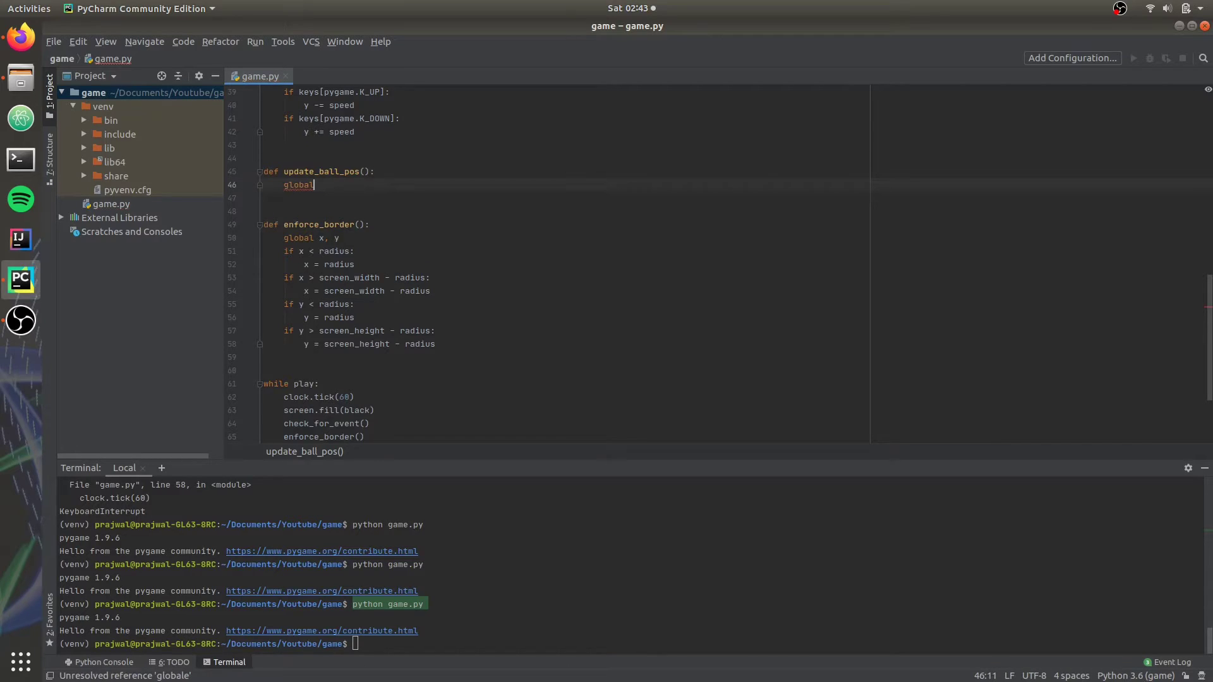
{"action": "type", "text": "y"}
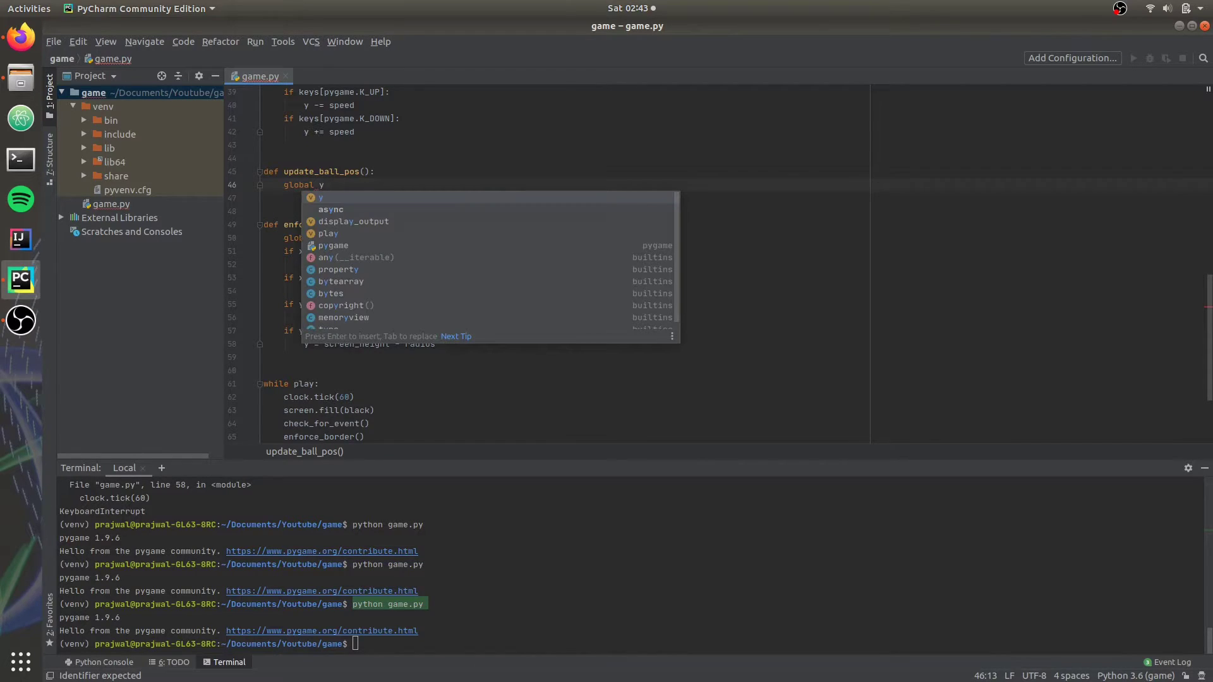
{"action": "key", "text": "Escape"}
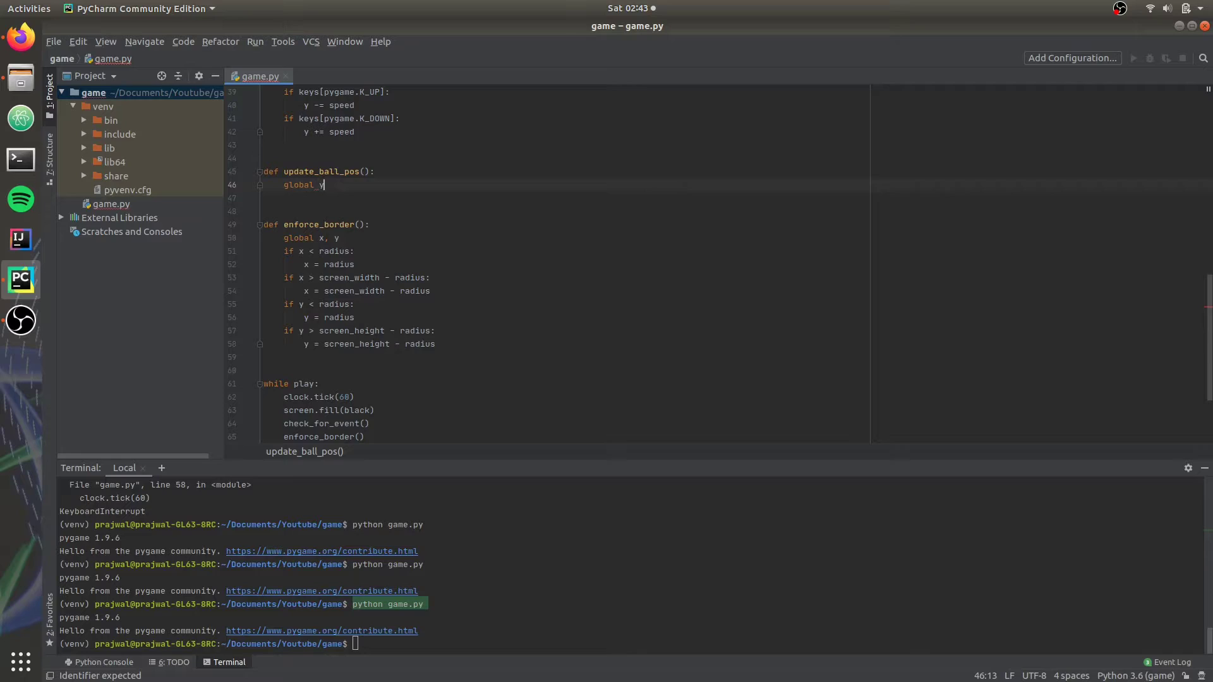
{"action": "key", "text": "Return"}
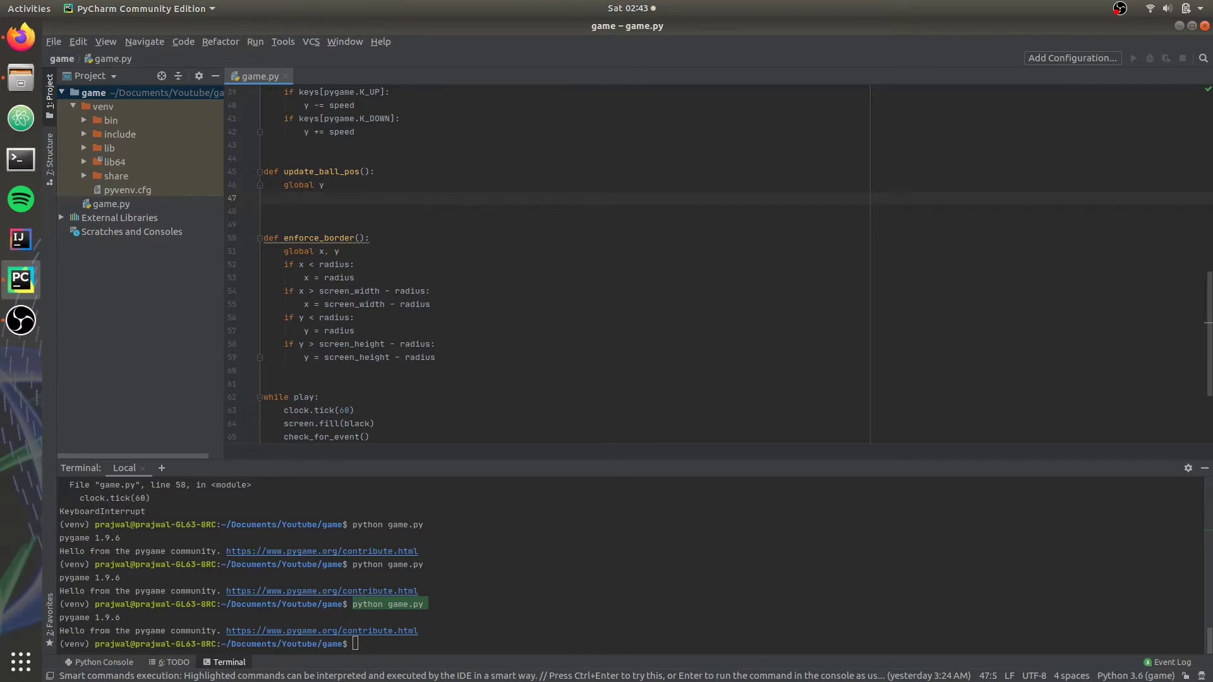
{"action": "type", "text": "y += speed"}
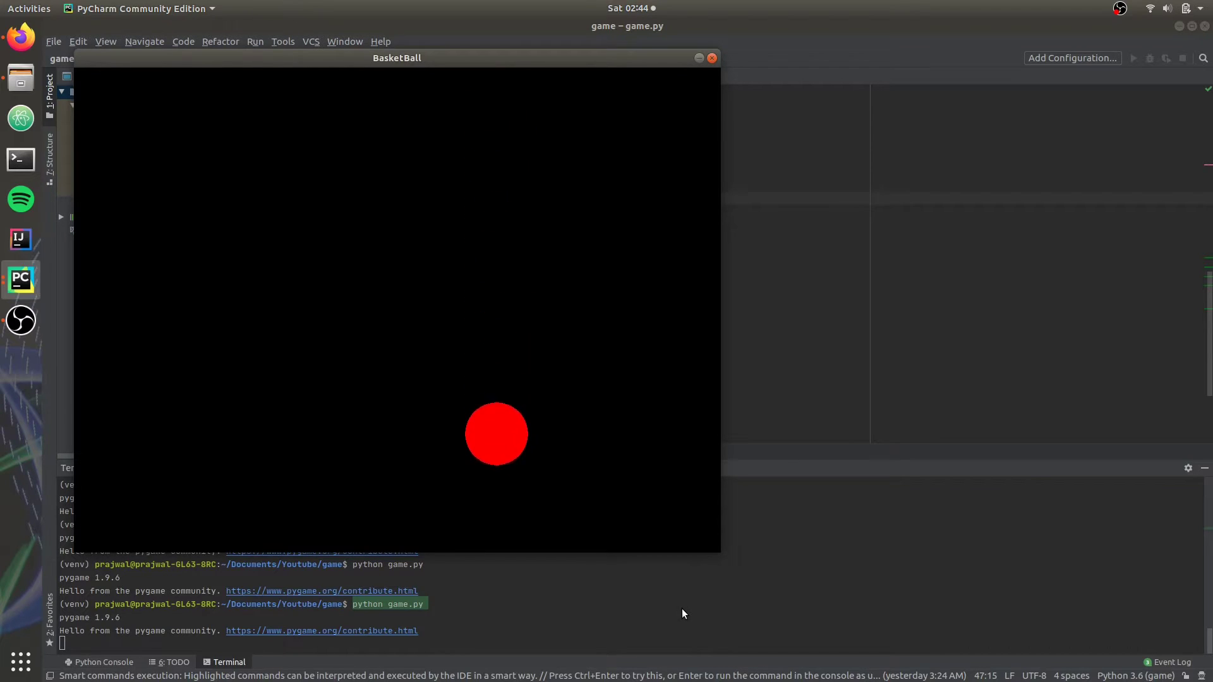
Close the BasketBall window and scroll down to the game loop.
{"action": "left_click", "coordinate": [711, 58]}
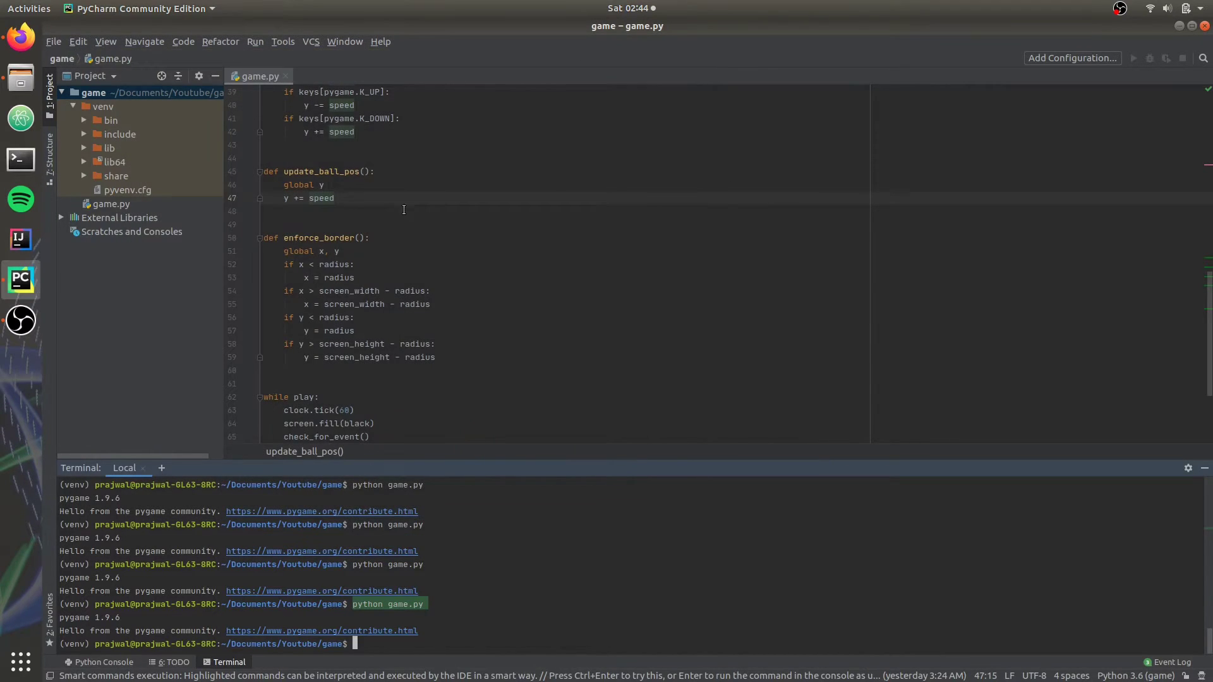
{"action": "scroll", "scroll_direction": "down", "scroll_amount": 3}
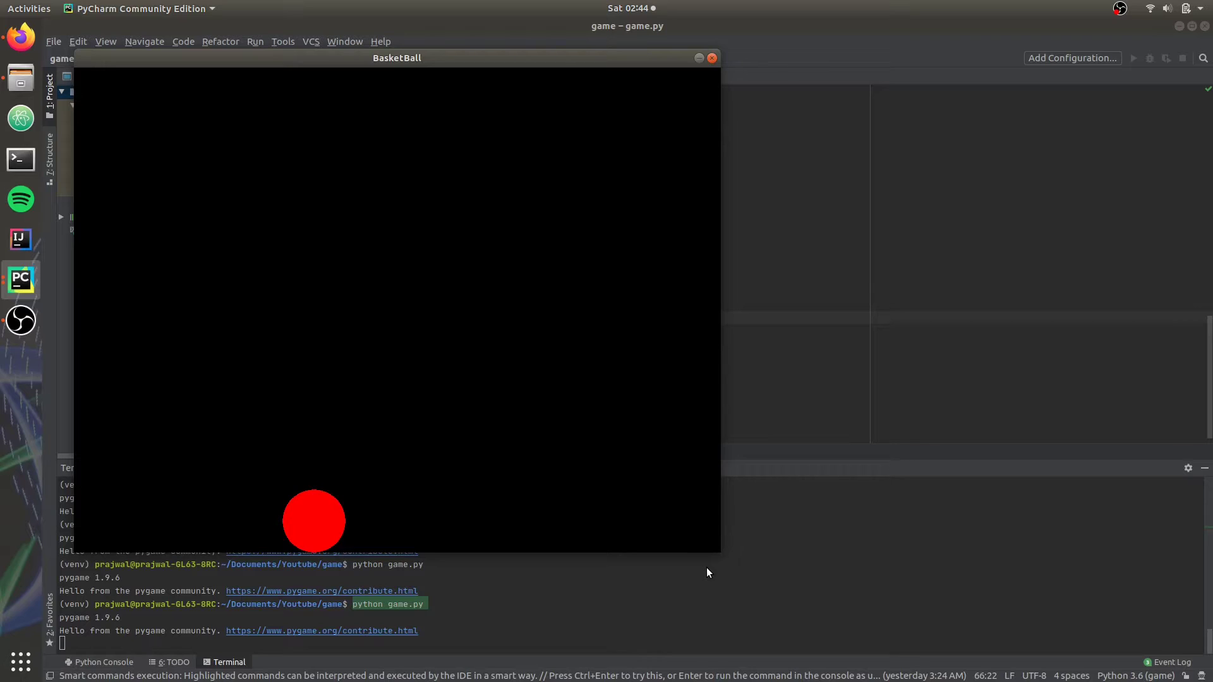
{"action": "mouse_move", "coordinate": [701, 504]}
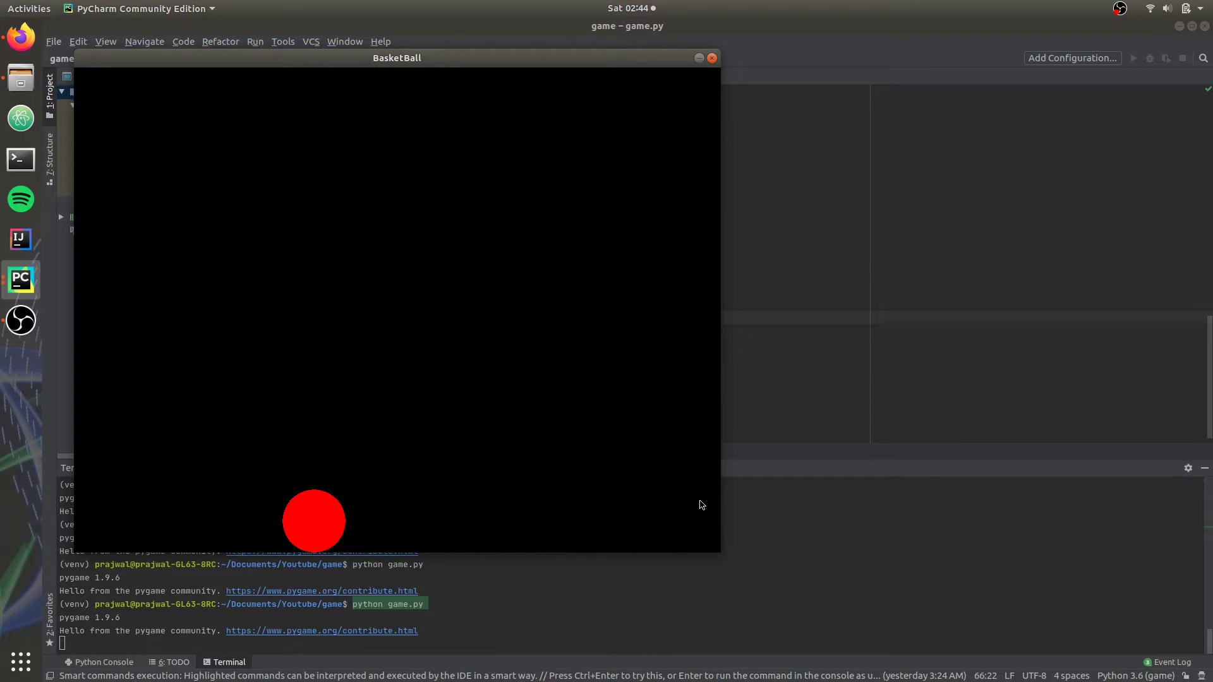
Close the game, define initialise_ball() with globals, and call it from update_ball_pos().
{"action": "left_click", "coordinate": [711, 58]}
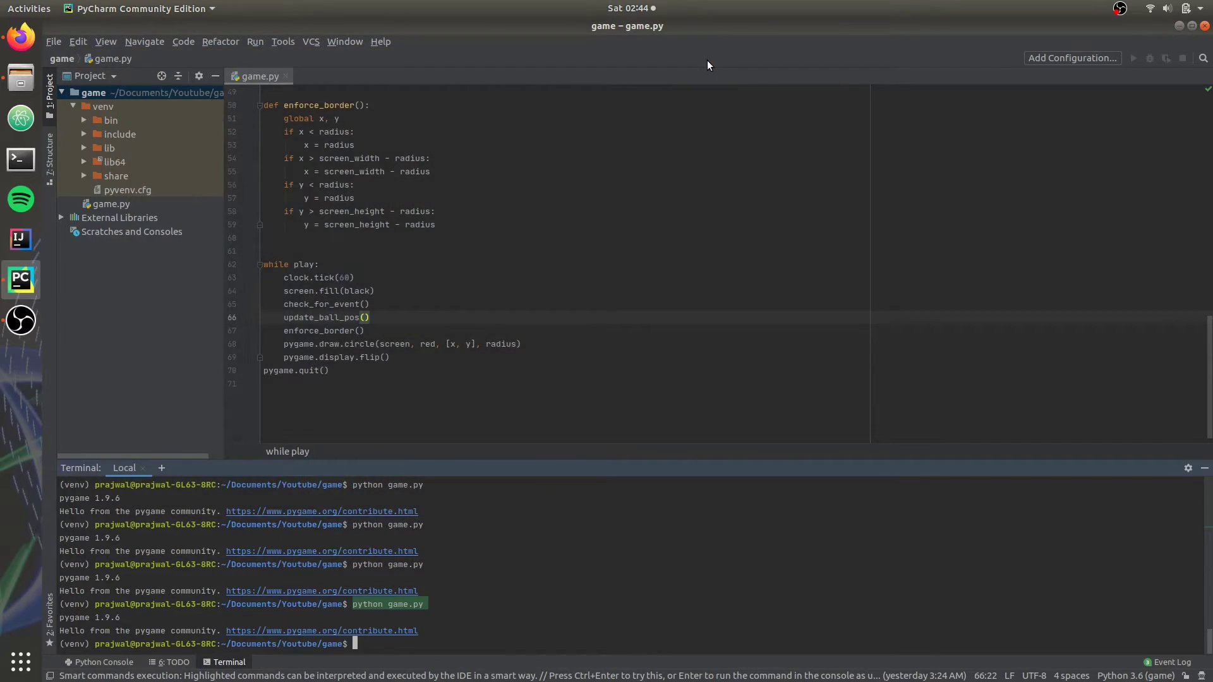
{"action": "scroll", "scroll_direction": "up", "scroll_amount": 3}
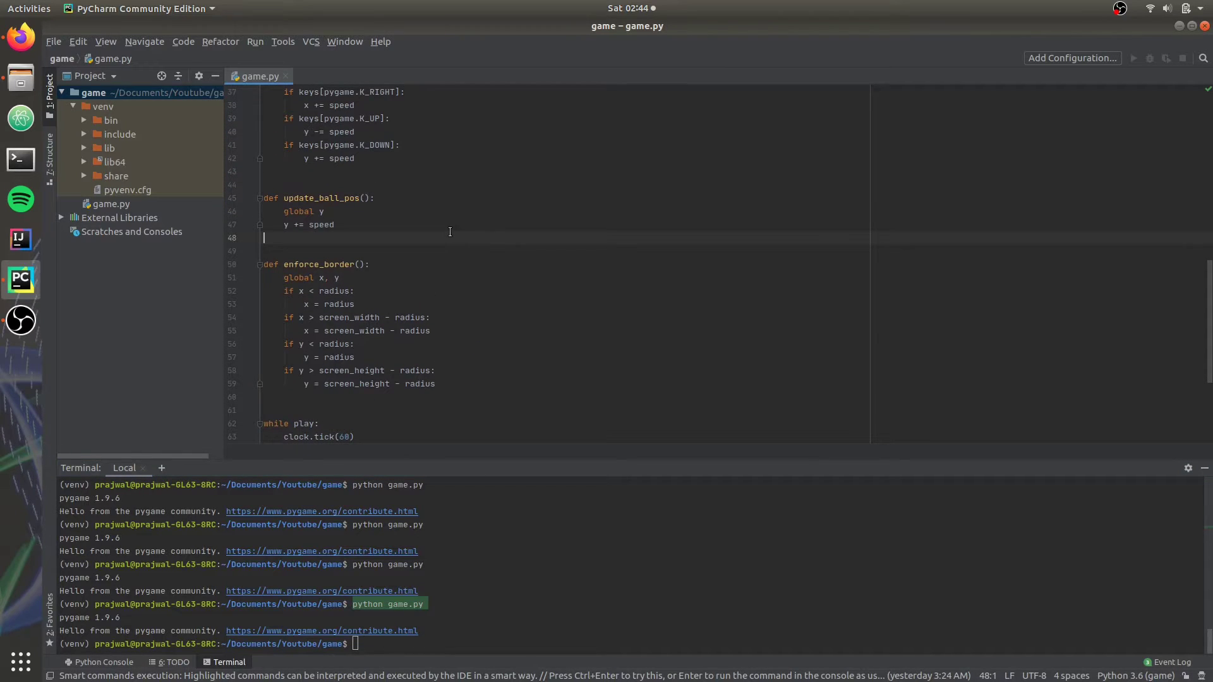
{"action": "type", "text": "def initialise_ball():"}
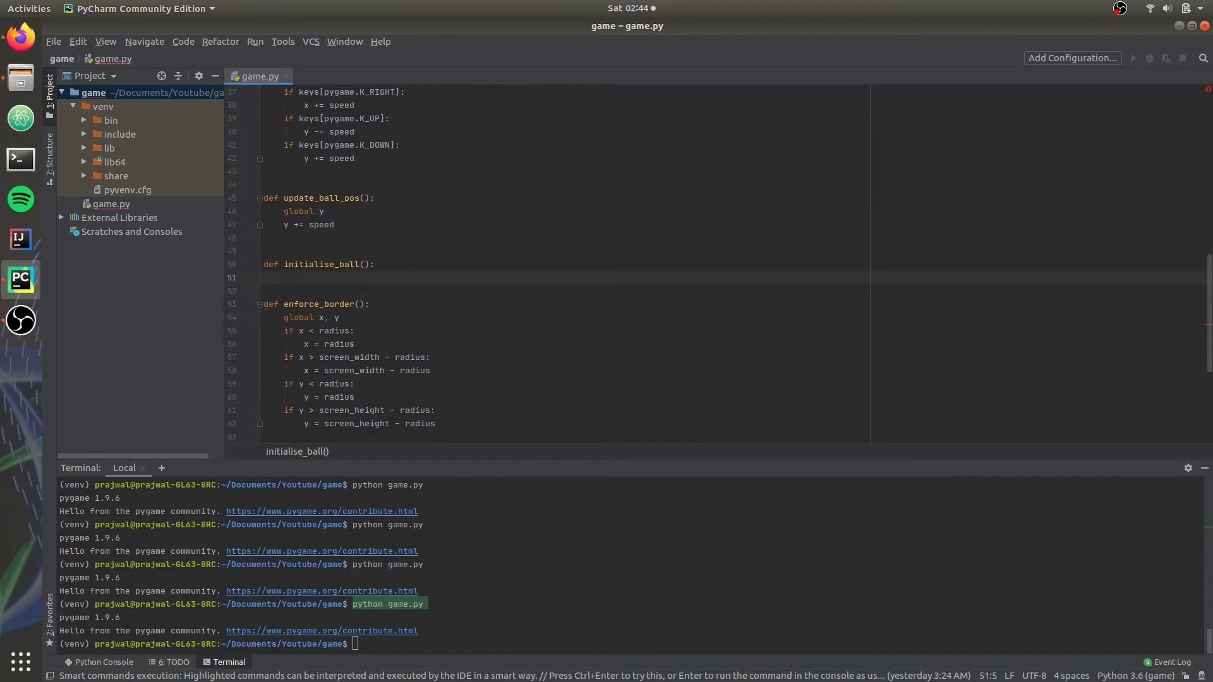
{"action": "type", "text": "gloa"}
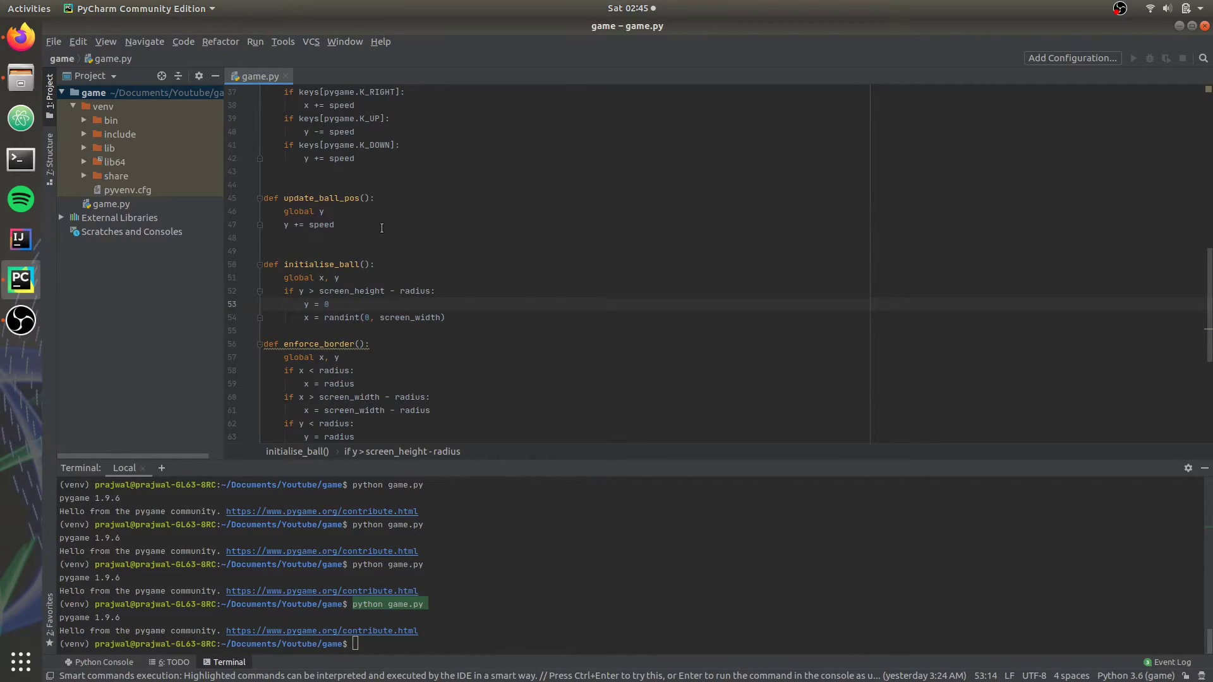
{"action": "left_click", "coordinate": [380, 224]}
{"action": "type", "text": "initialise_ball()"}
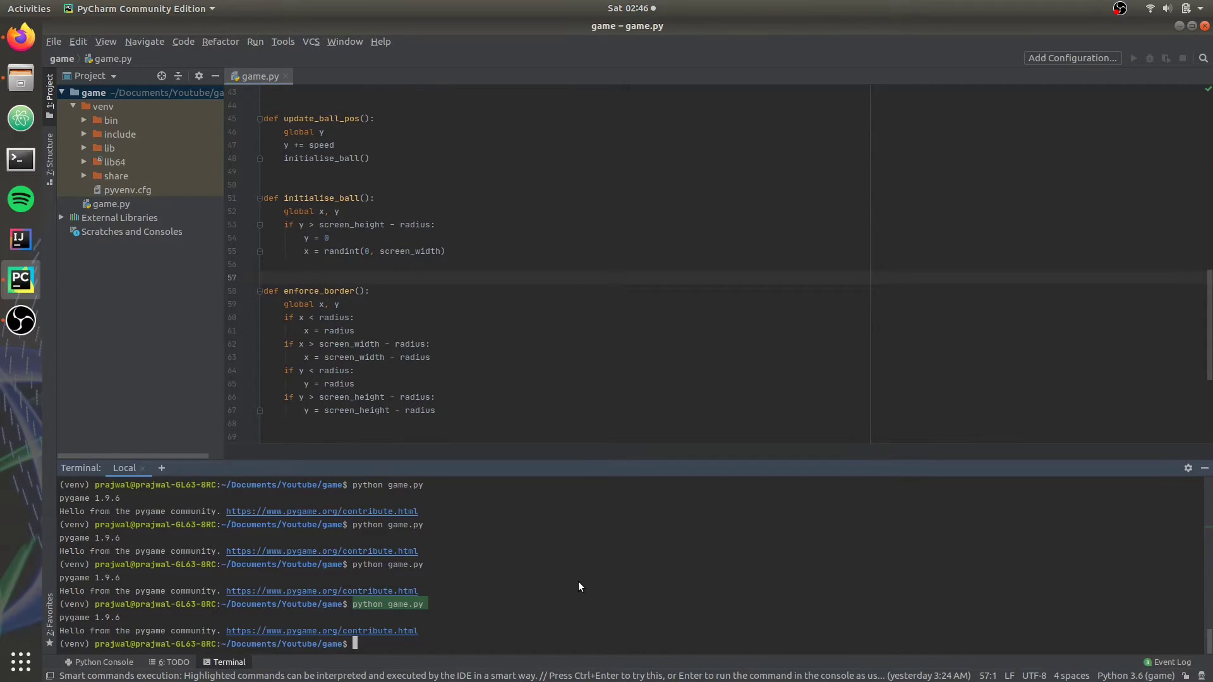
{"action": "key", "text": "Return"}
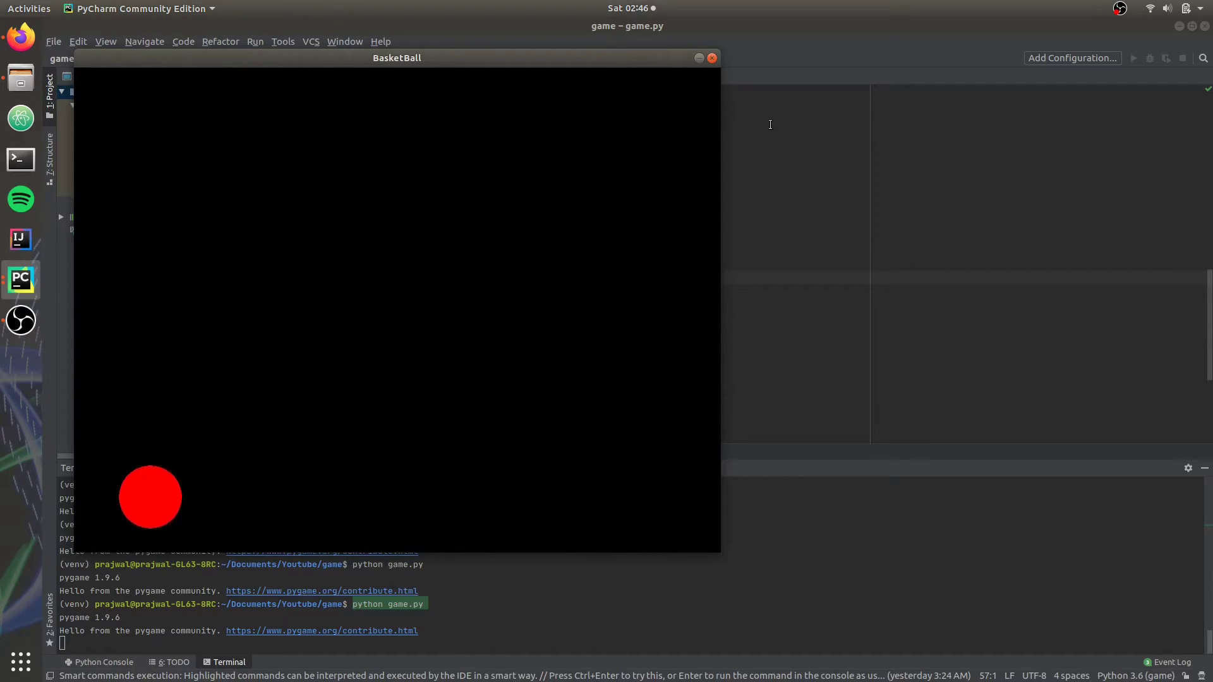
{"action": "left_click", "coordinate": [711, 57]}
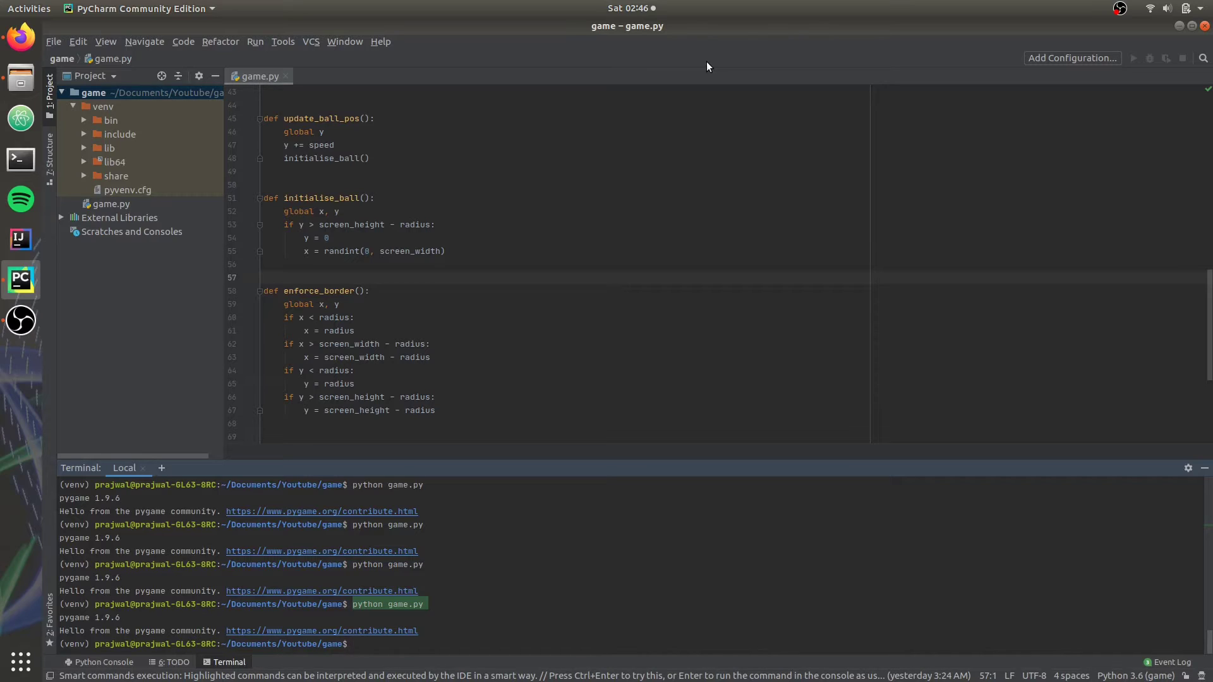
{"action": "mouse_move", "coordinate": [21, 36]}
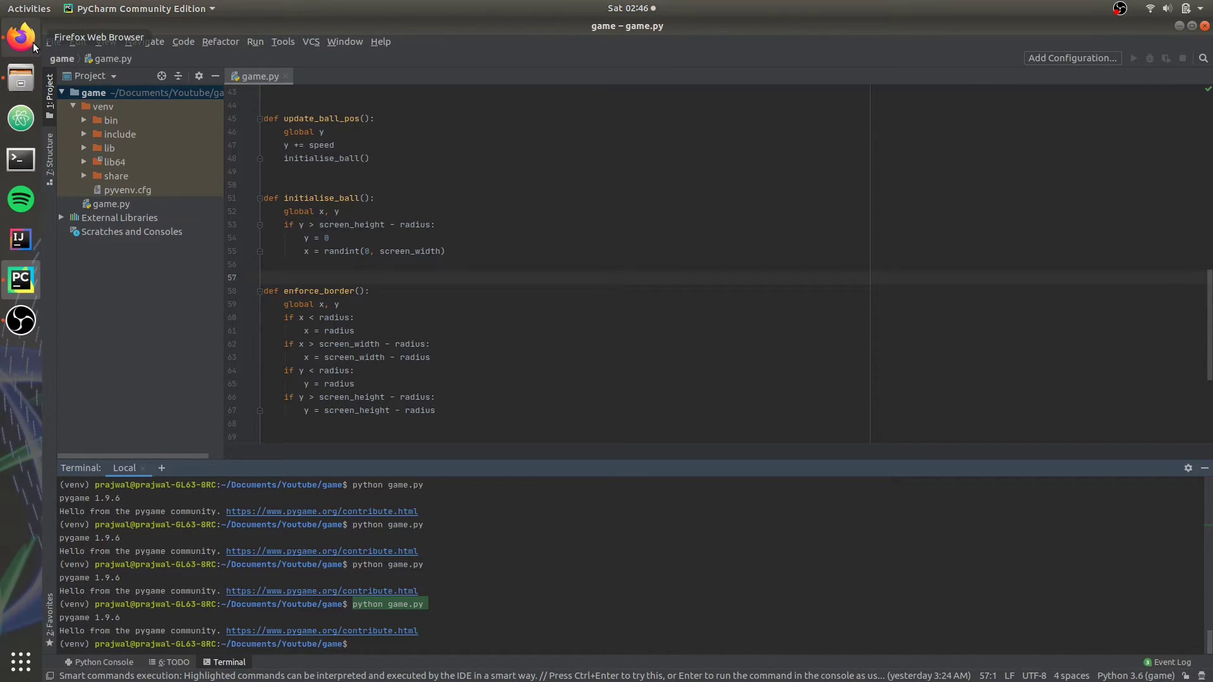
Switch to Firefox and scroll through the pngtree basketball PNG results.
{"action": "left_click", "coordinate": [20, 37]}
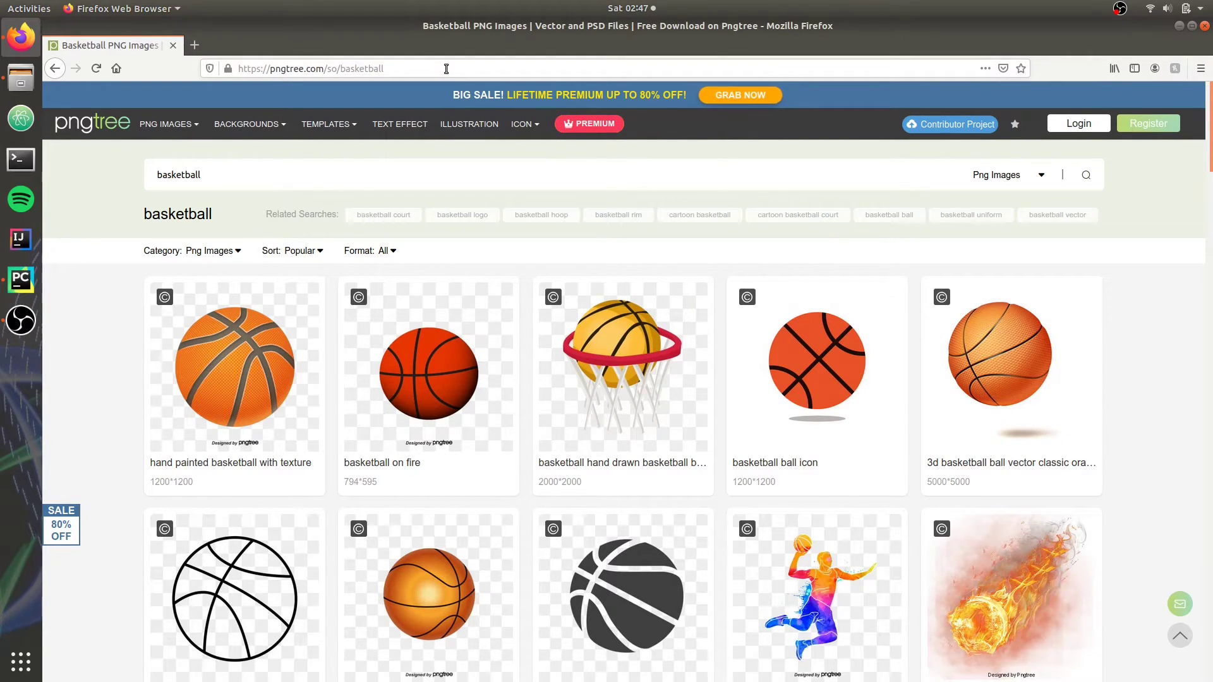
{"action": "scroll", "scroll_direction": "down", "scroll_amount": 3}
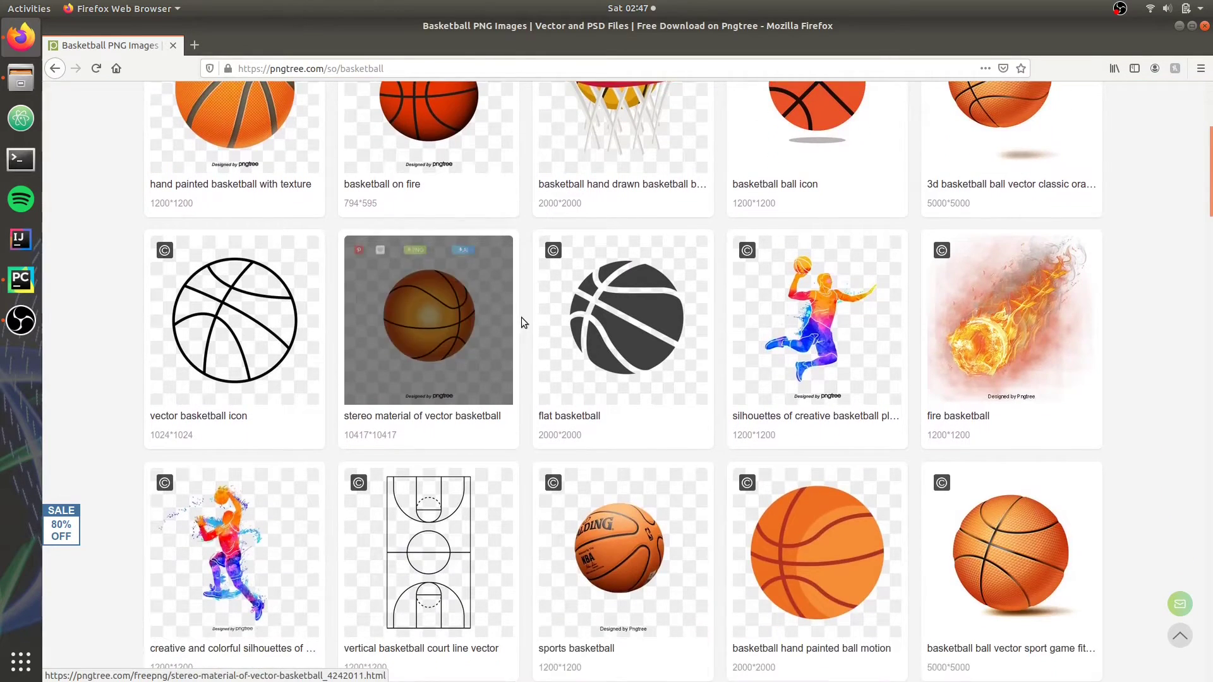
{"action": "scroll", "scroll_direction": "down", "scroll_amount": 3}
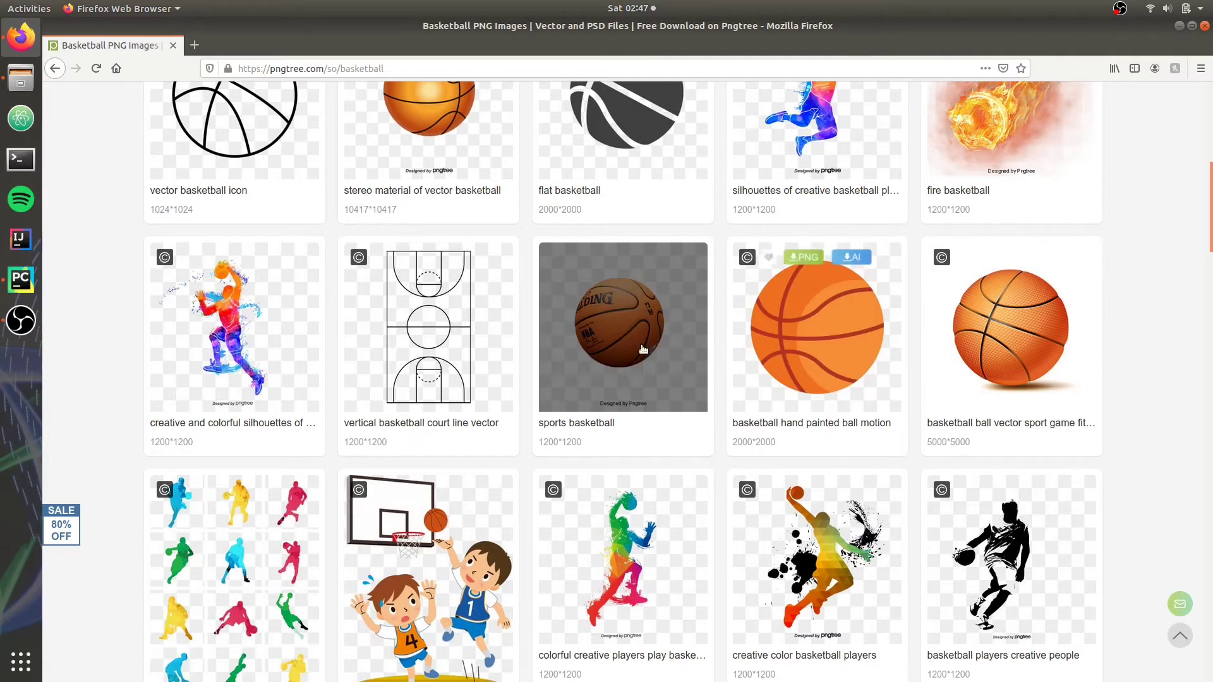
{"action": "mouse_move", "coordinate": [380, 84]}
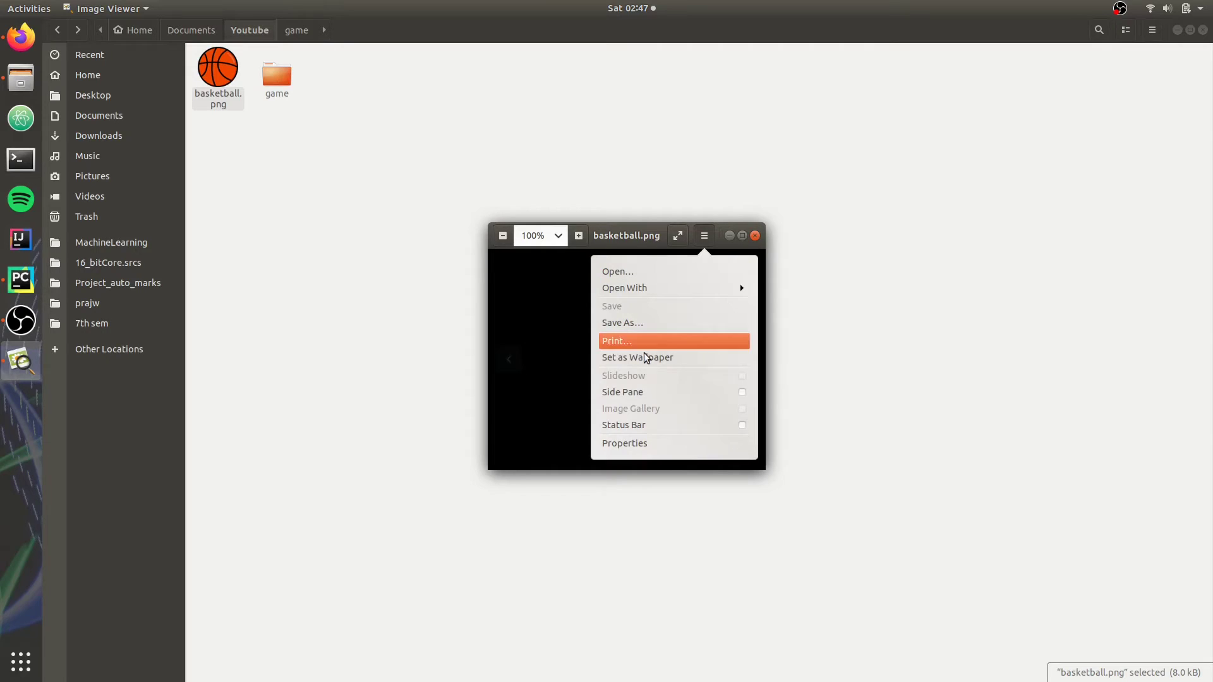
Check basketball.png's properties show 100 × 100 pixels, then close the properties window.
{"action": "left_click", "coordinate": [625, 443]}
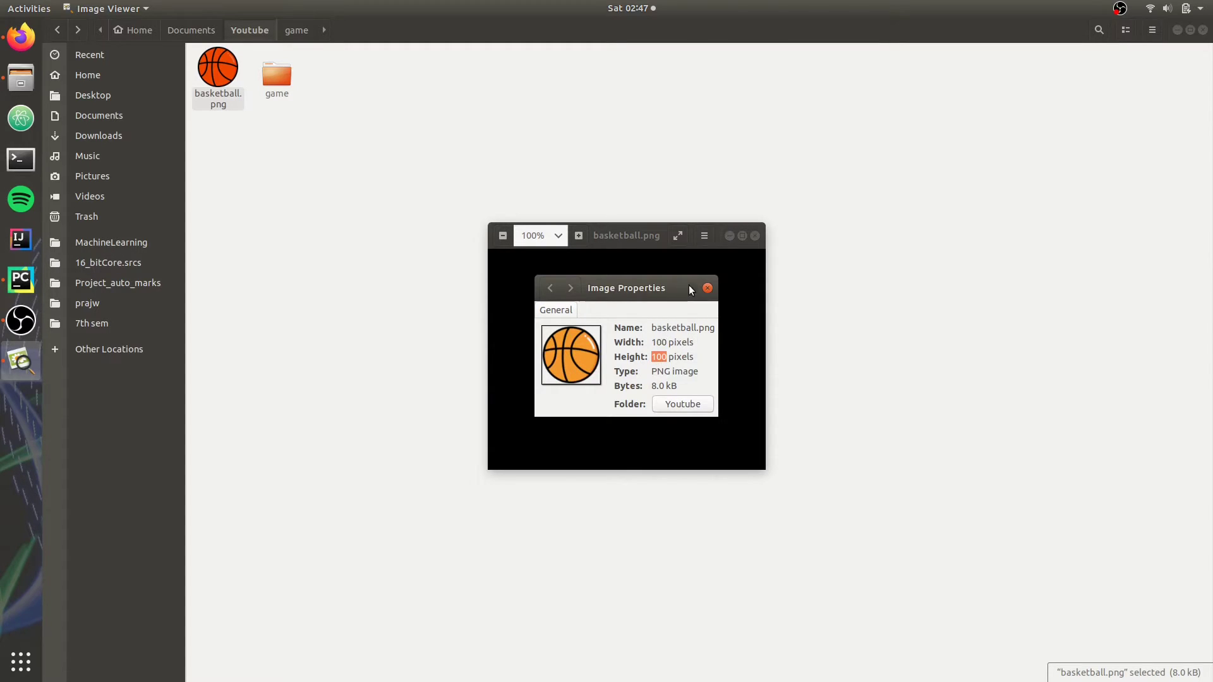
{"action": "left_click", "coordinate": [21, 37]}
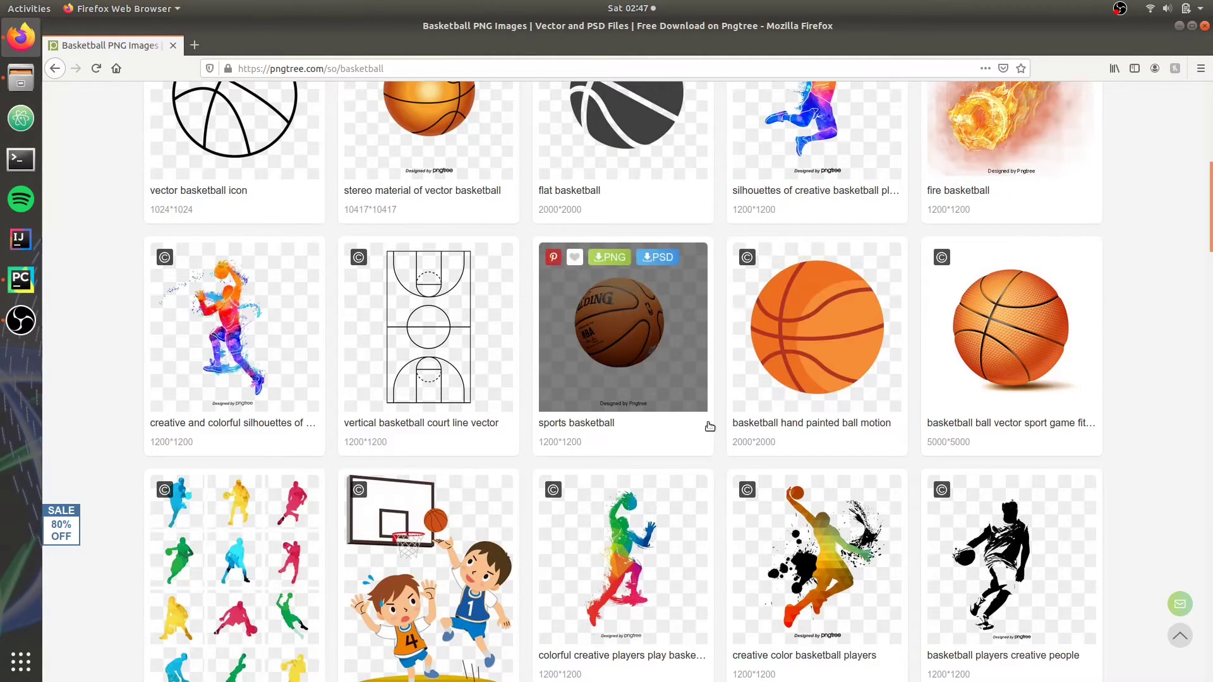
{"action": "mouse_move", "coordinate": [794, 442]}
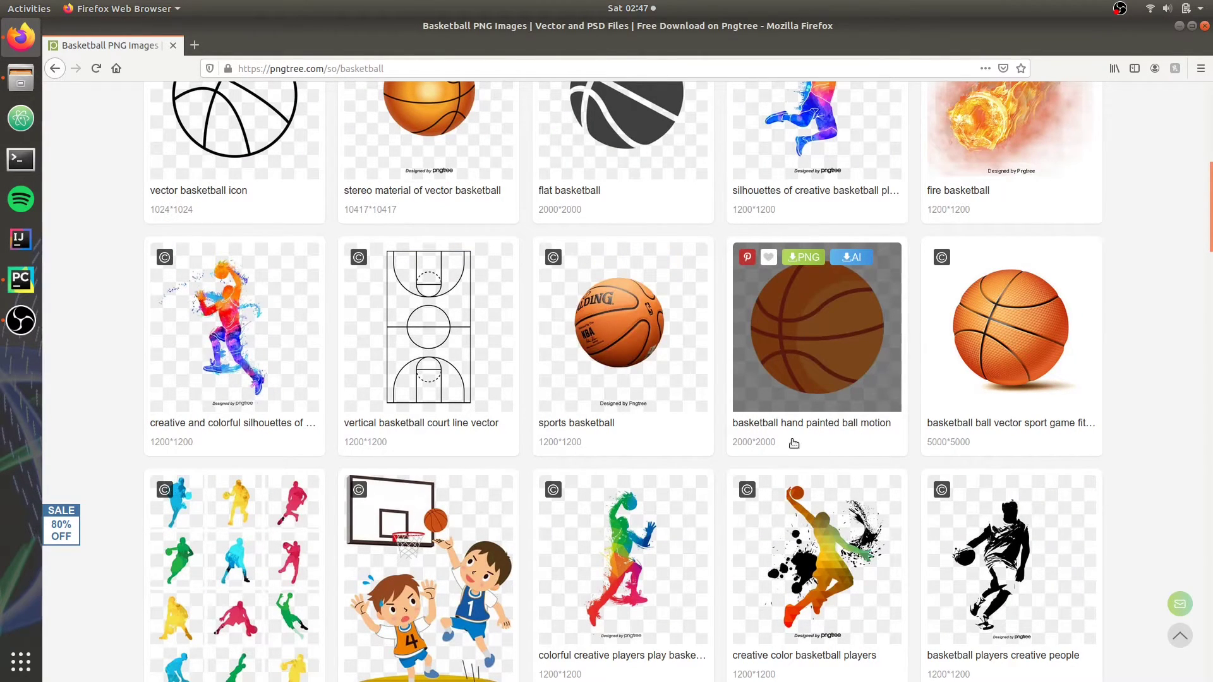
{"action": "mouse_move", "coordinate": [752, 444]}
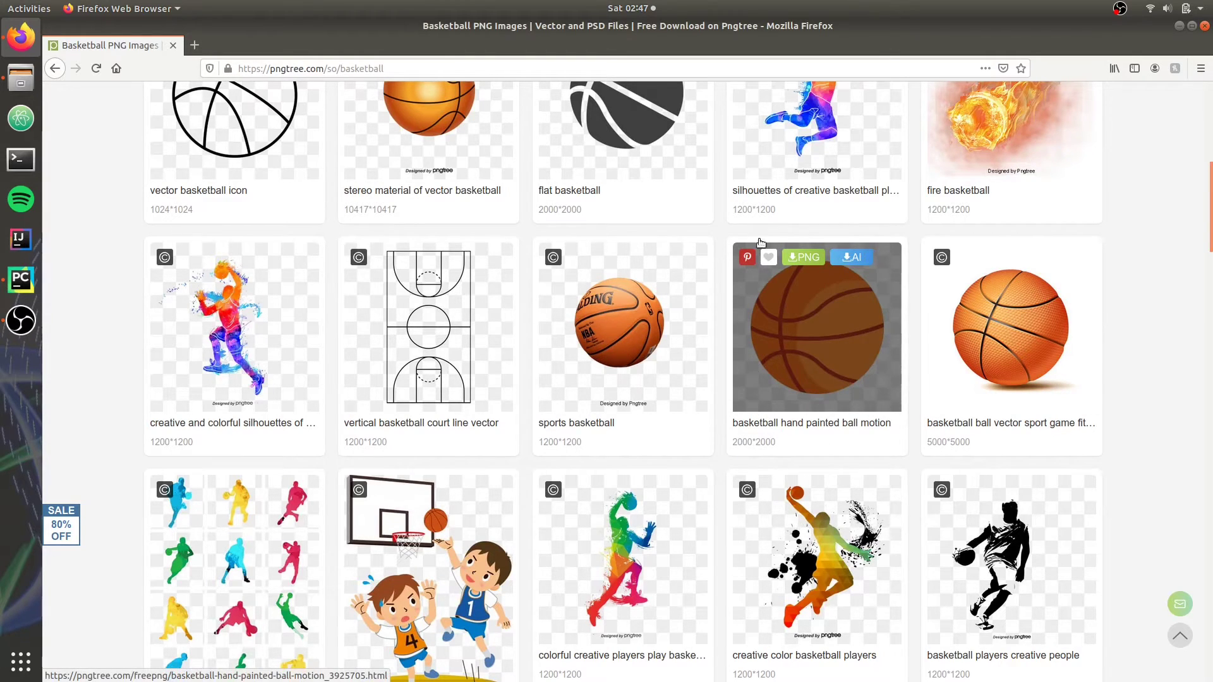
{"action": "mouse_move", "coordinate": [885, 397]}
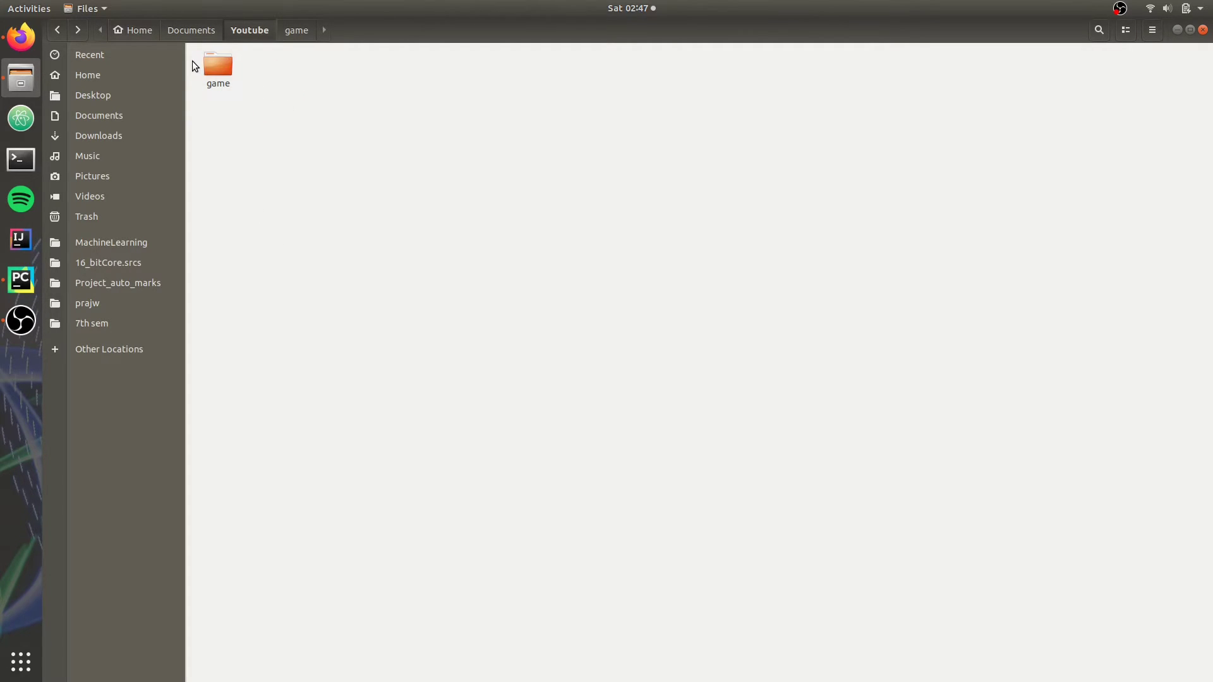
Put basketball.png in the game project folder beside game.py and venv, then return to PyCharm.
{"action": "double_click", "coordinate": [217, 66]}
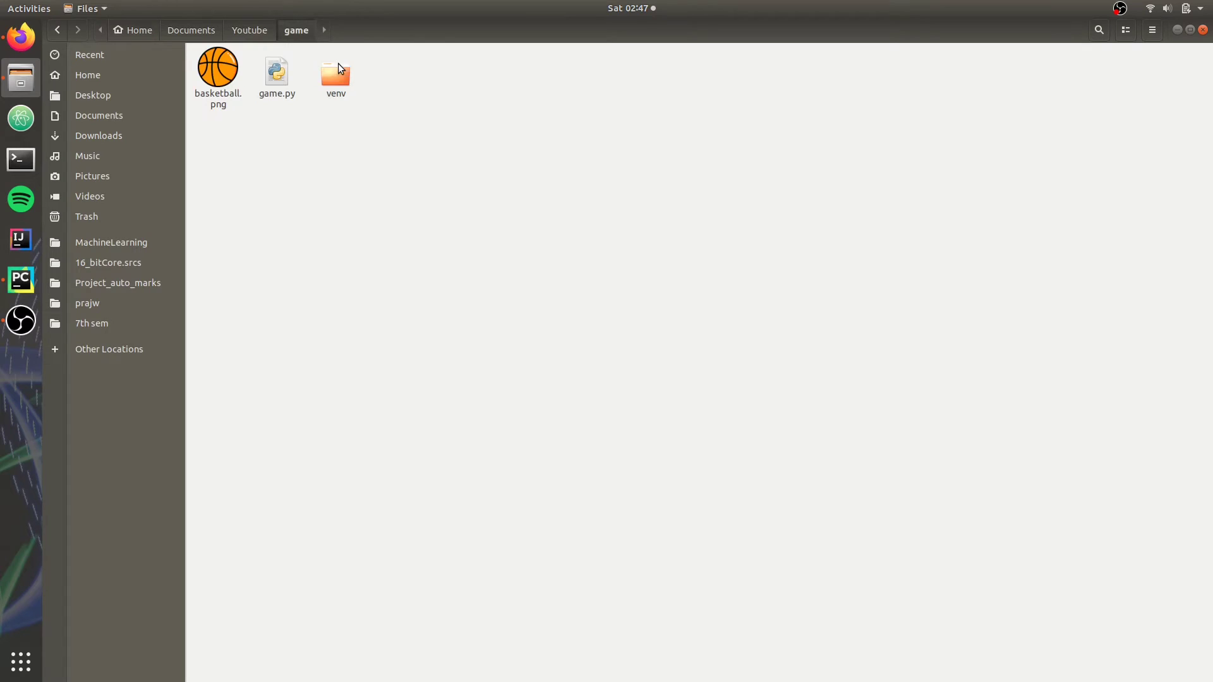
{"action": "left_click", "coordinate": [19, 279]}
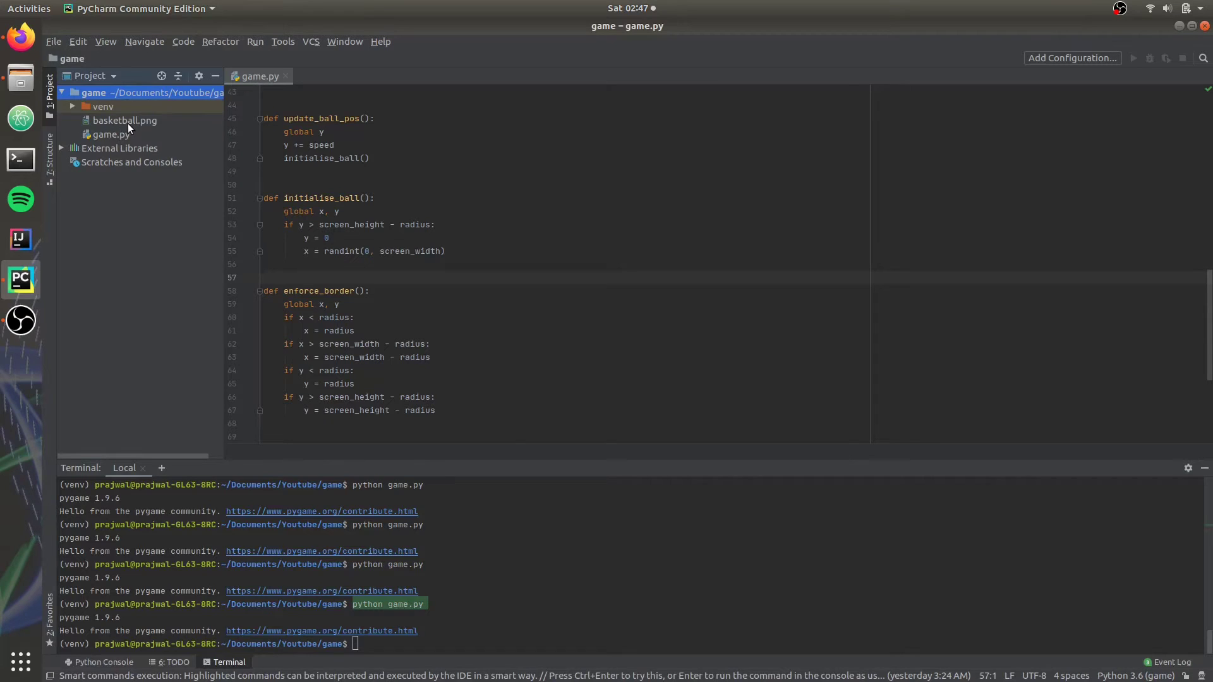
{"action": "double_click", "coordinate": [124, 120]}
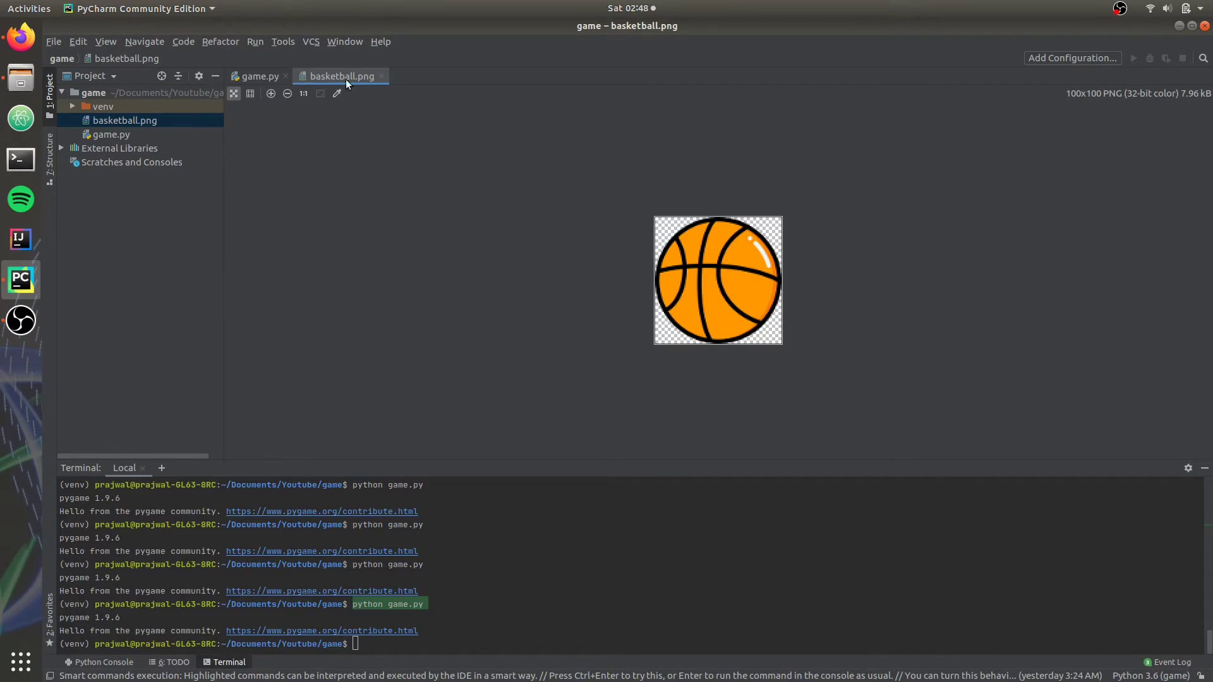
{"action": "left_click", "coordinate": [257, 76]}
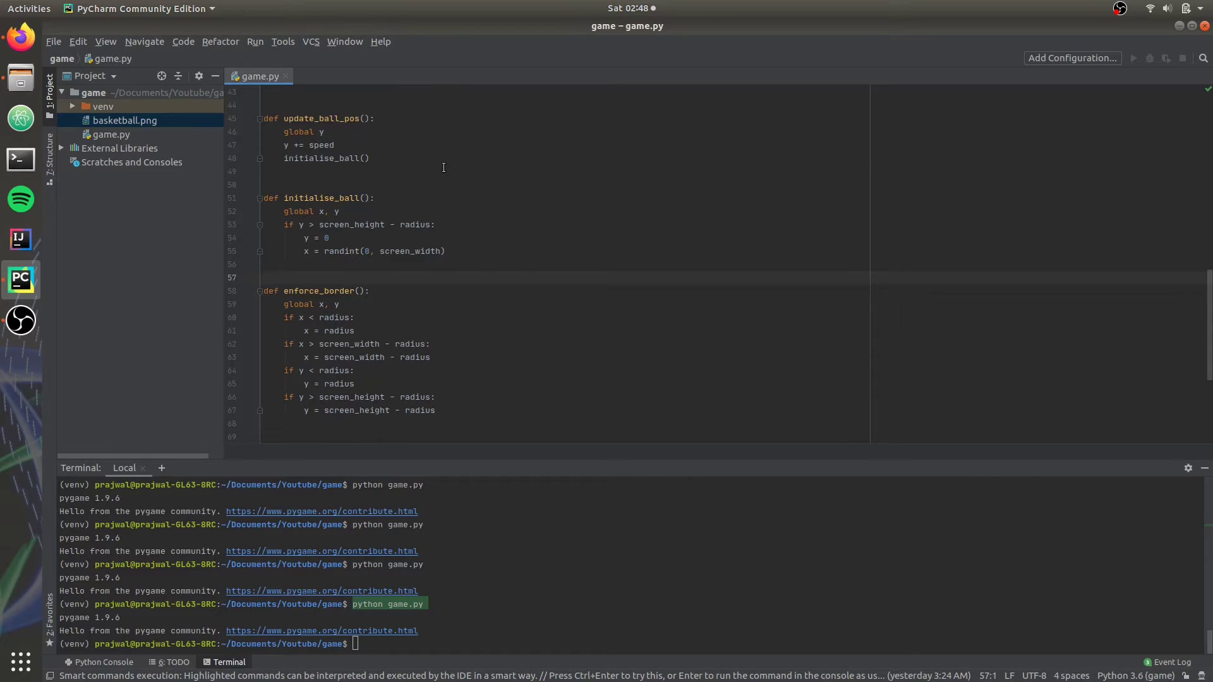
{"action": "scroll", "scroll_direction": "up", "scroll_amount": 3}
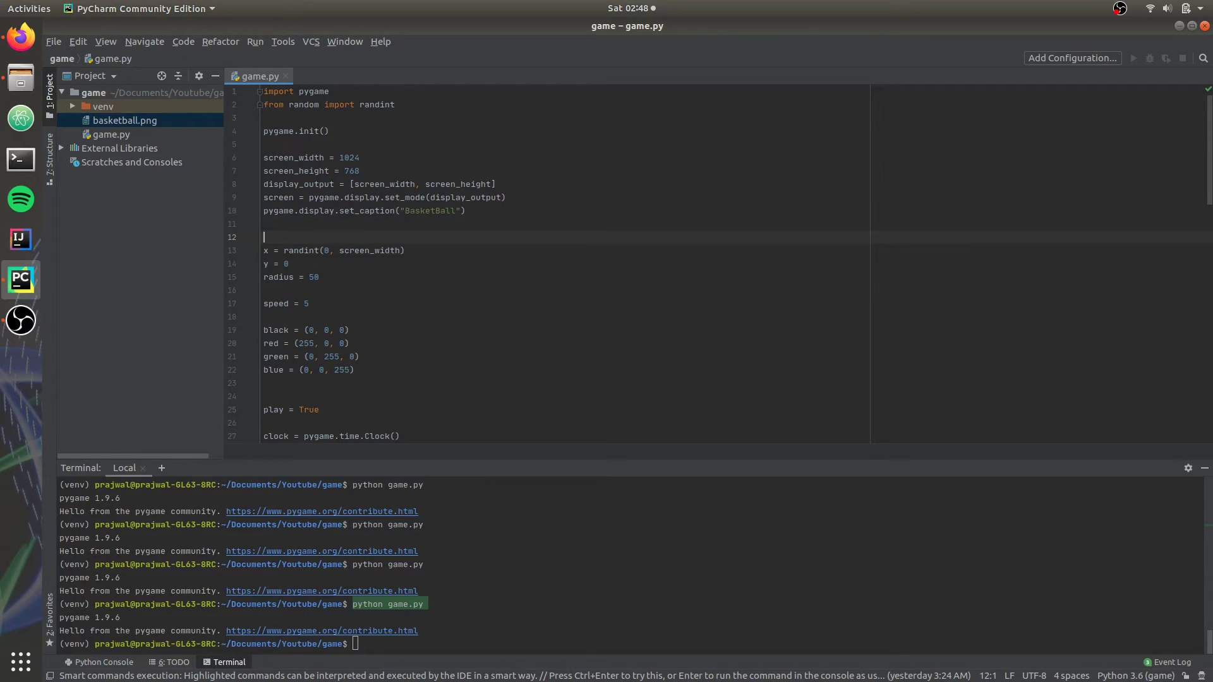
Add basketball = pygame.image.load("basketball.png") and change radius = 50 to 100.
{"action": "type", "text": "basketball ="}
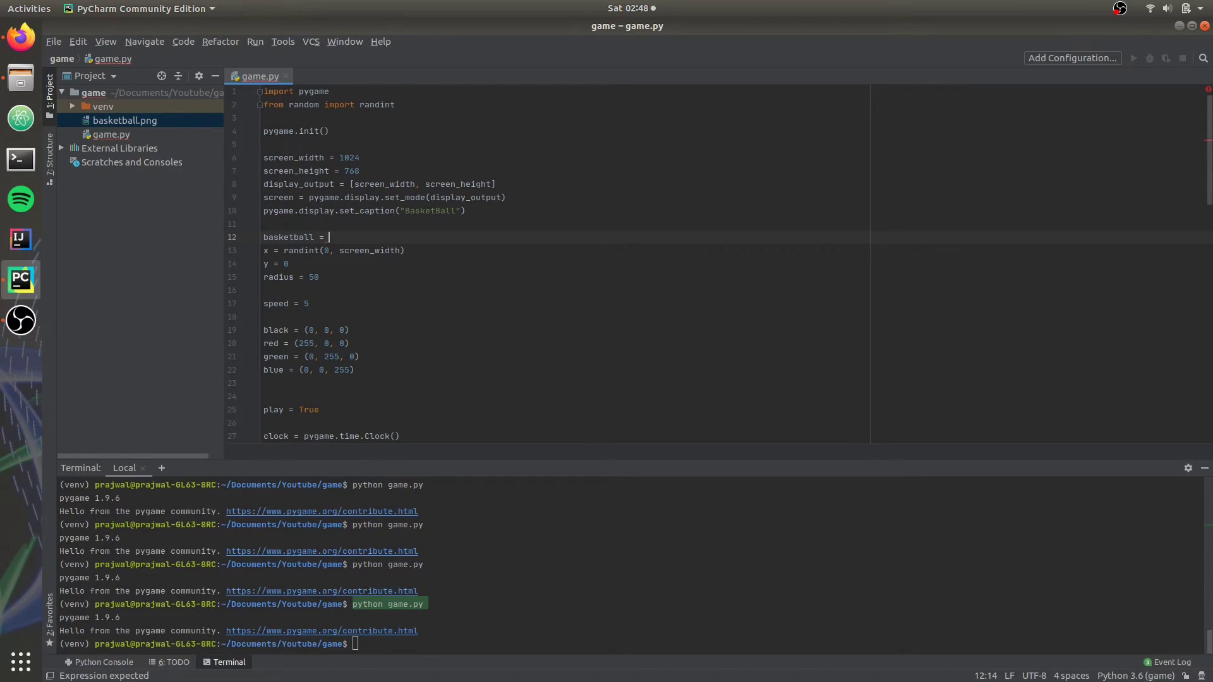
{"action": "type", "text": "pygame.image.load(\"basketball.png\")"}
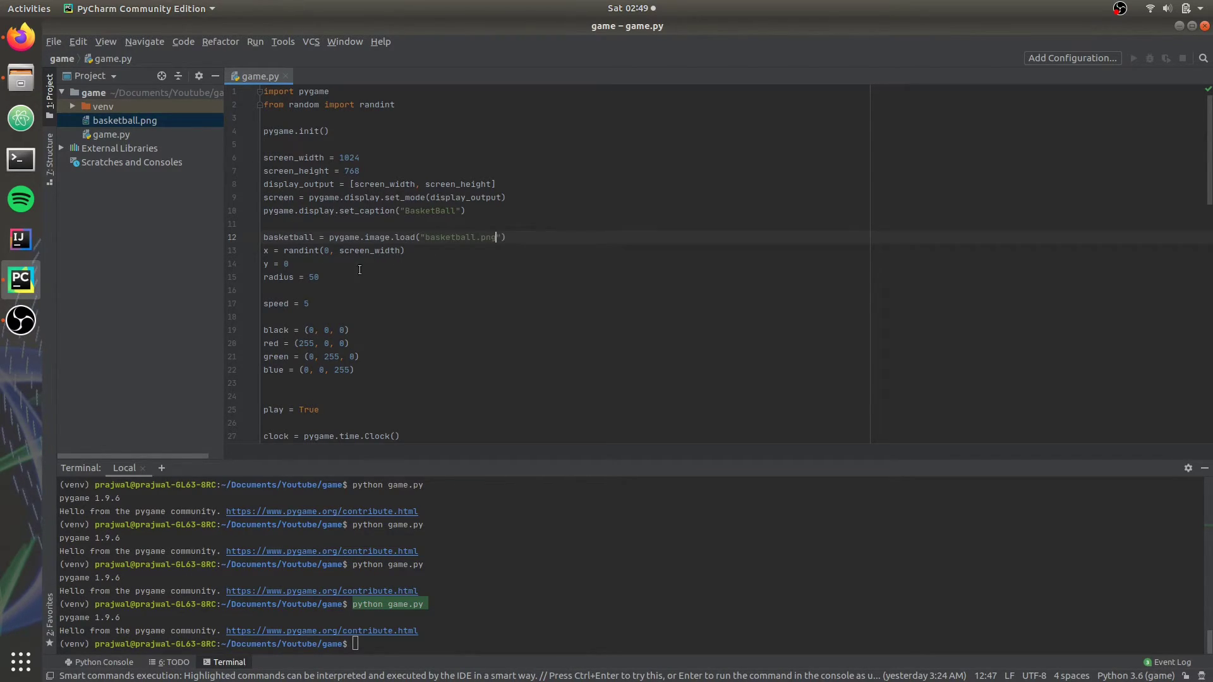
{"action": "left_click", "coordinate": [318, 277]}
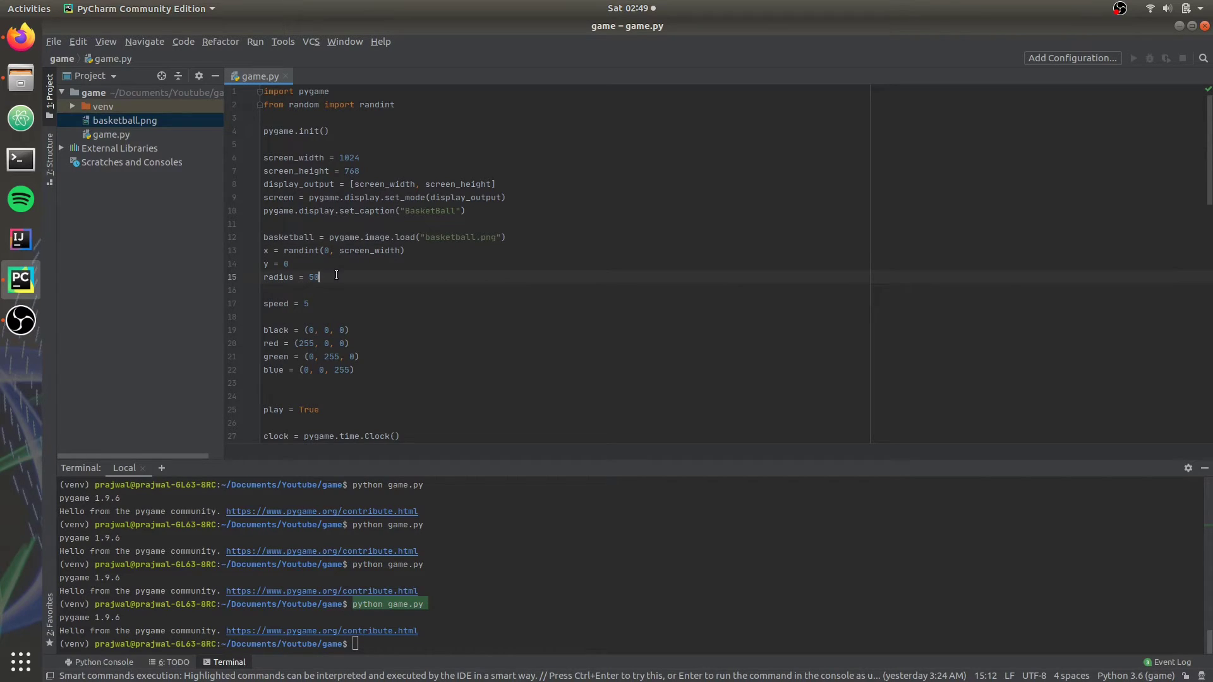
{"action": "type", "text": "00"}
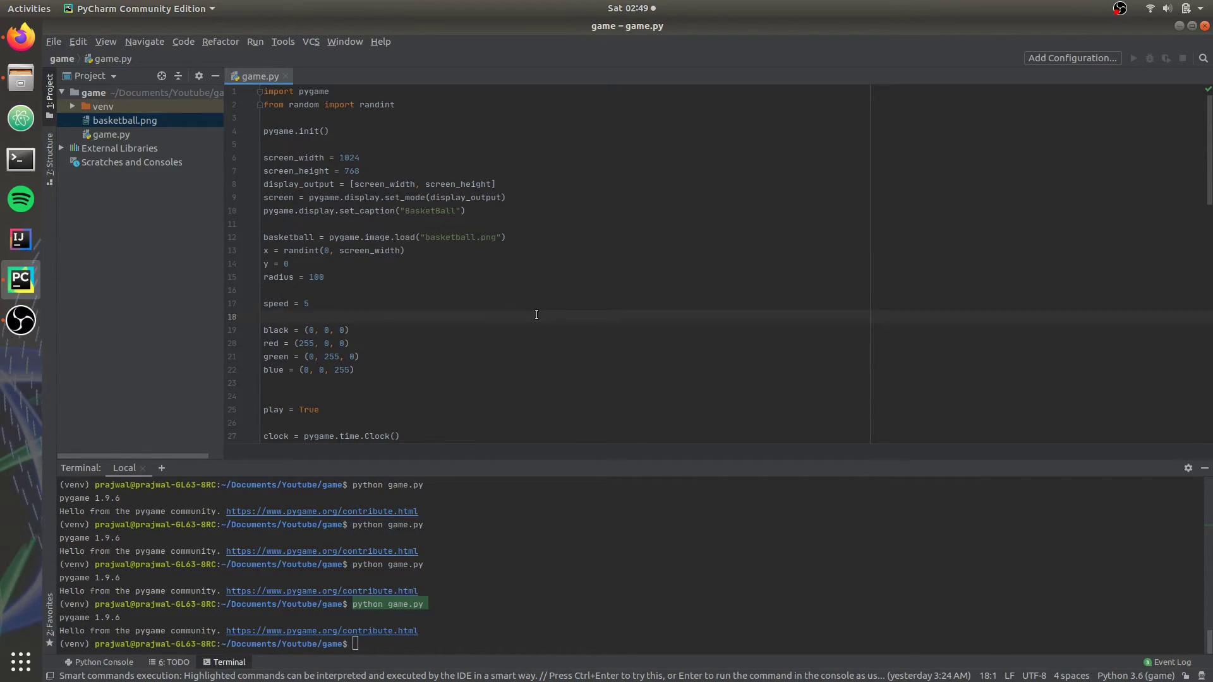
{"action": "scroll", "scroll_direction": "down", "scroll_amount": 3}
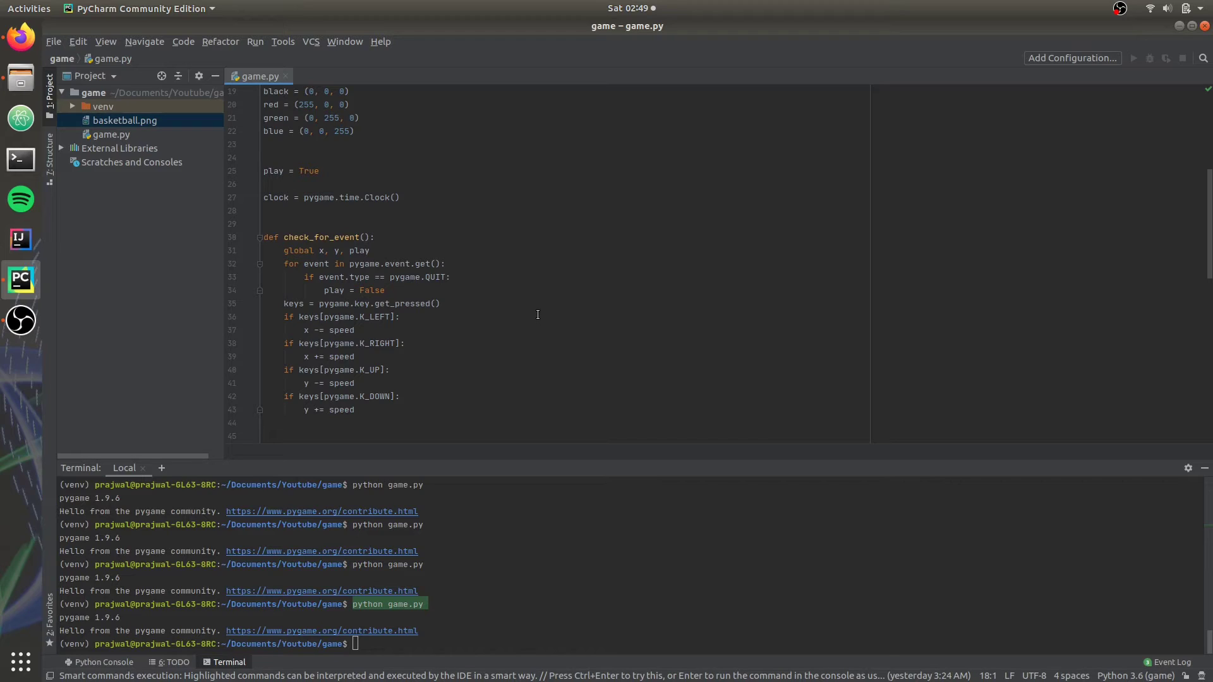
{"action": "scroll", "scroll_direction": "down", "scroll_amount": 3}
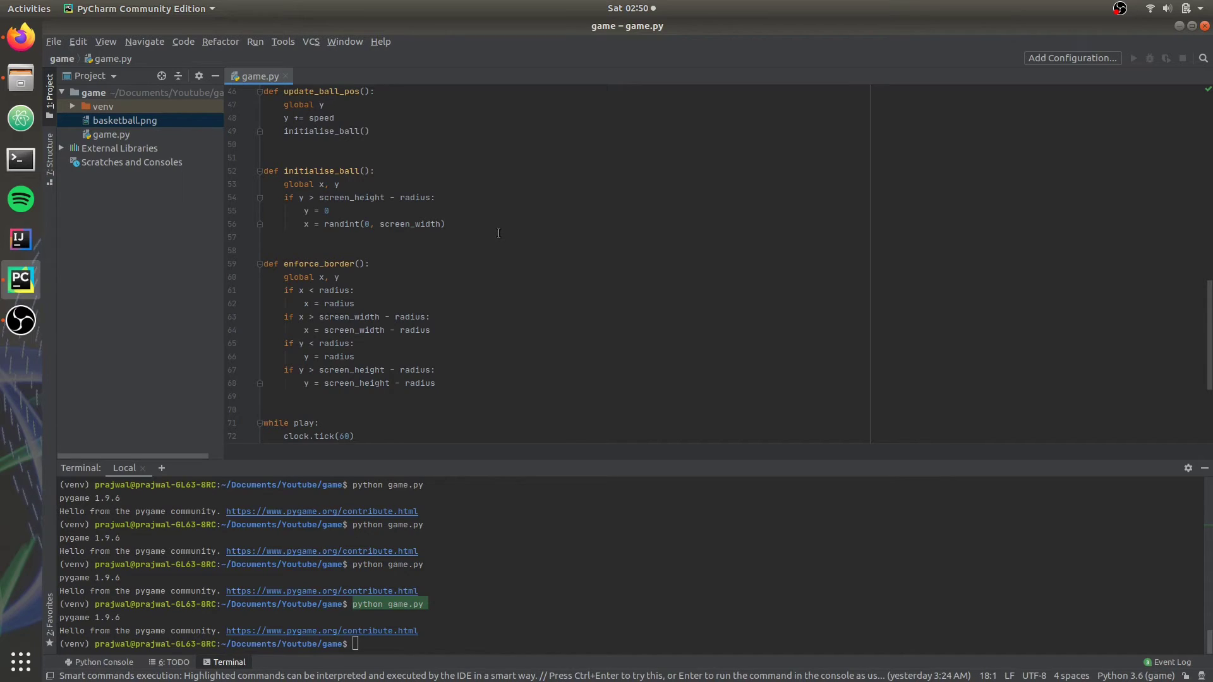
{"action": "scroll", "scroll_direction": "down", "scroll_amount": 3}
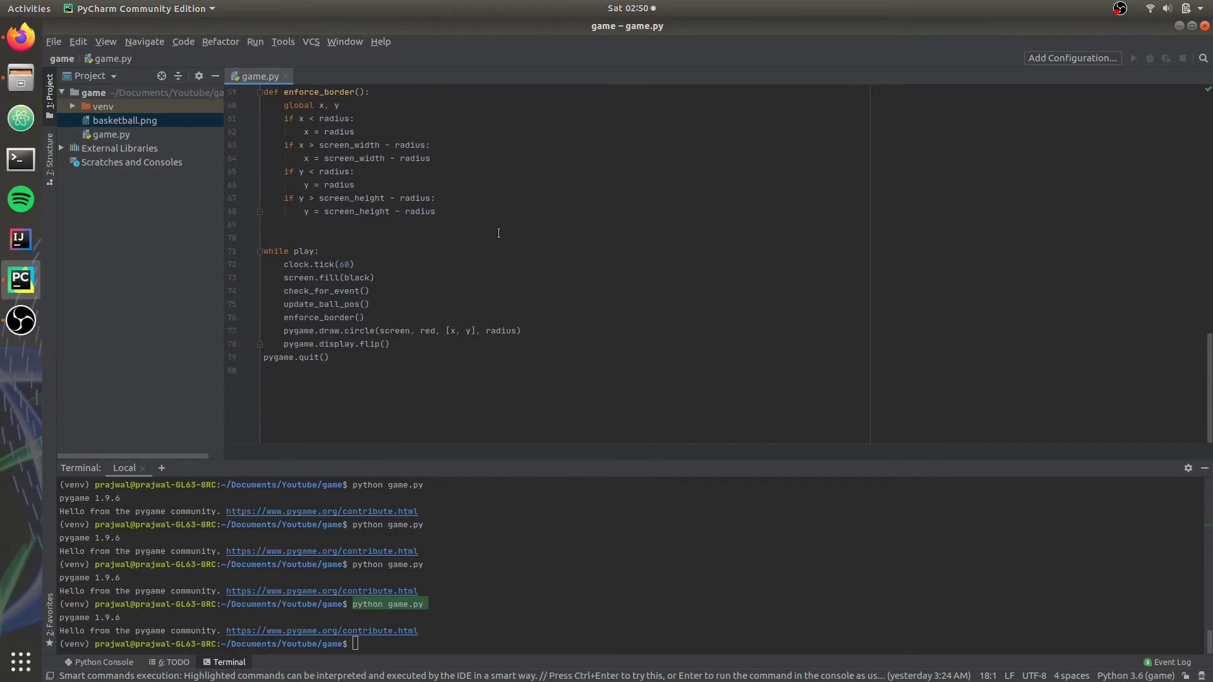
Add show_images() blitting basketball at (x, y), comment out the red circle, and test-run.
{"action": "type", "text": "def show_images():"}
{"action": "type", "text": "screen.blit(basketball, (x, y))"}
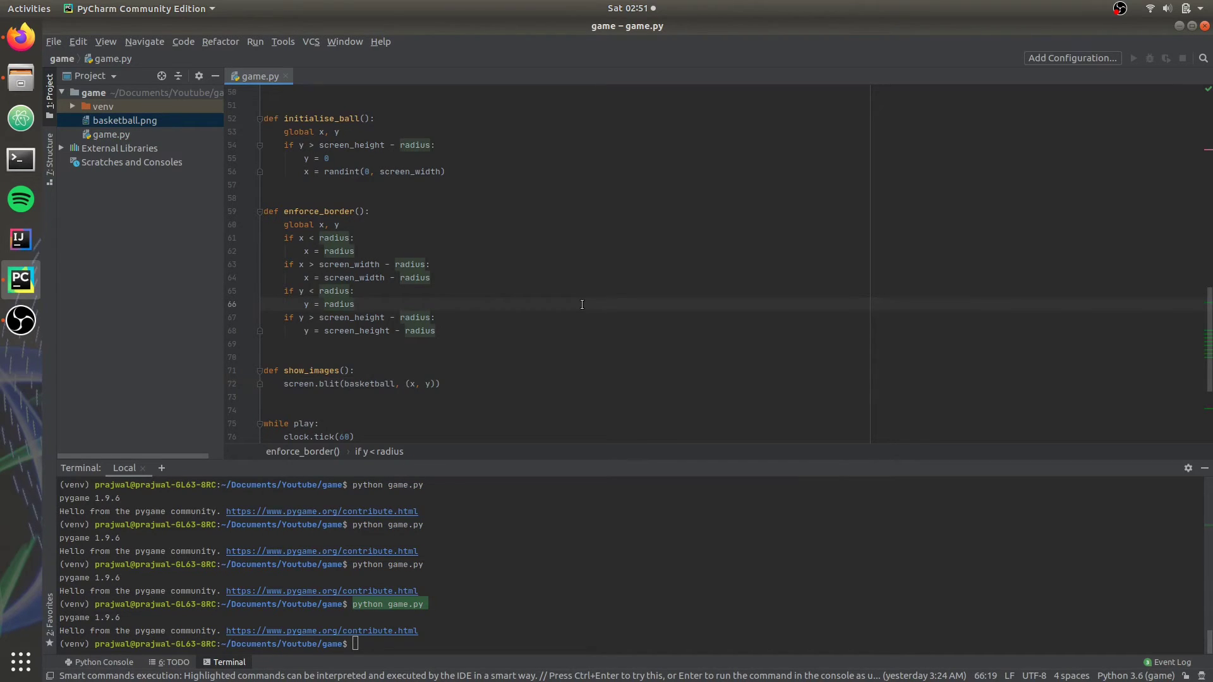
{"action": "scroll", "scroll_direction": "down", "scroll_amount": 3}
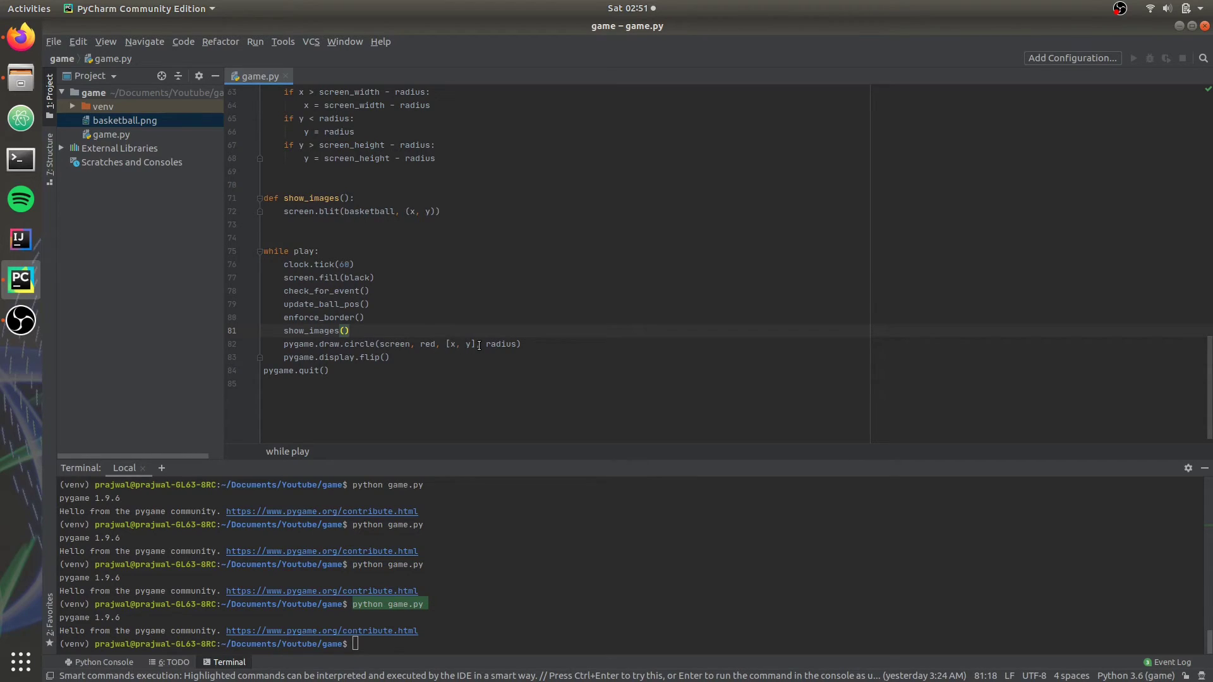
{"action": "left_click", "coordinate": [524, 344]}
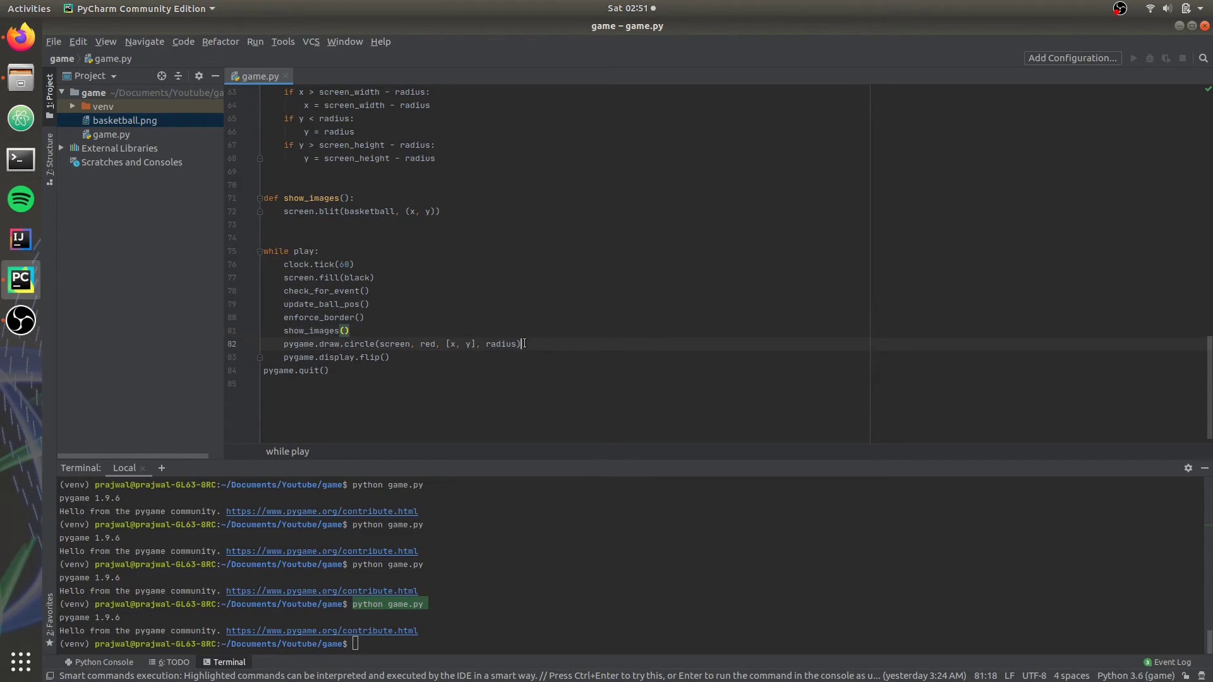
{"action": "key", "text": "ctrl+slash"}
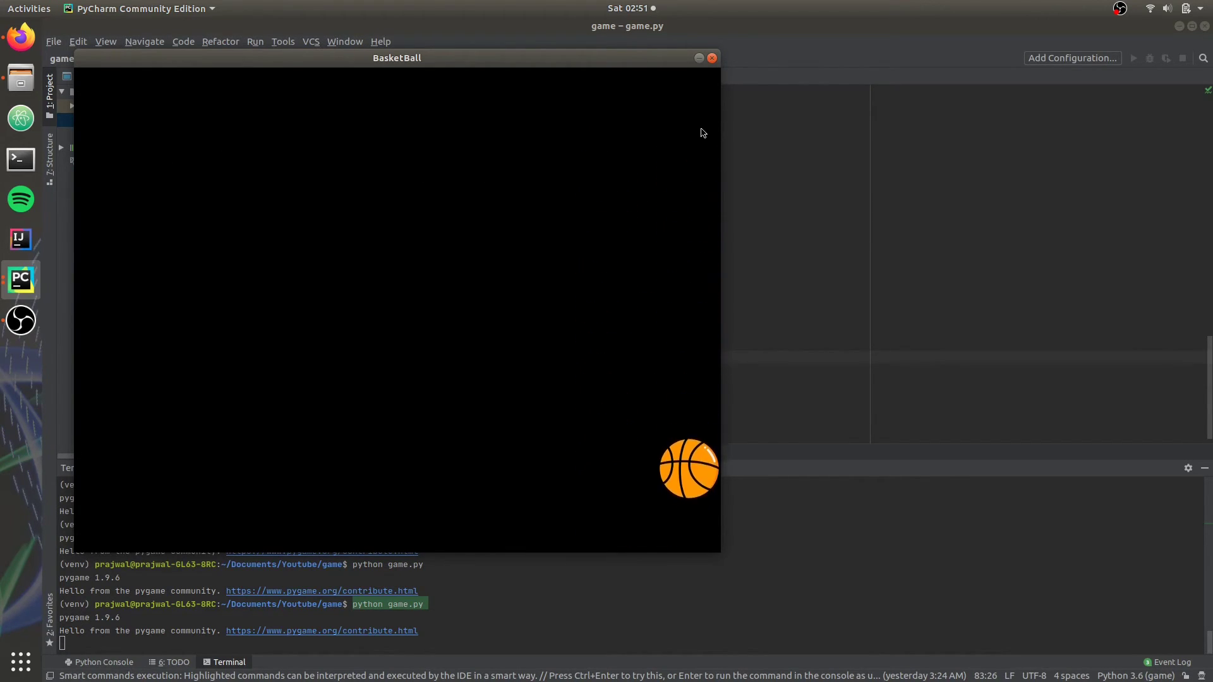
{"action": "left_click", "coordinate": [711, 58]}
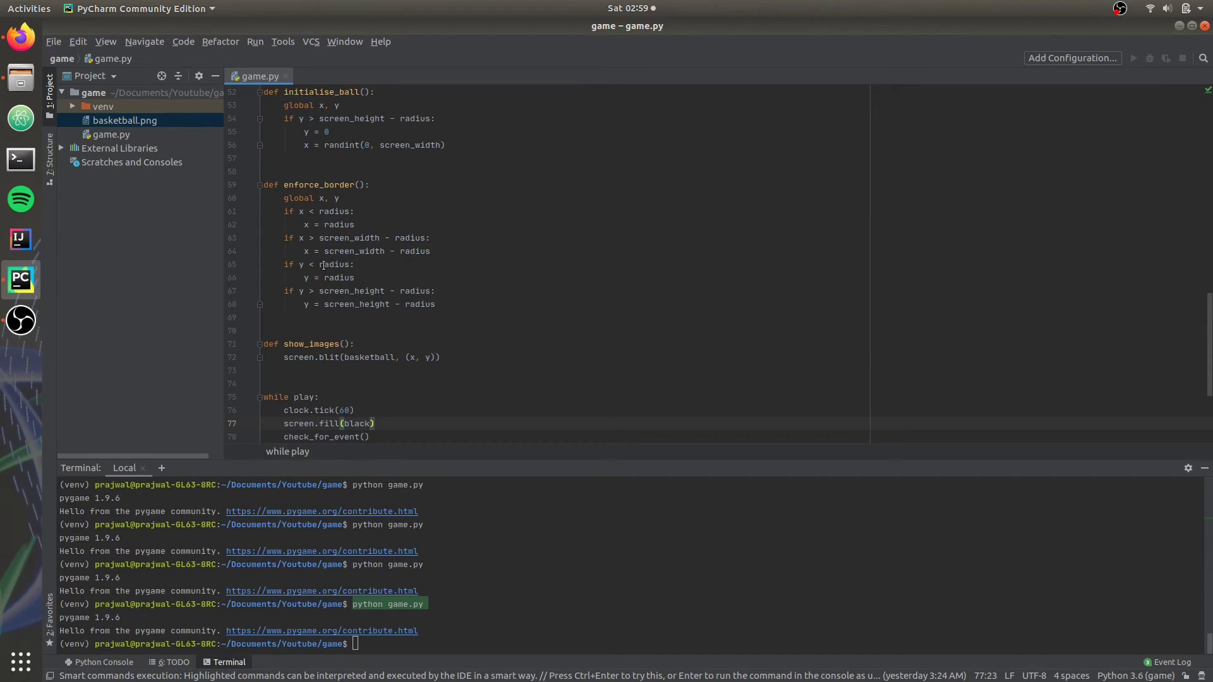
Change the top and left border checks to clamp y and x at 0, then rerun the game.
{"action": "left_click", "coordinate": [320, 265]}
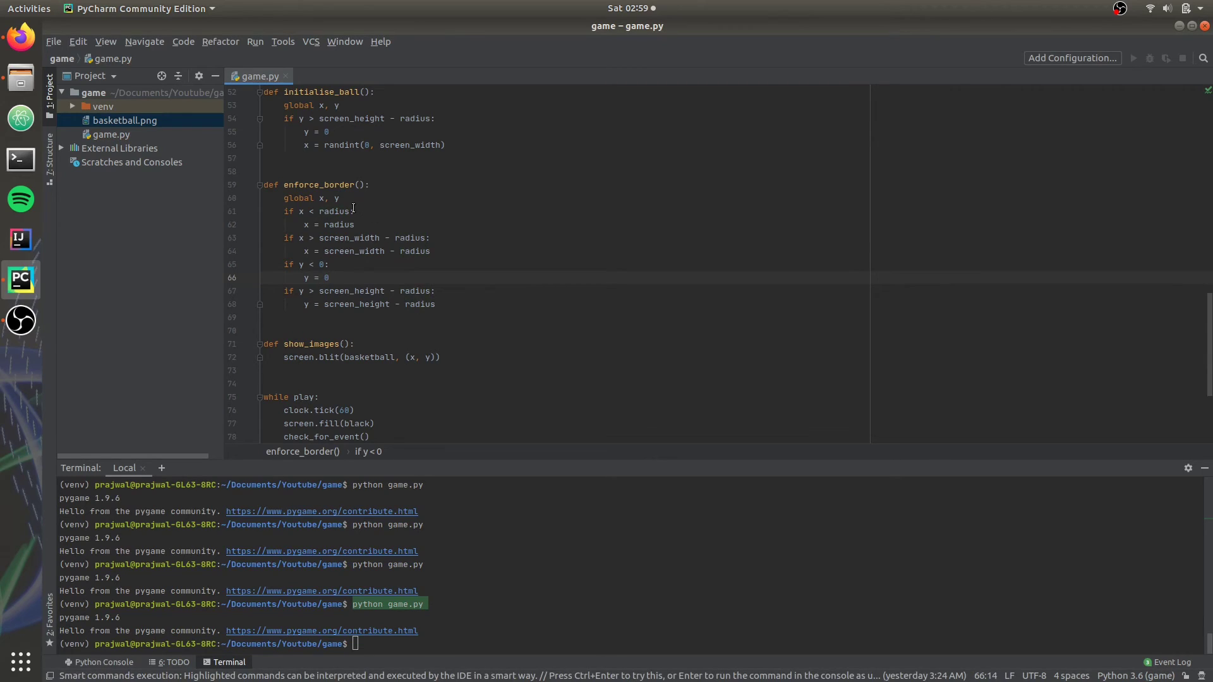
{"action": "left_click", "coordinate": [329, 211]}
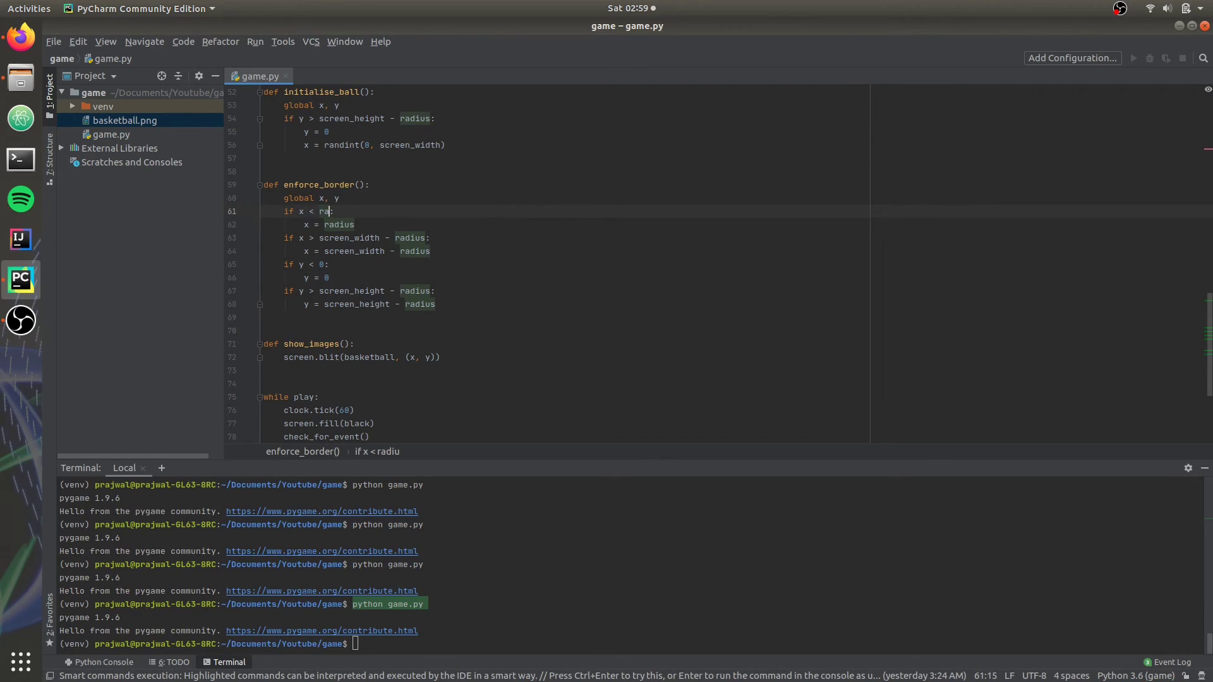
{"action": "type", "text": "0"}
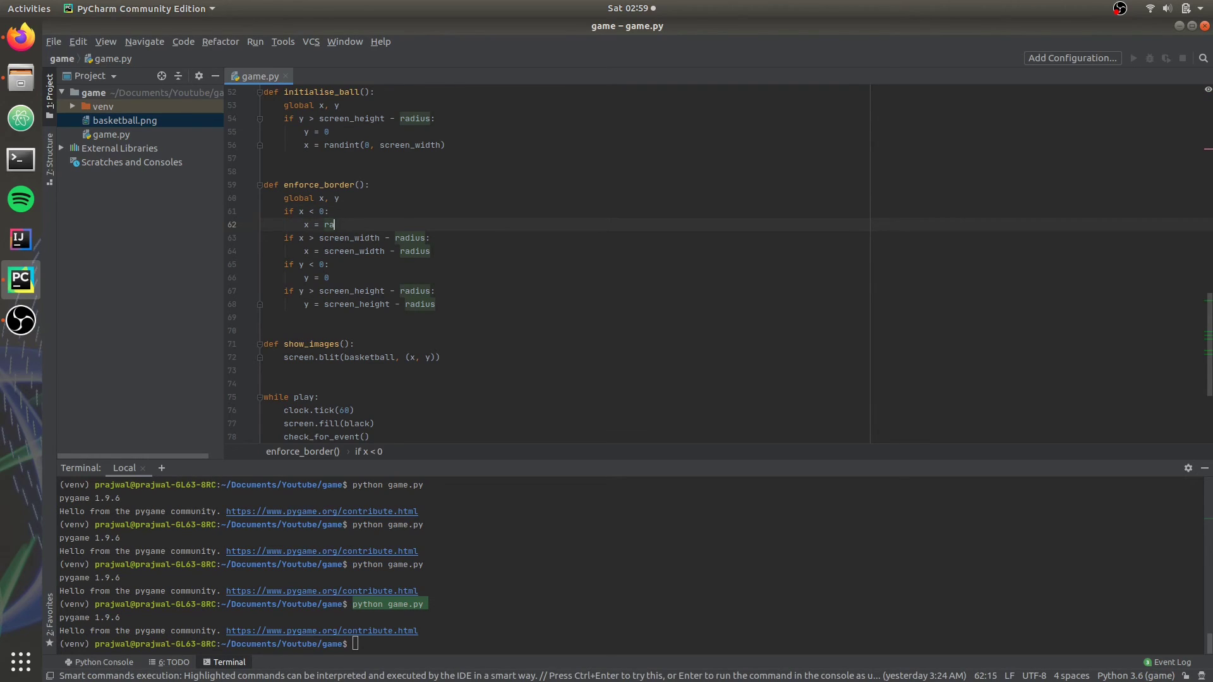
{"action": "type", "text": "0"}
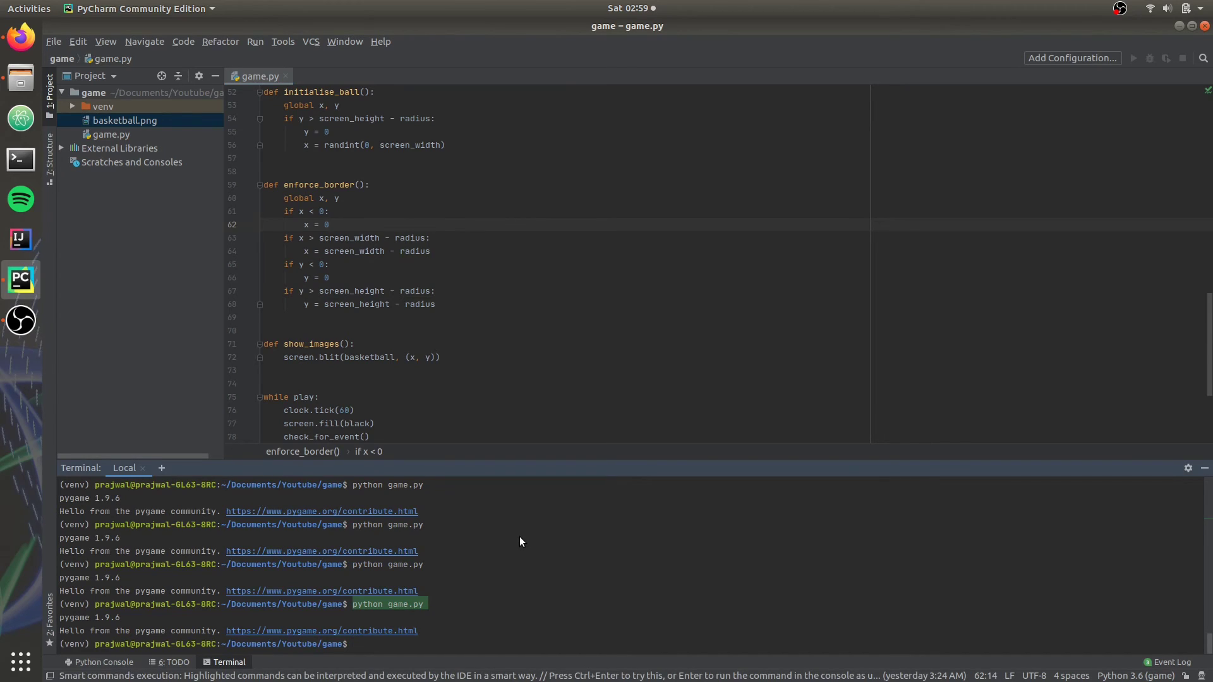
{"action": "key", "text": "Return"}
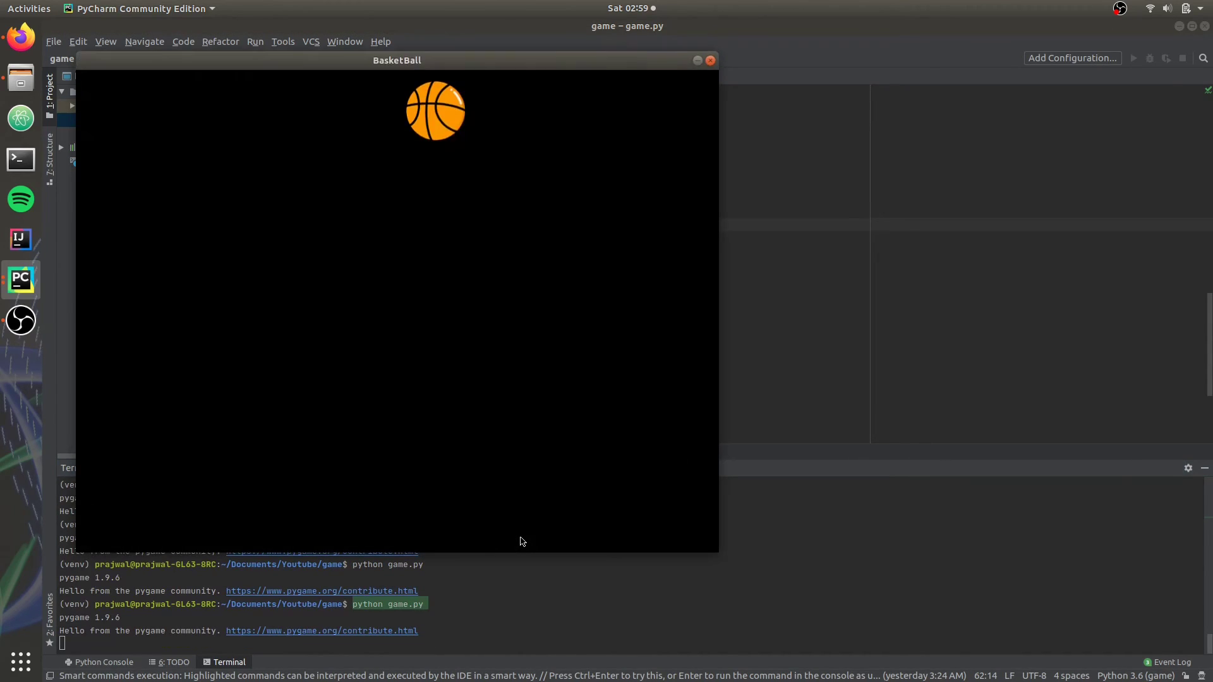